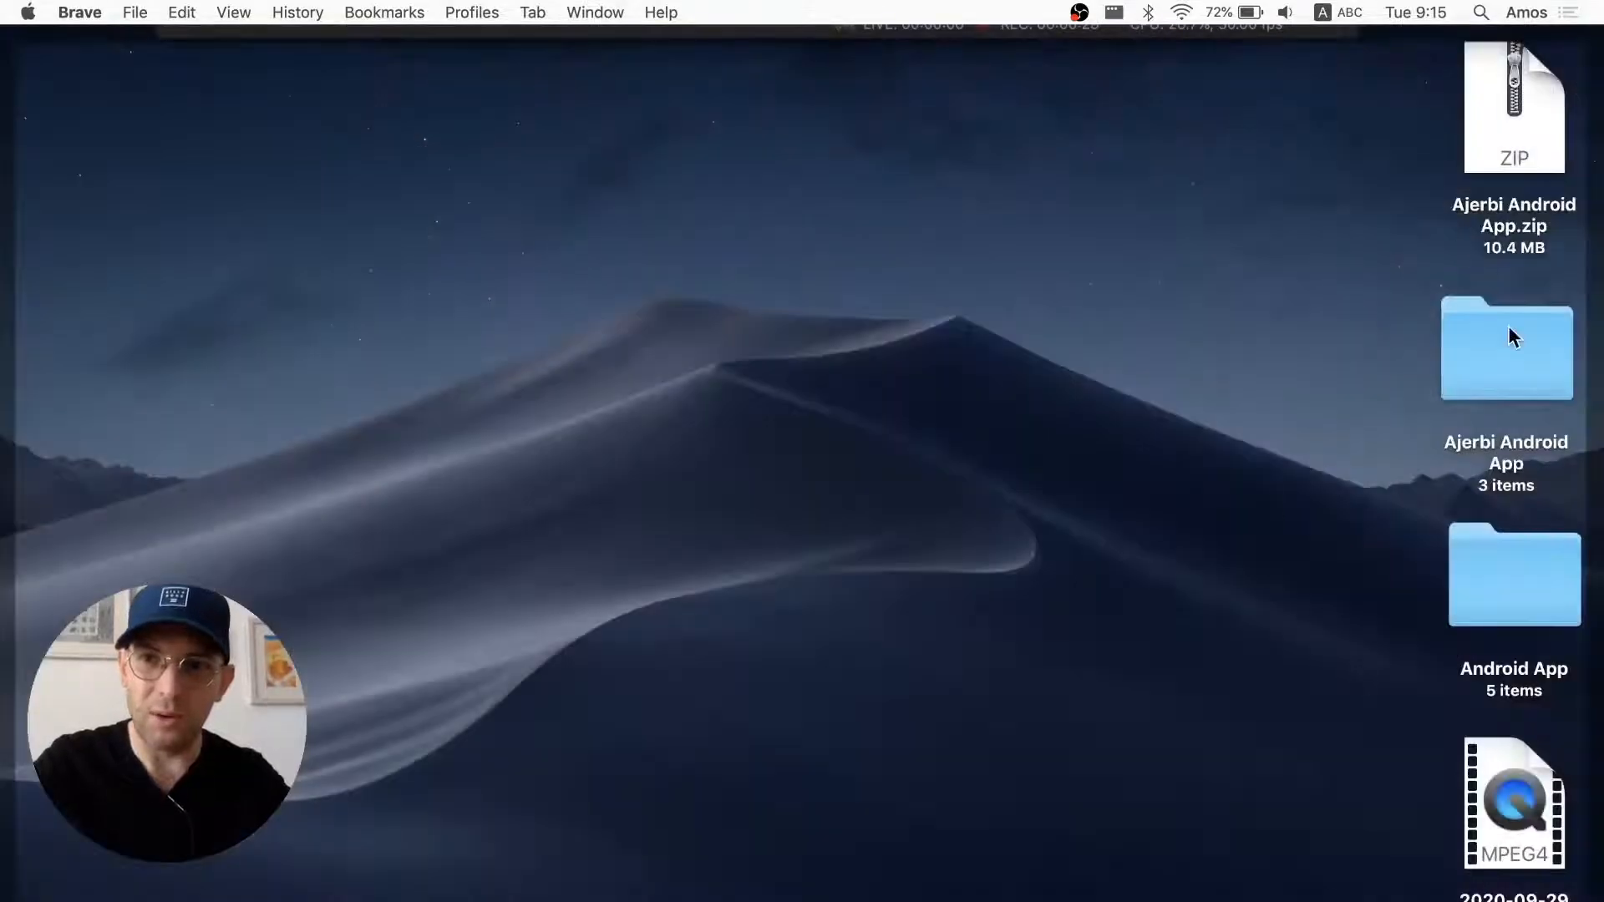
- Browse the Ajerbi Android App folder's App Icons, app-release.apk and Android Studio folders, then return to Android Studio
double_click(1505, 348)
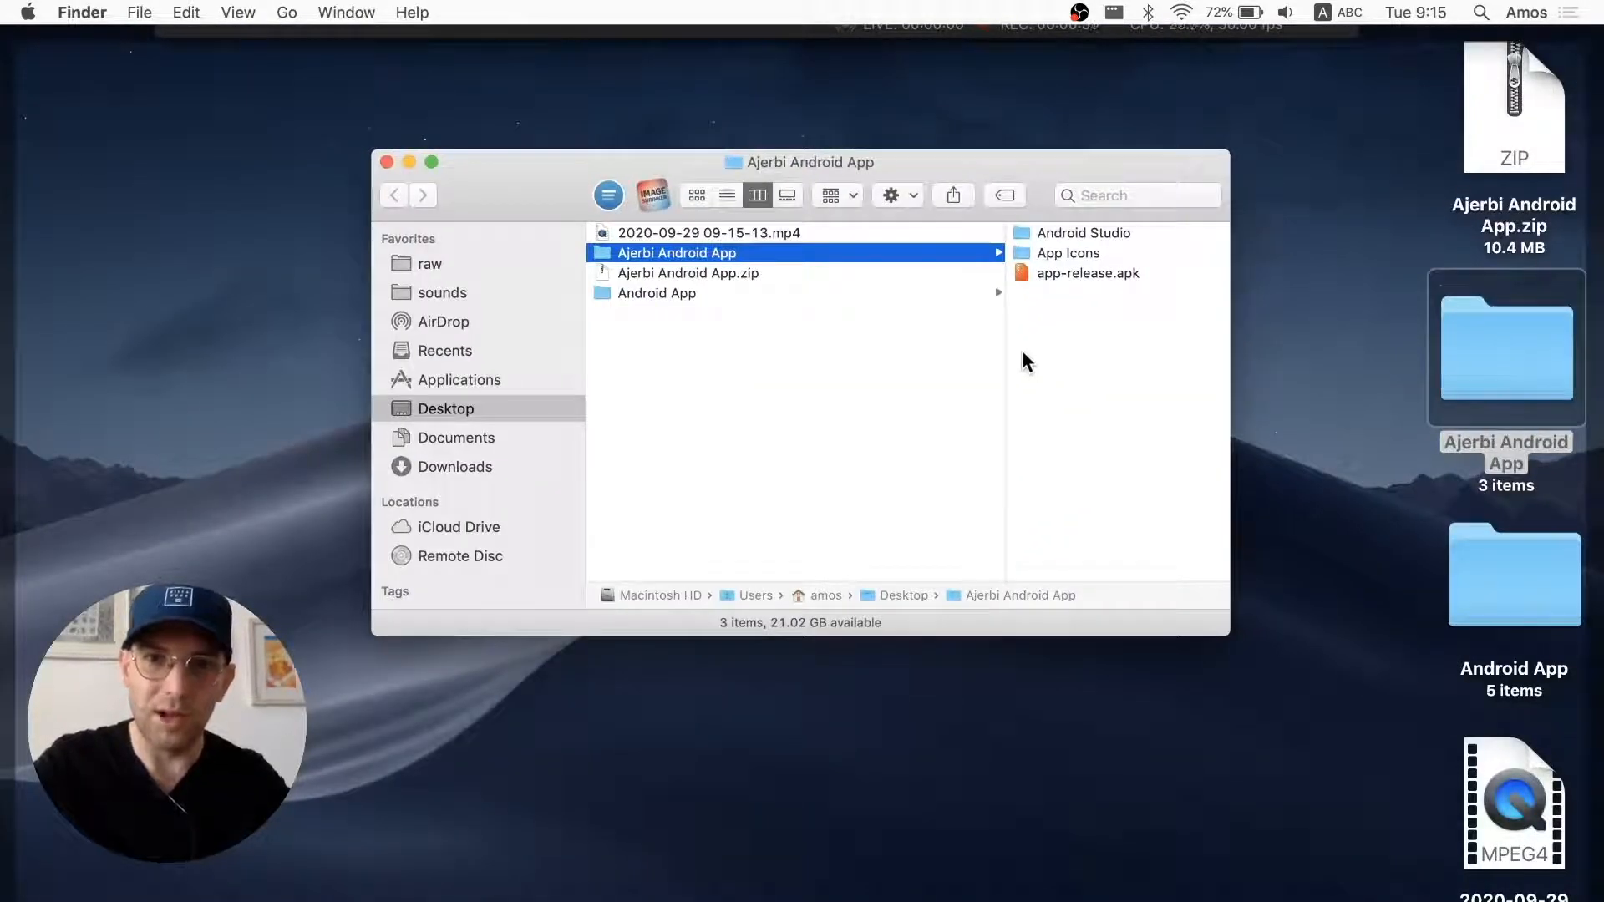
left_click(1083, 232)
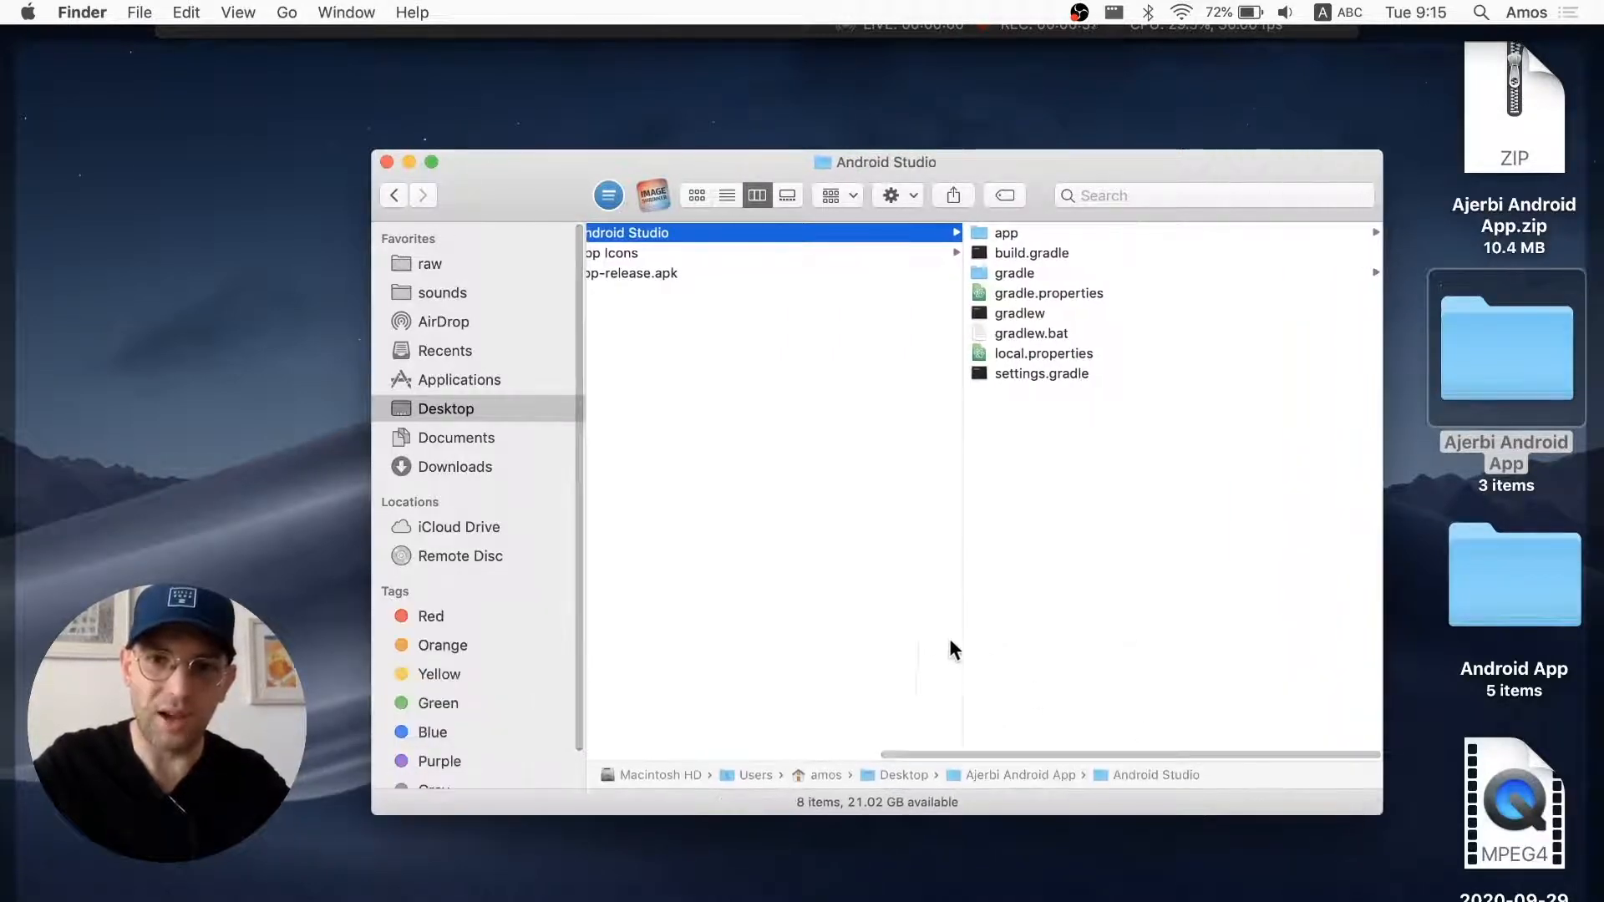
left_click(612, 253)
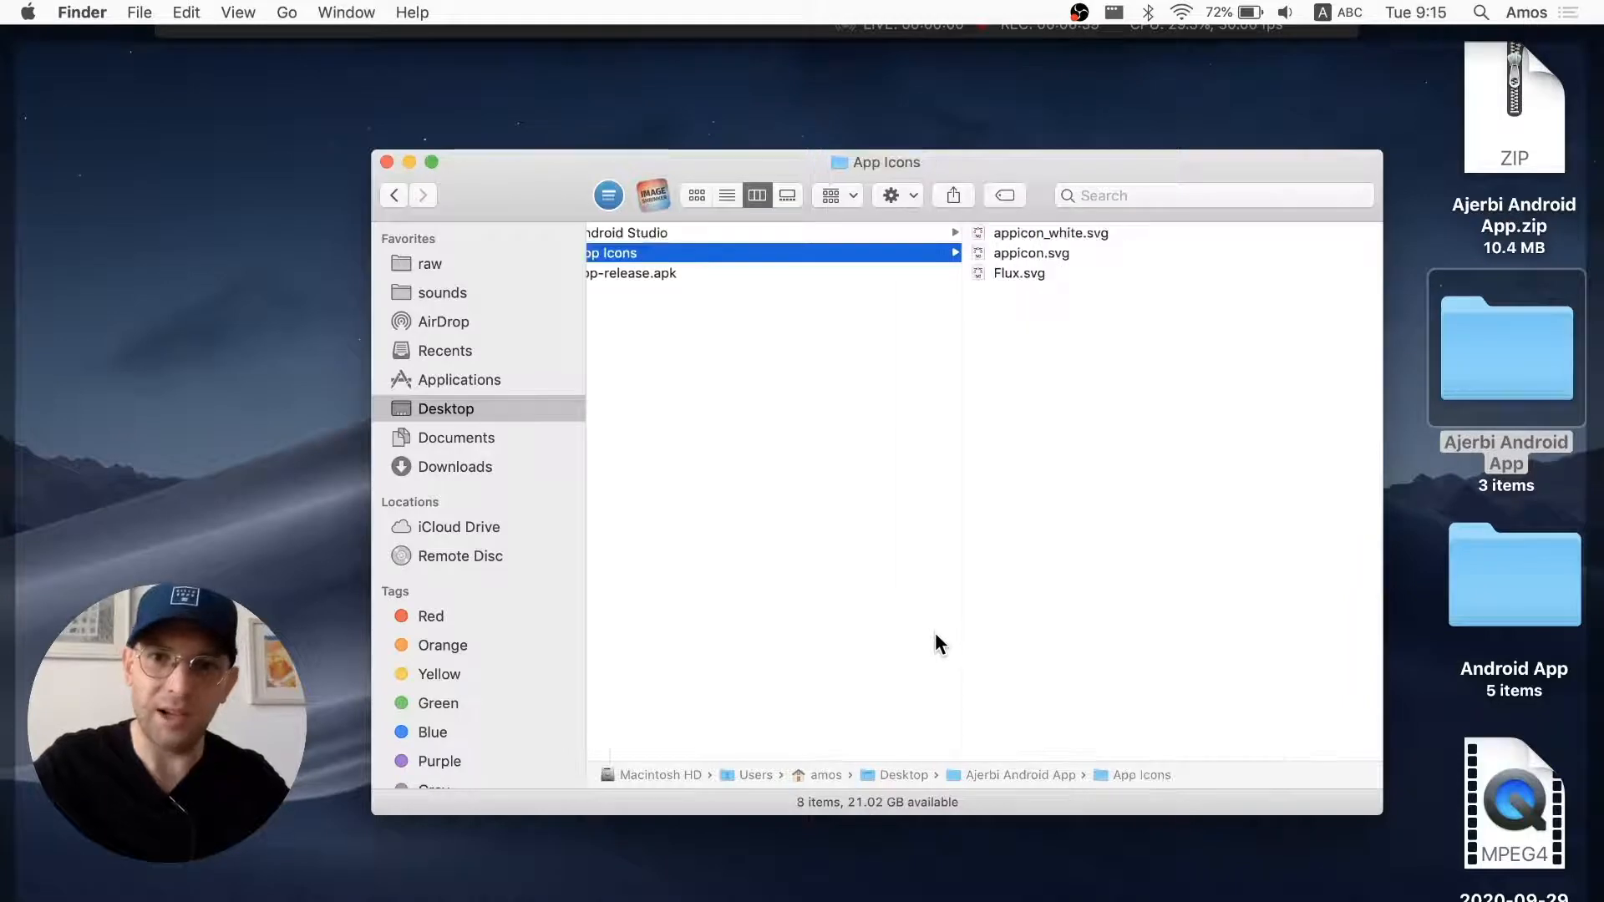
left_click(631, 273)
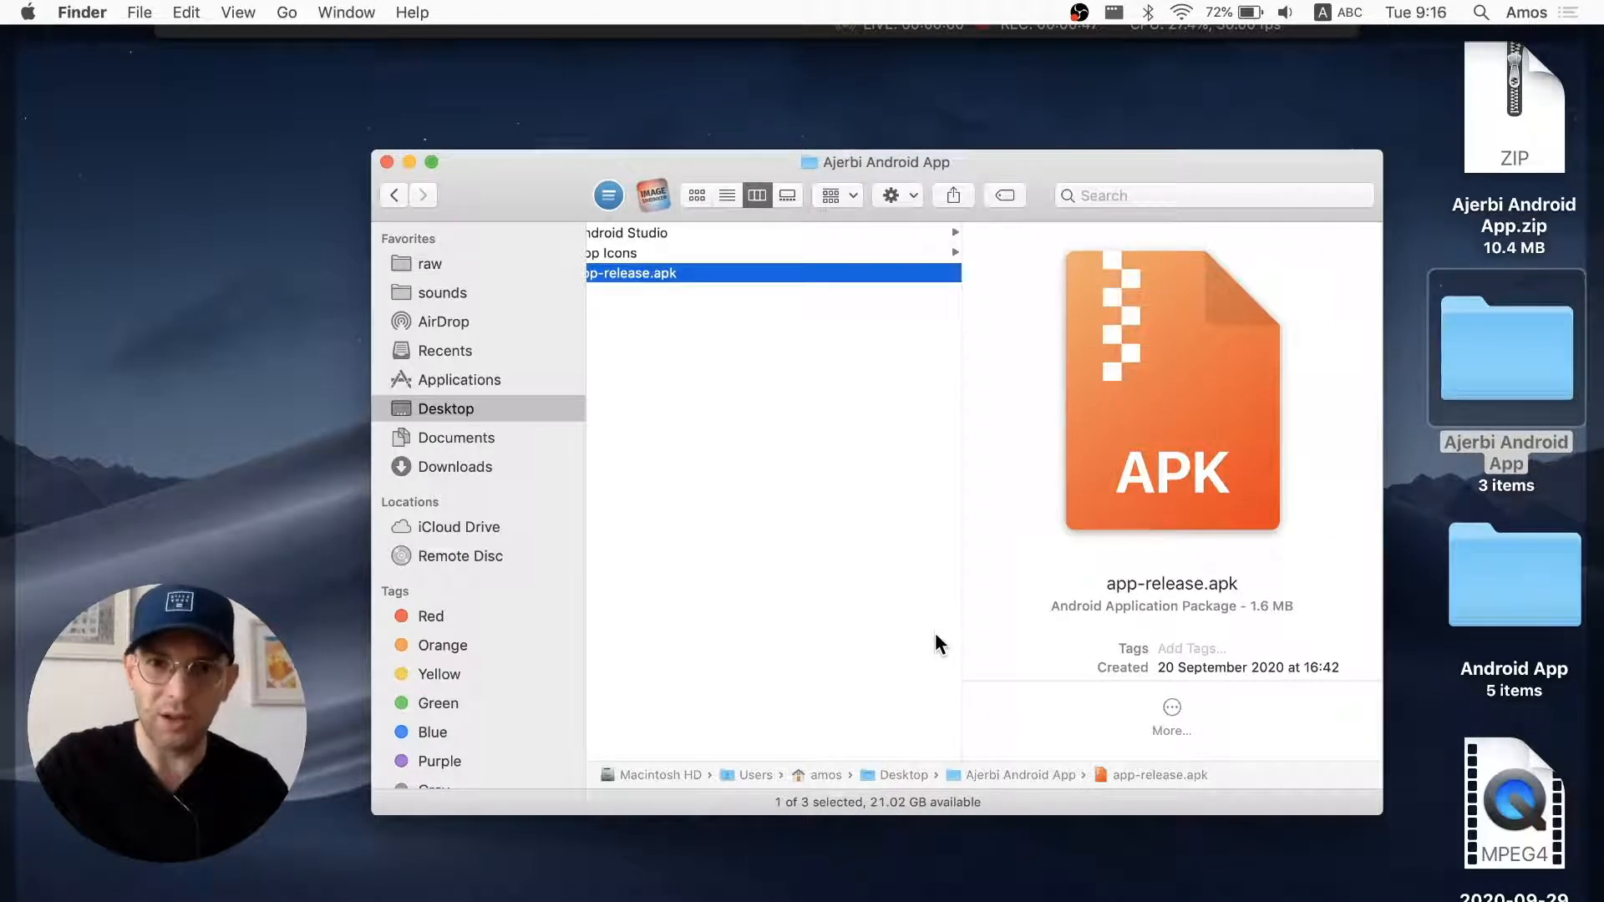
left_click(625, 233)
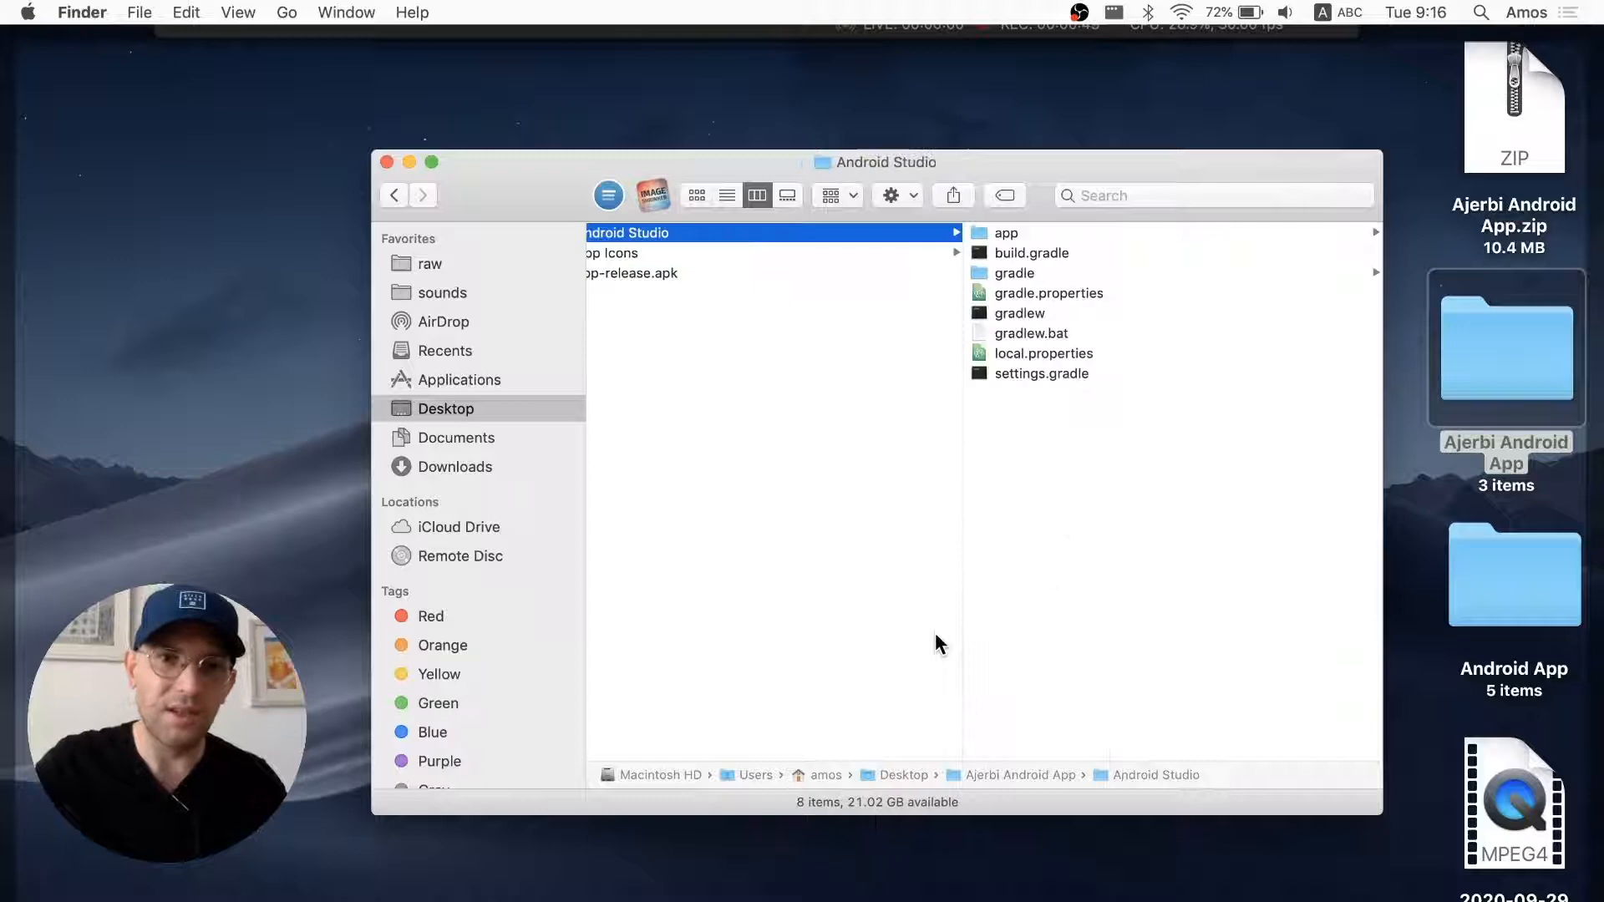
mouse_move(818, 488)
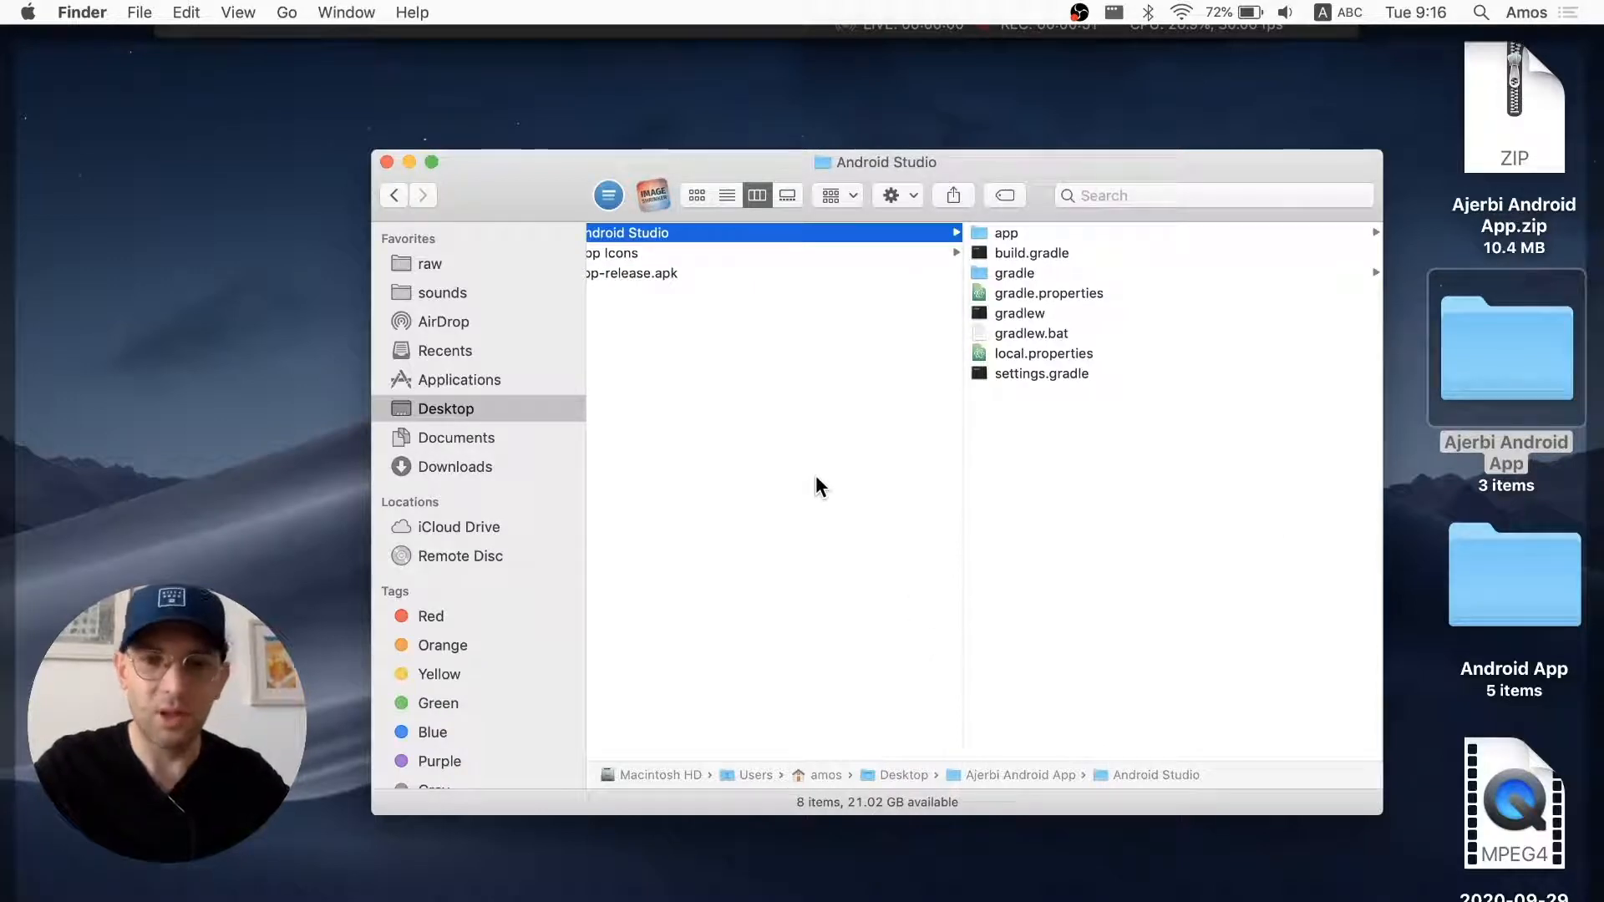
key("cmd+tab")
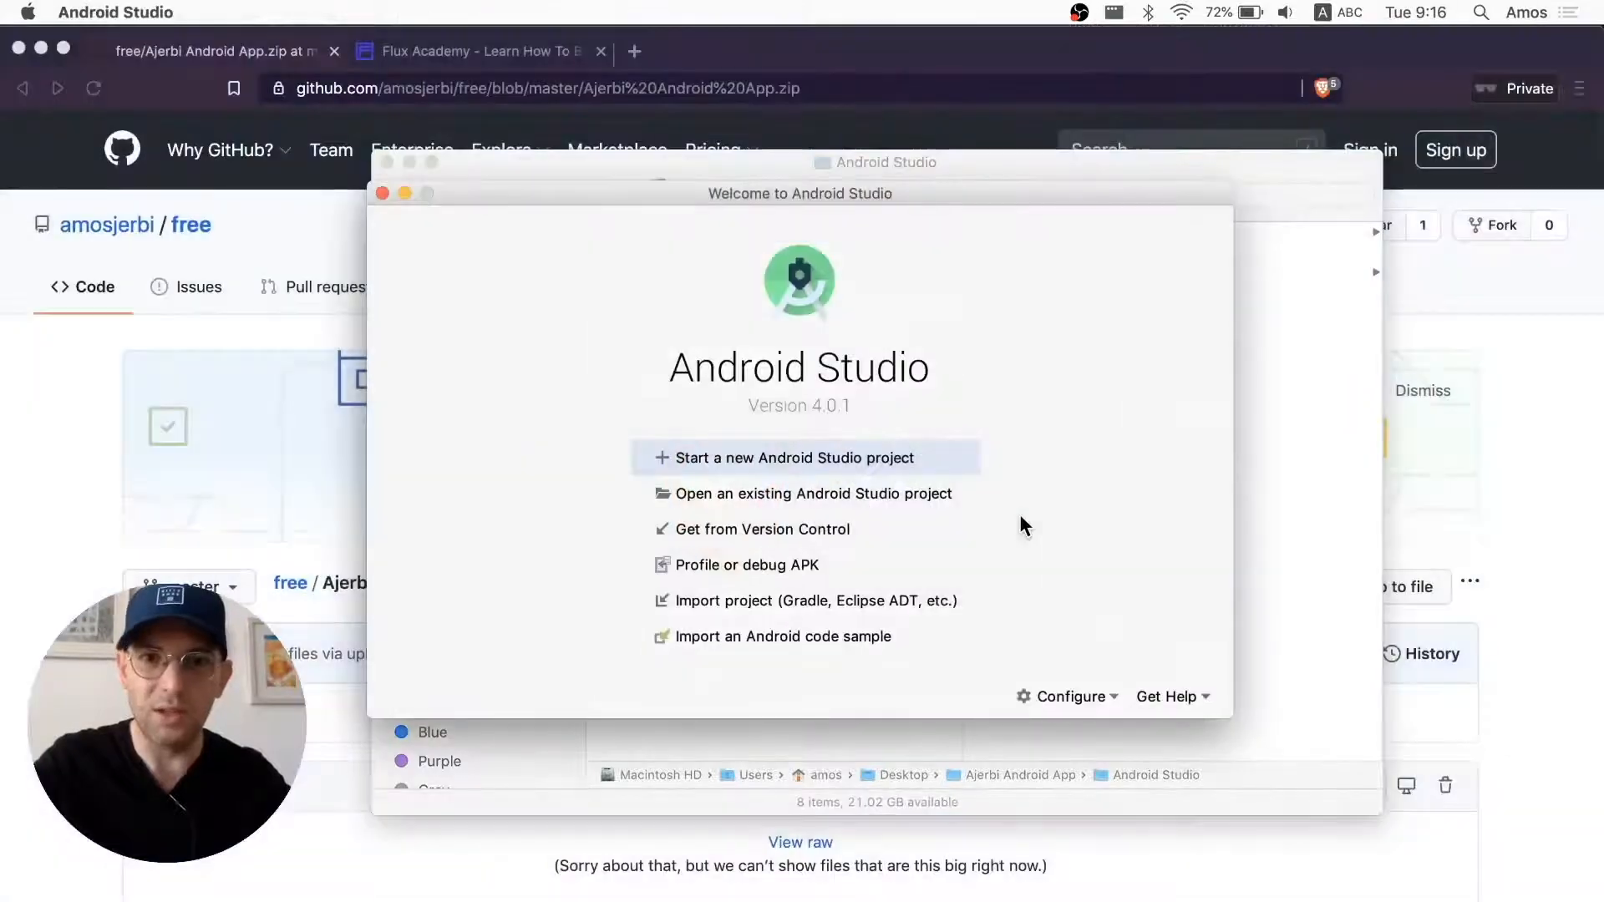
- Open the existing project at Desktop > Ajerbi Android App > Android Studio
left_click(812, 493)
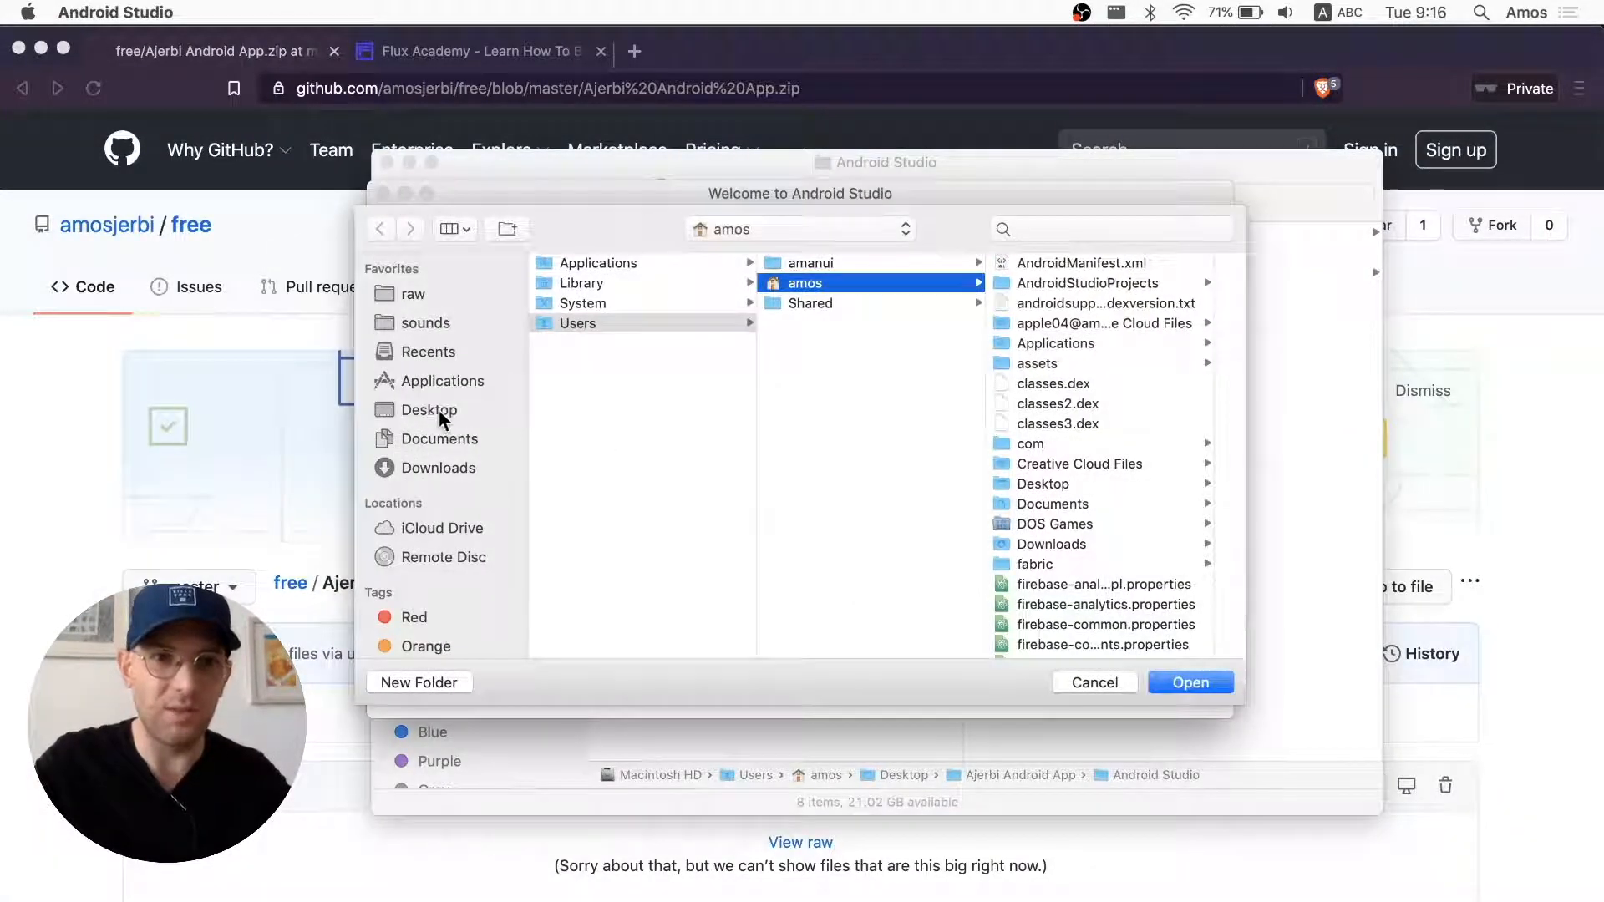
left_click(429, 410)
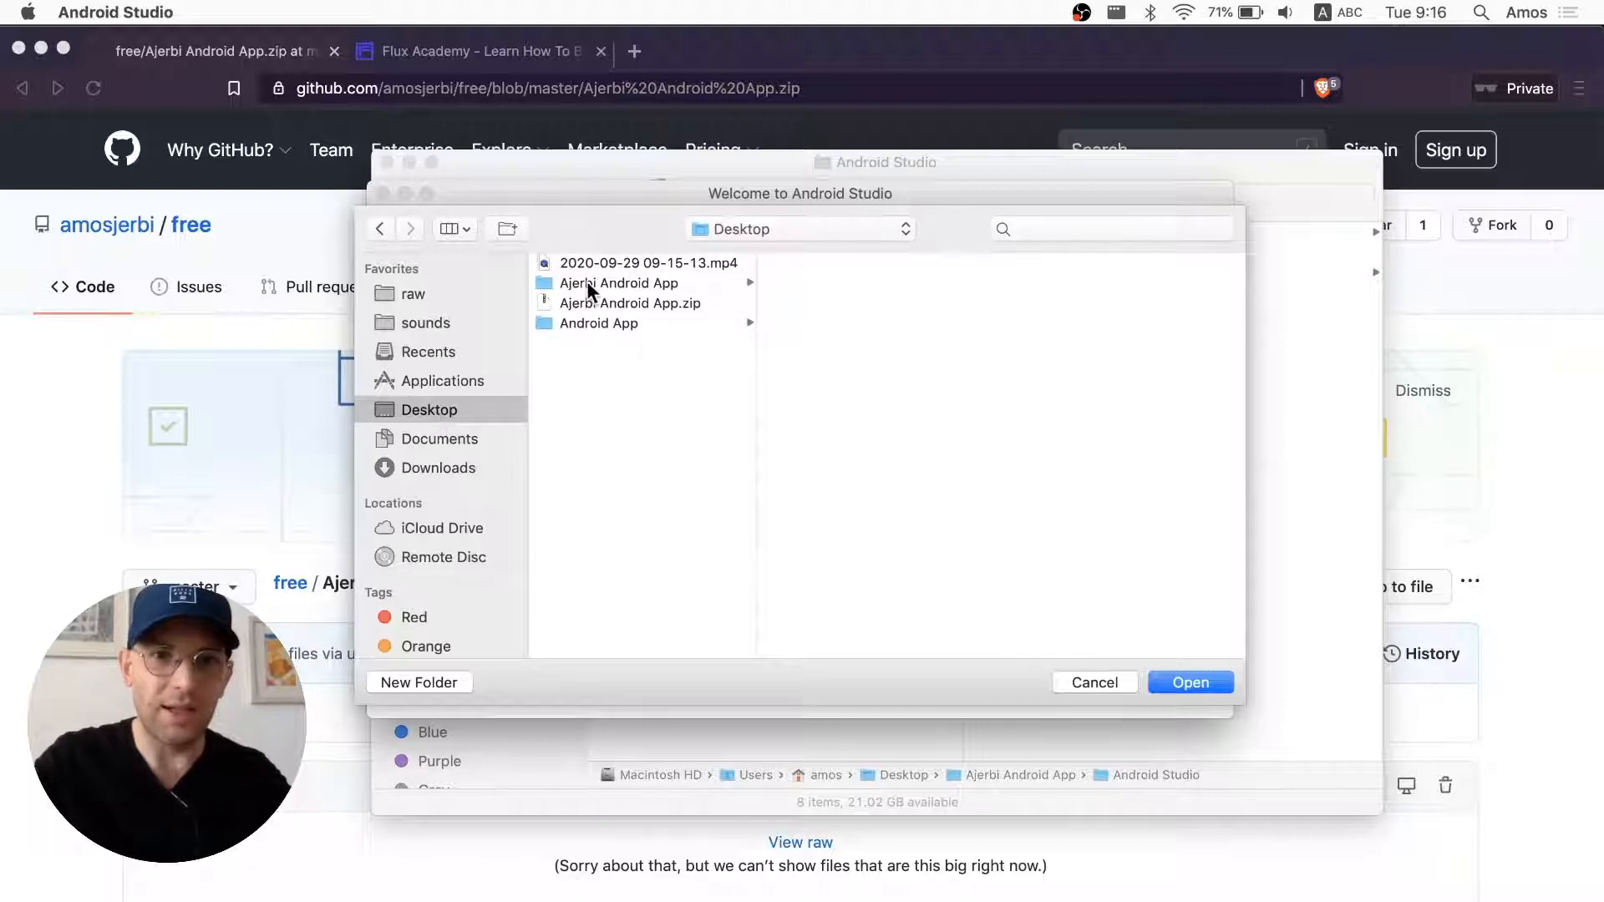
left_click(618, 284)
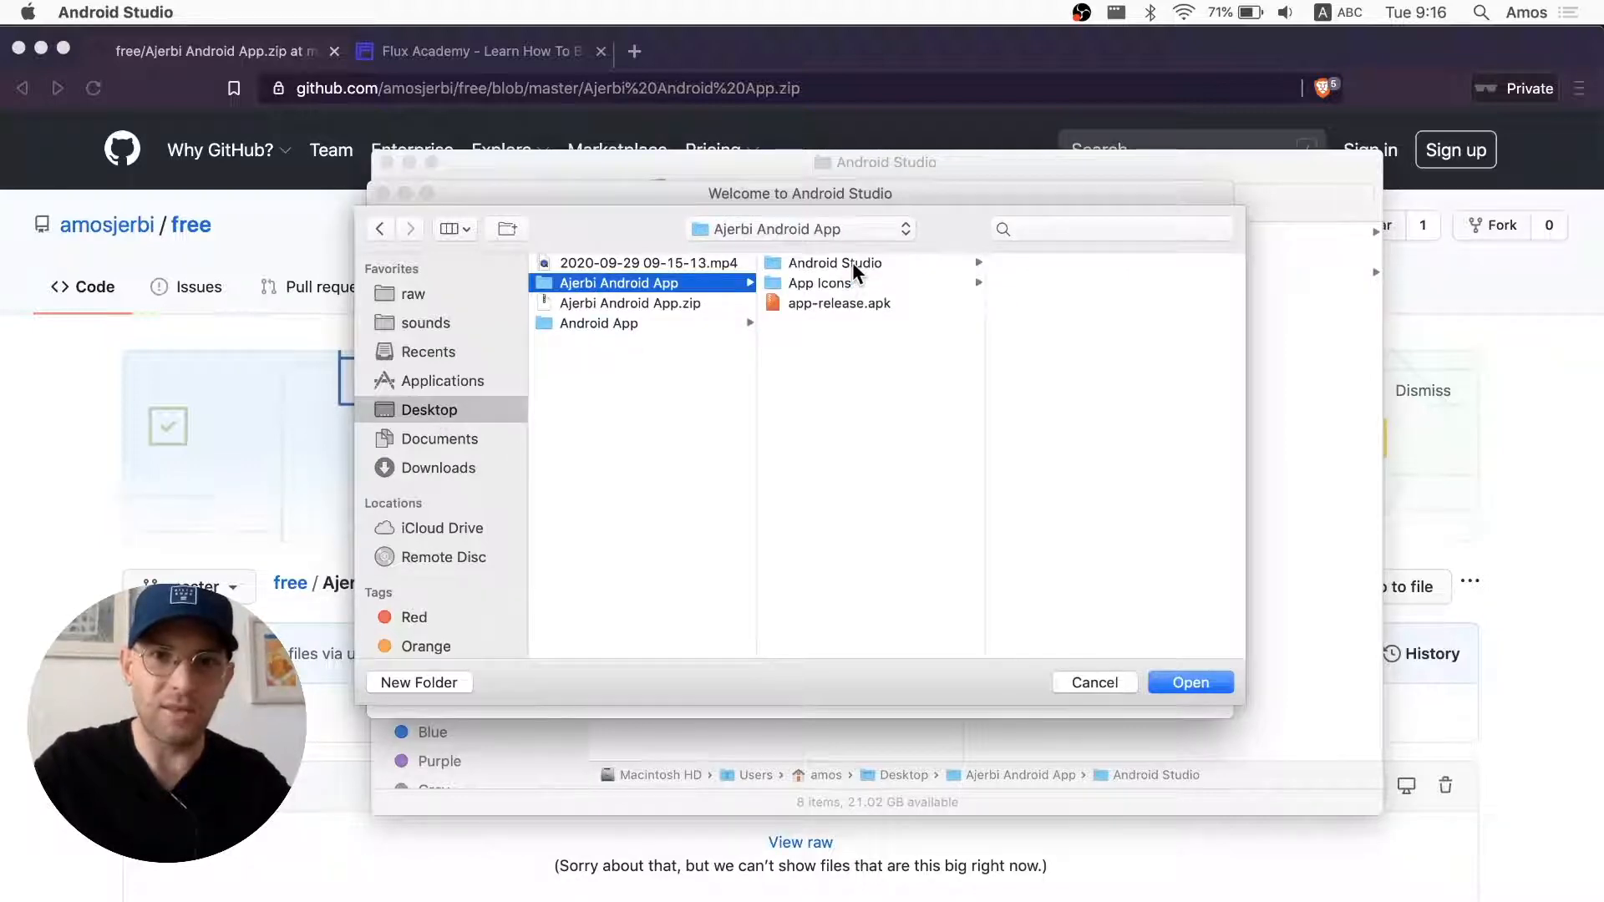
left_click(1189, 682)
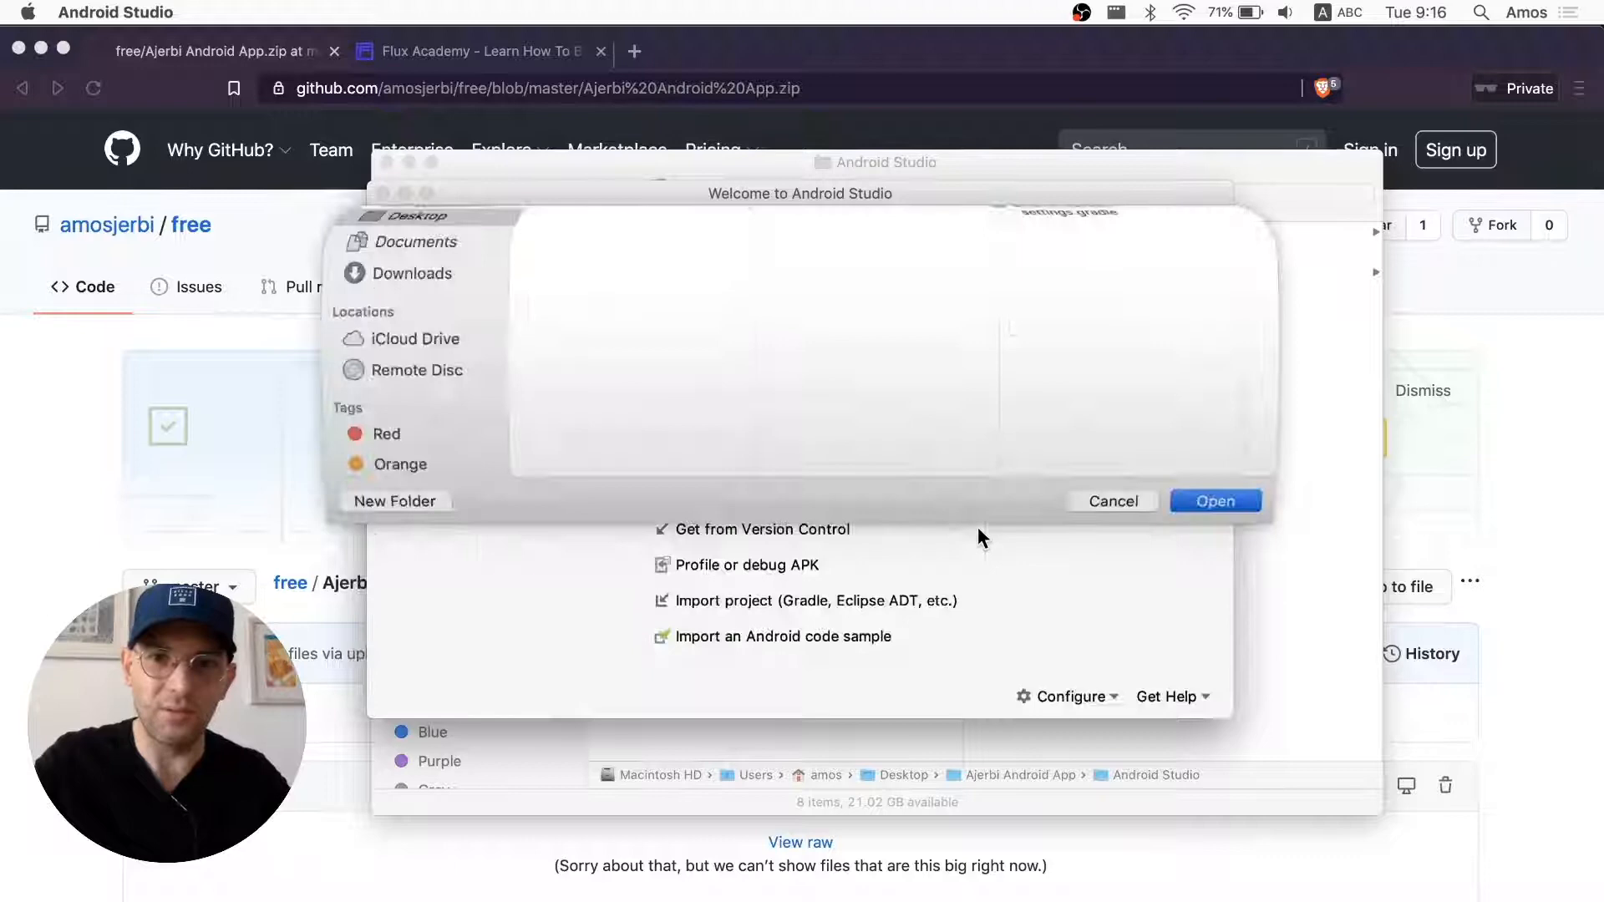
left_click(1214, 502)
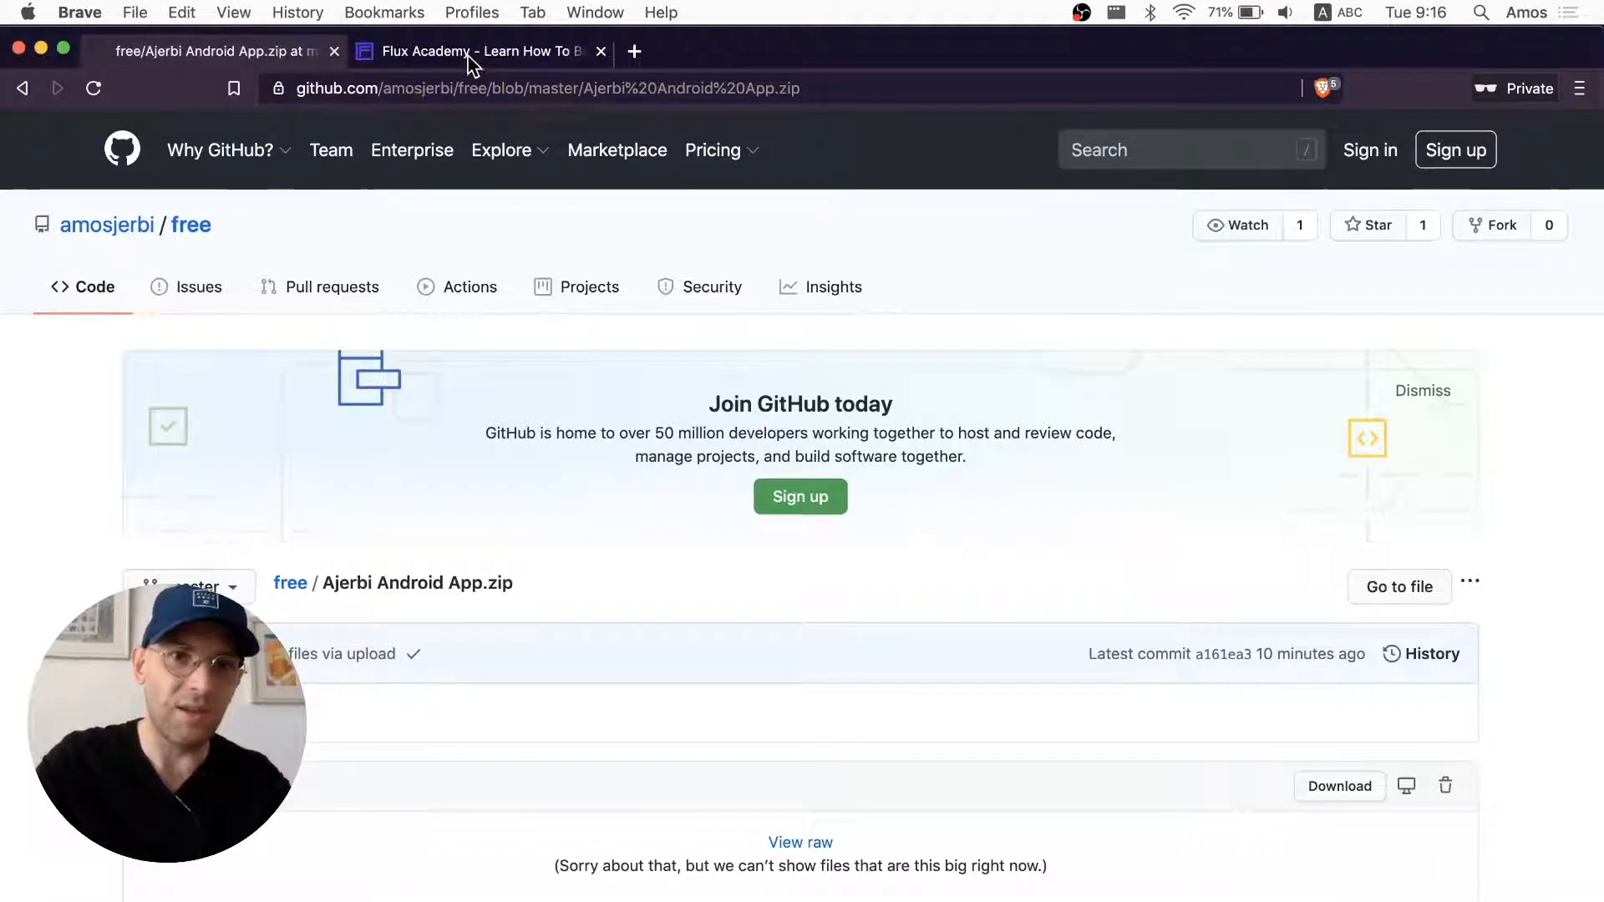
- Select the flux-academy.com address on the Flux Academy tab and scroll through the homepage
left_click(475, 51)
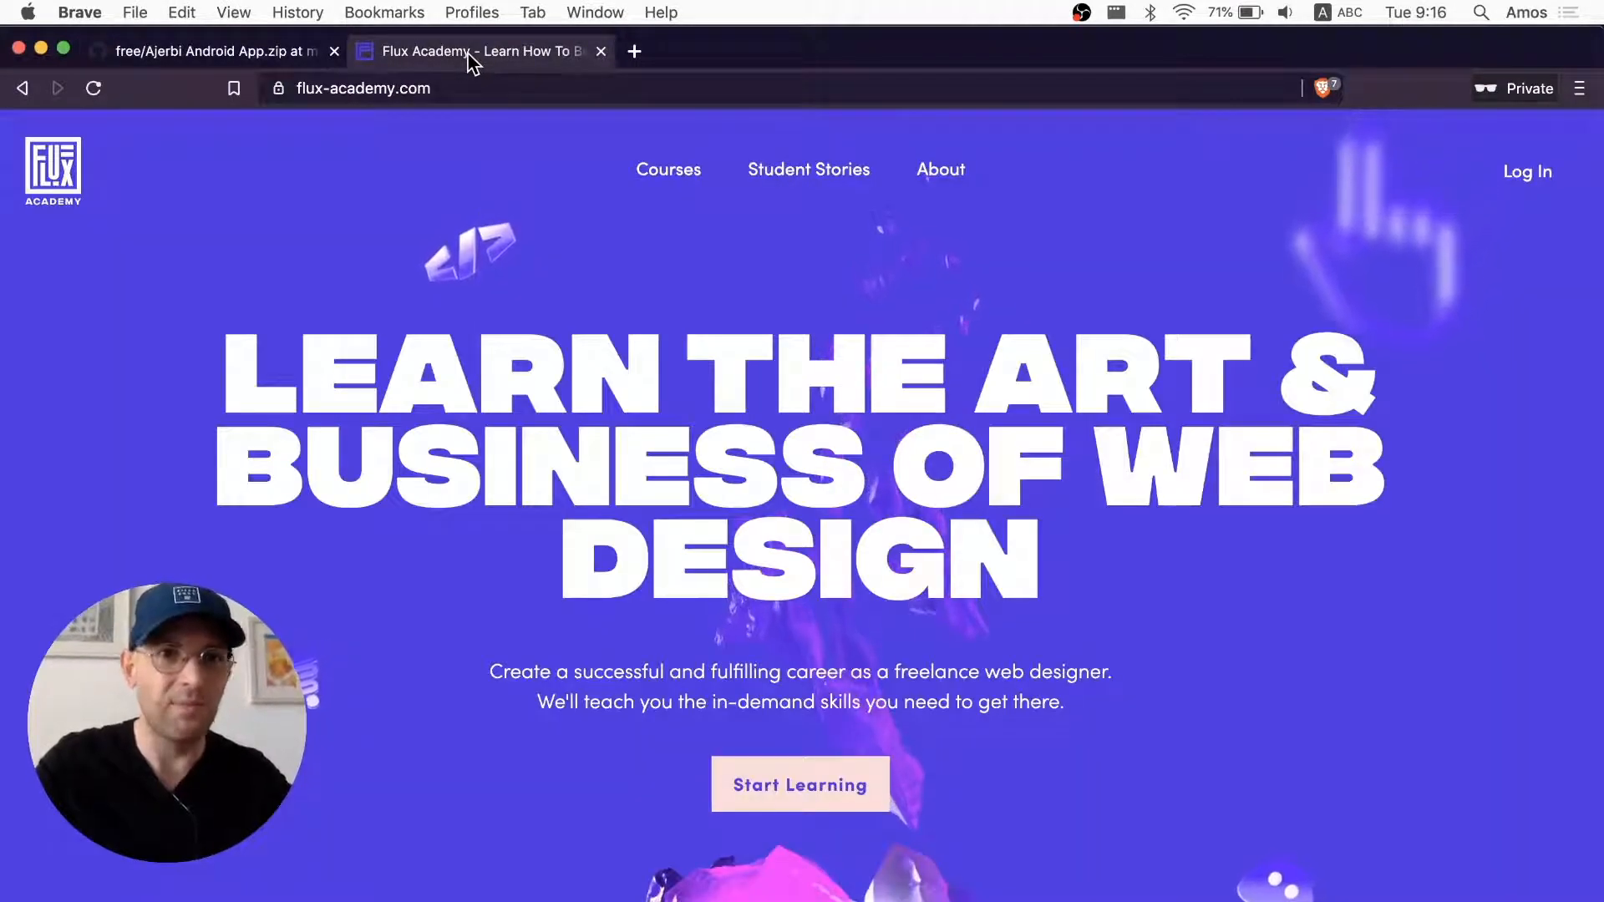
mouse_move(465, 127)
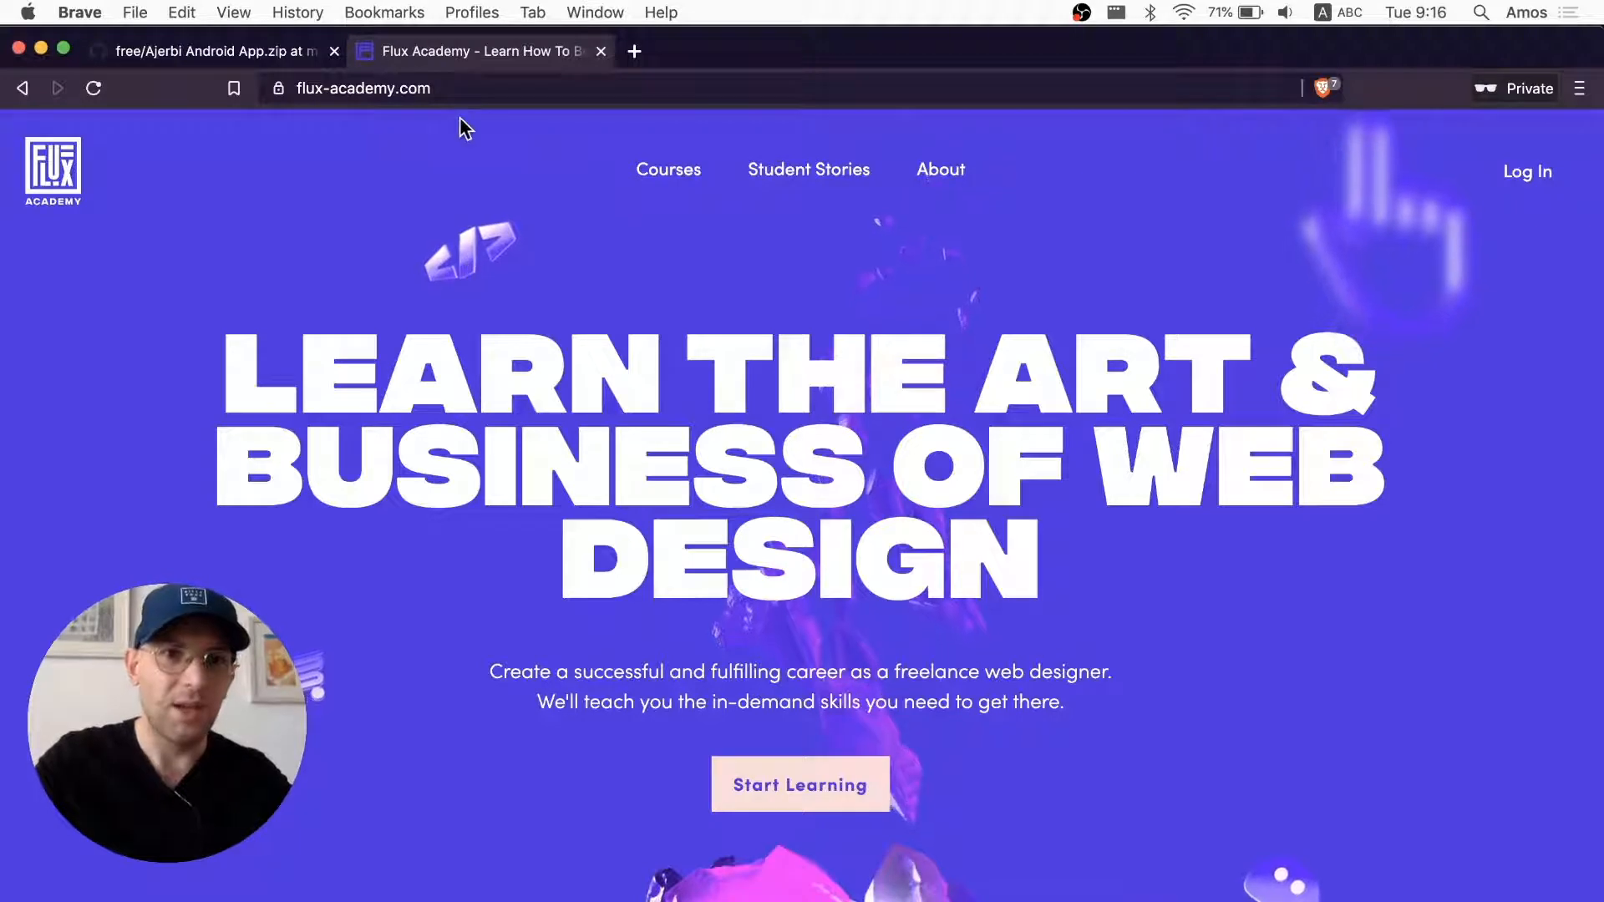
left_click(364, 88)
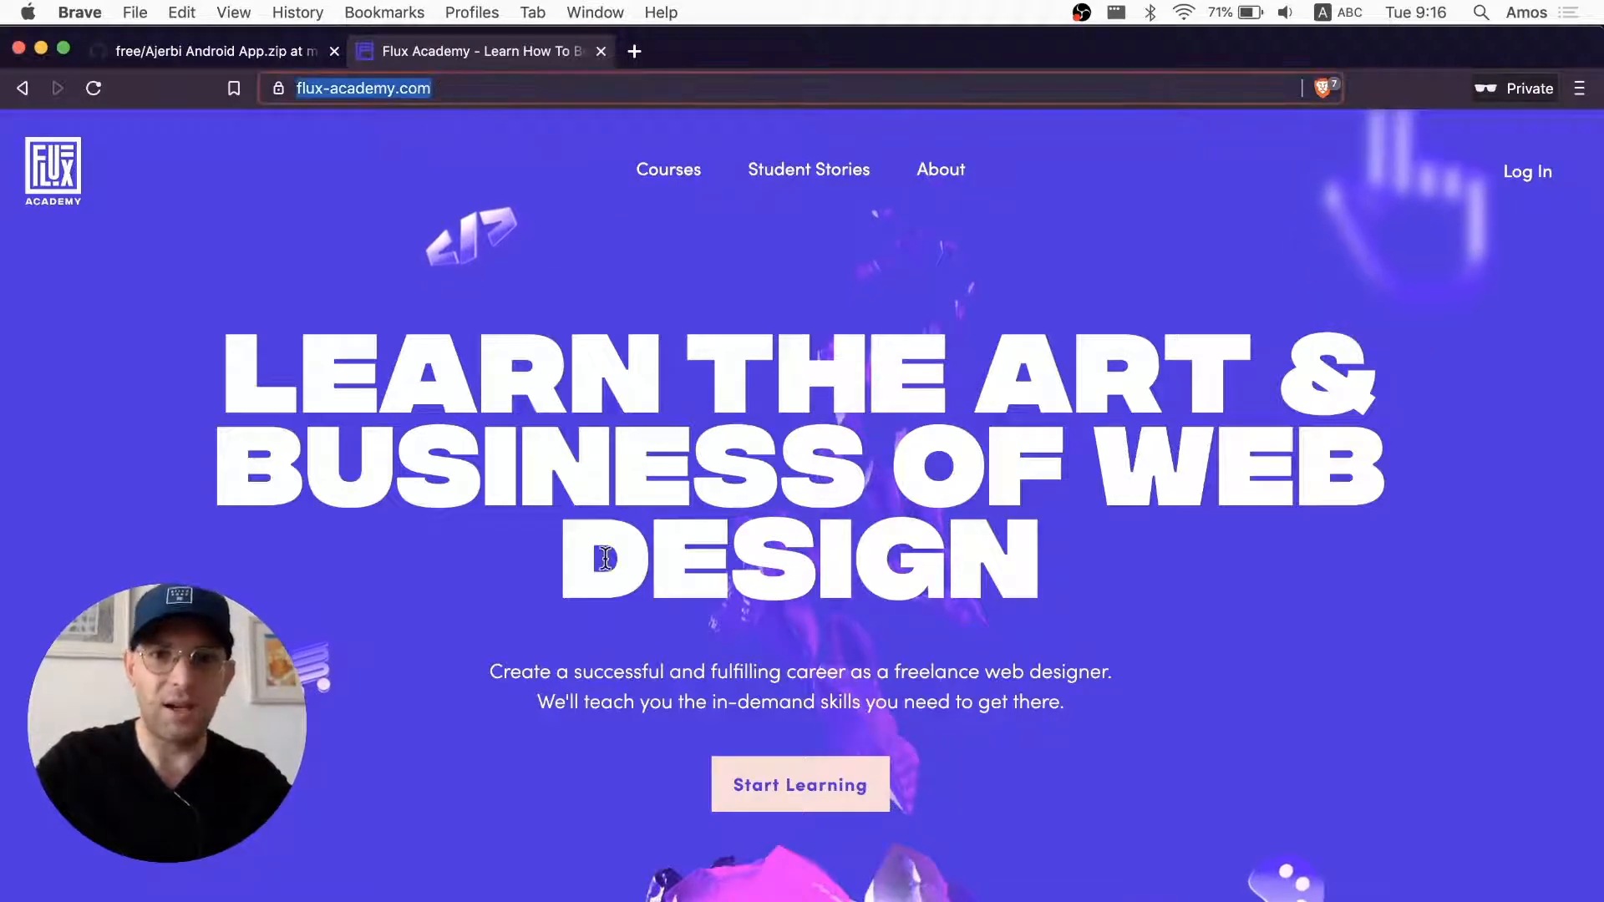
scroll("down", 3)
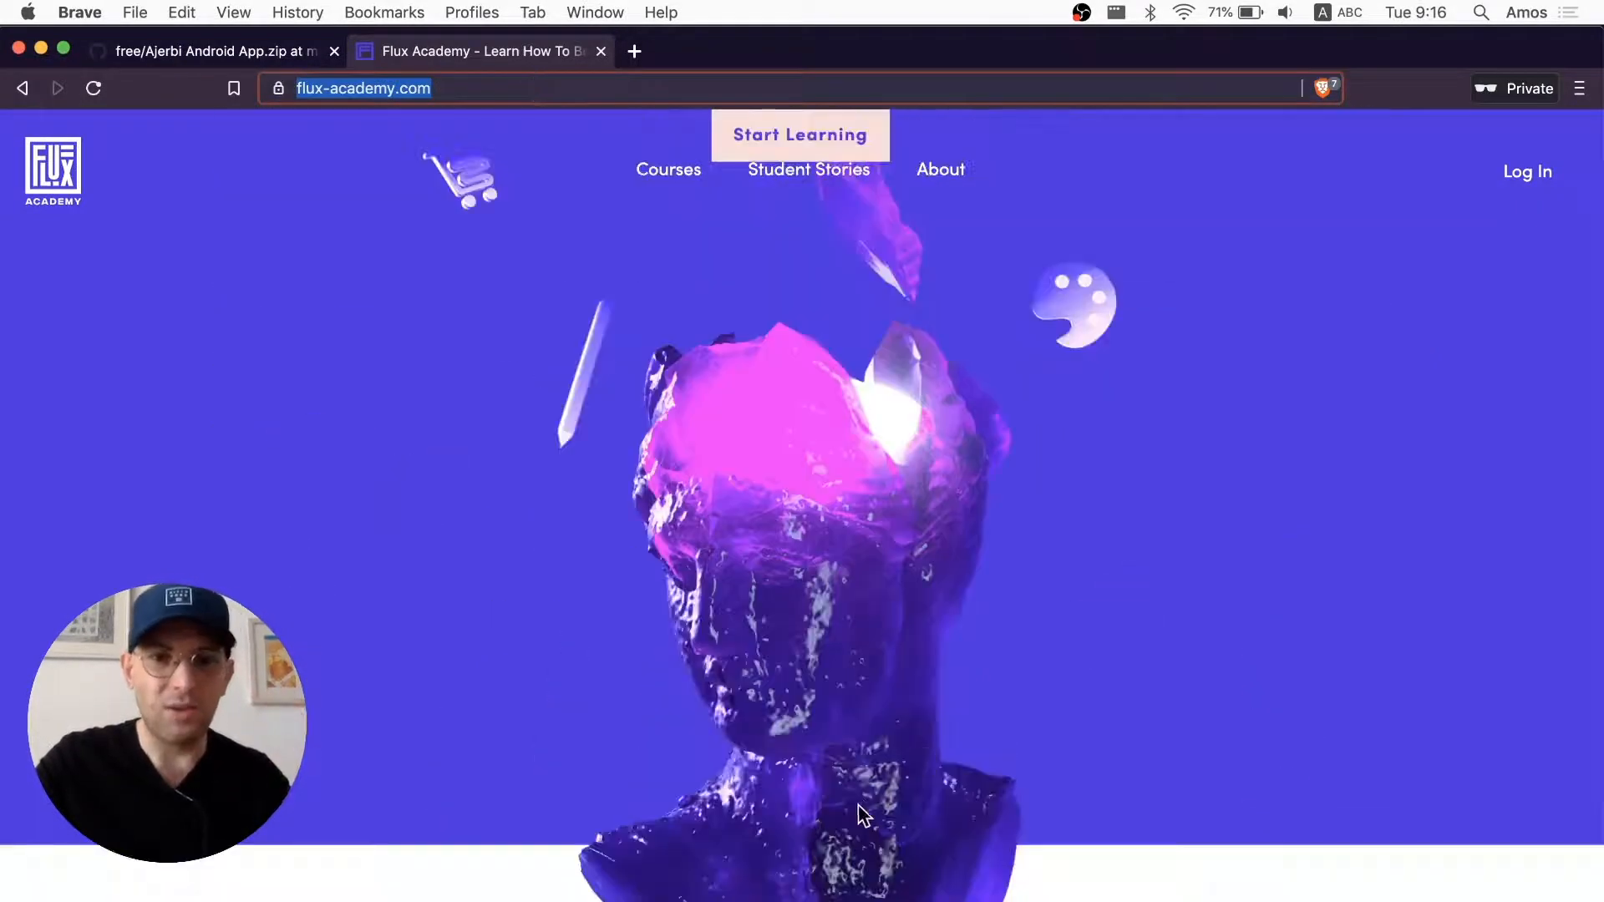
mouse_move(798, 839)
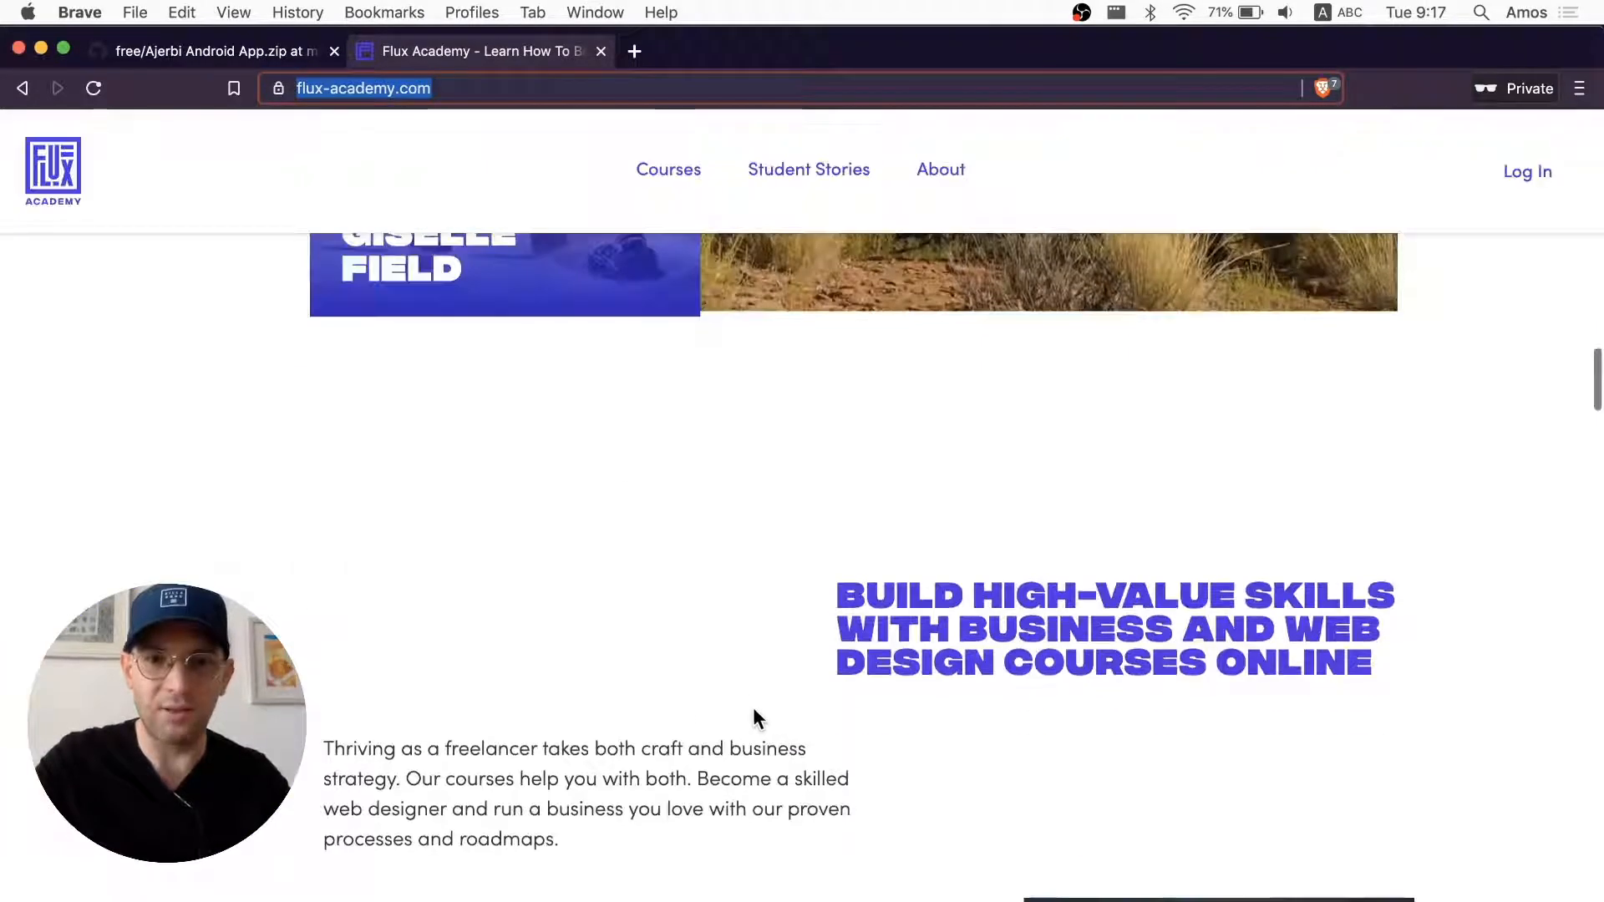
scroll("down", 3)
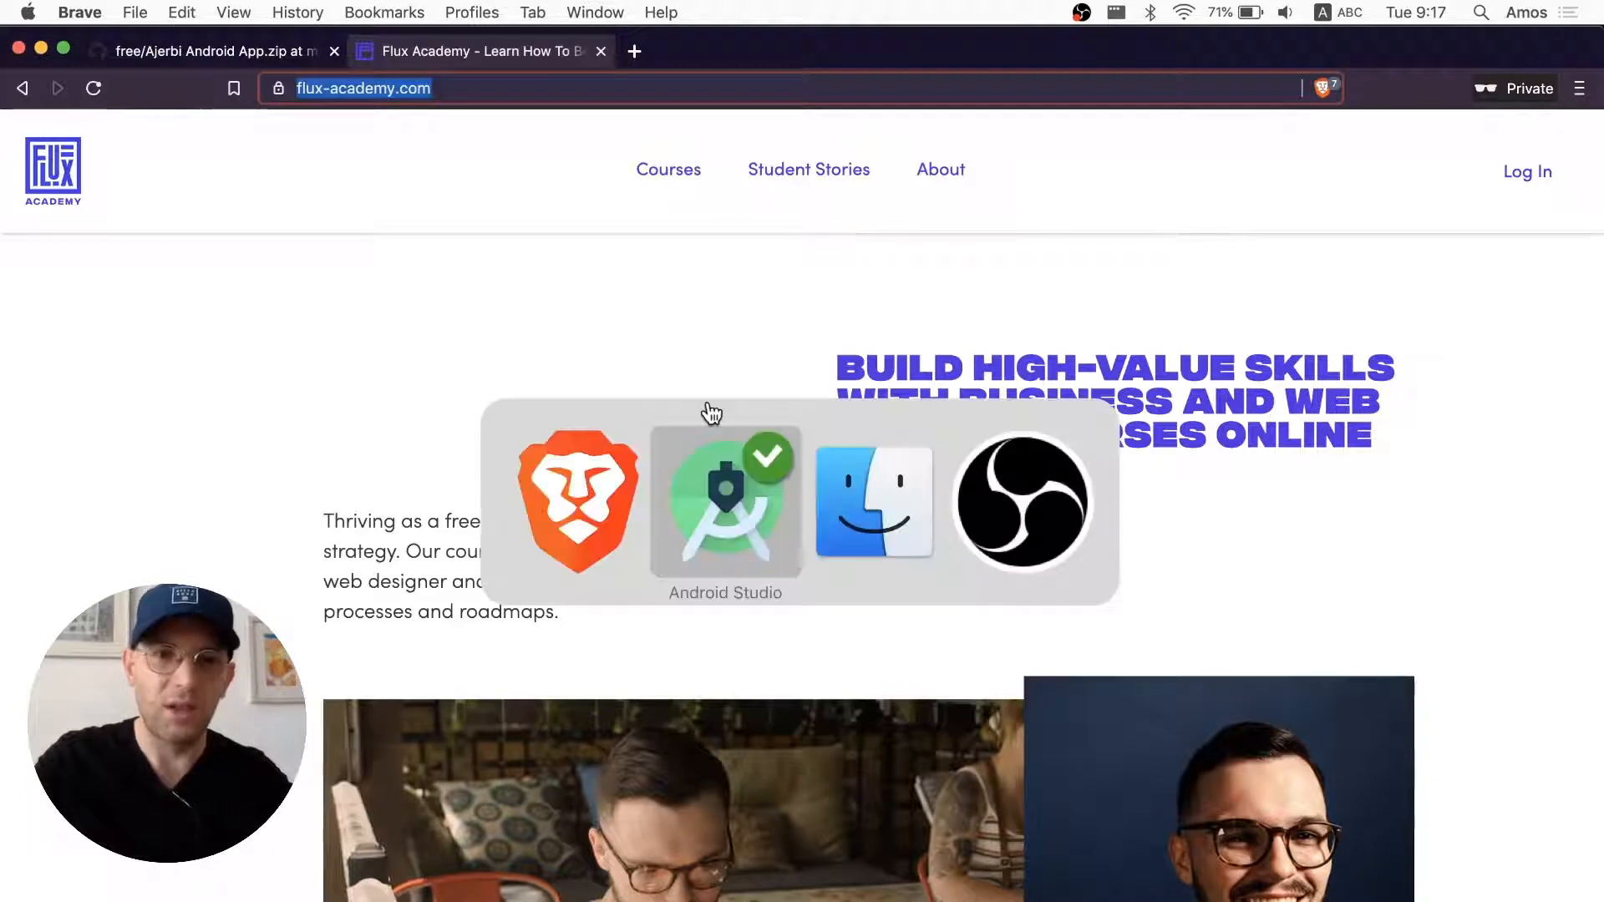
mouse_move(726, 498)
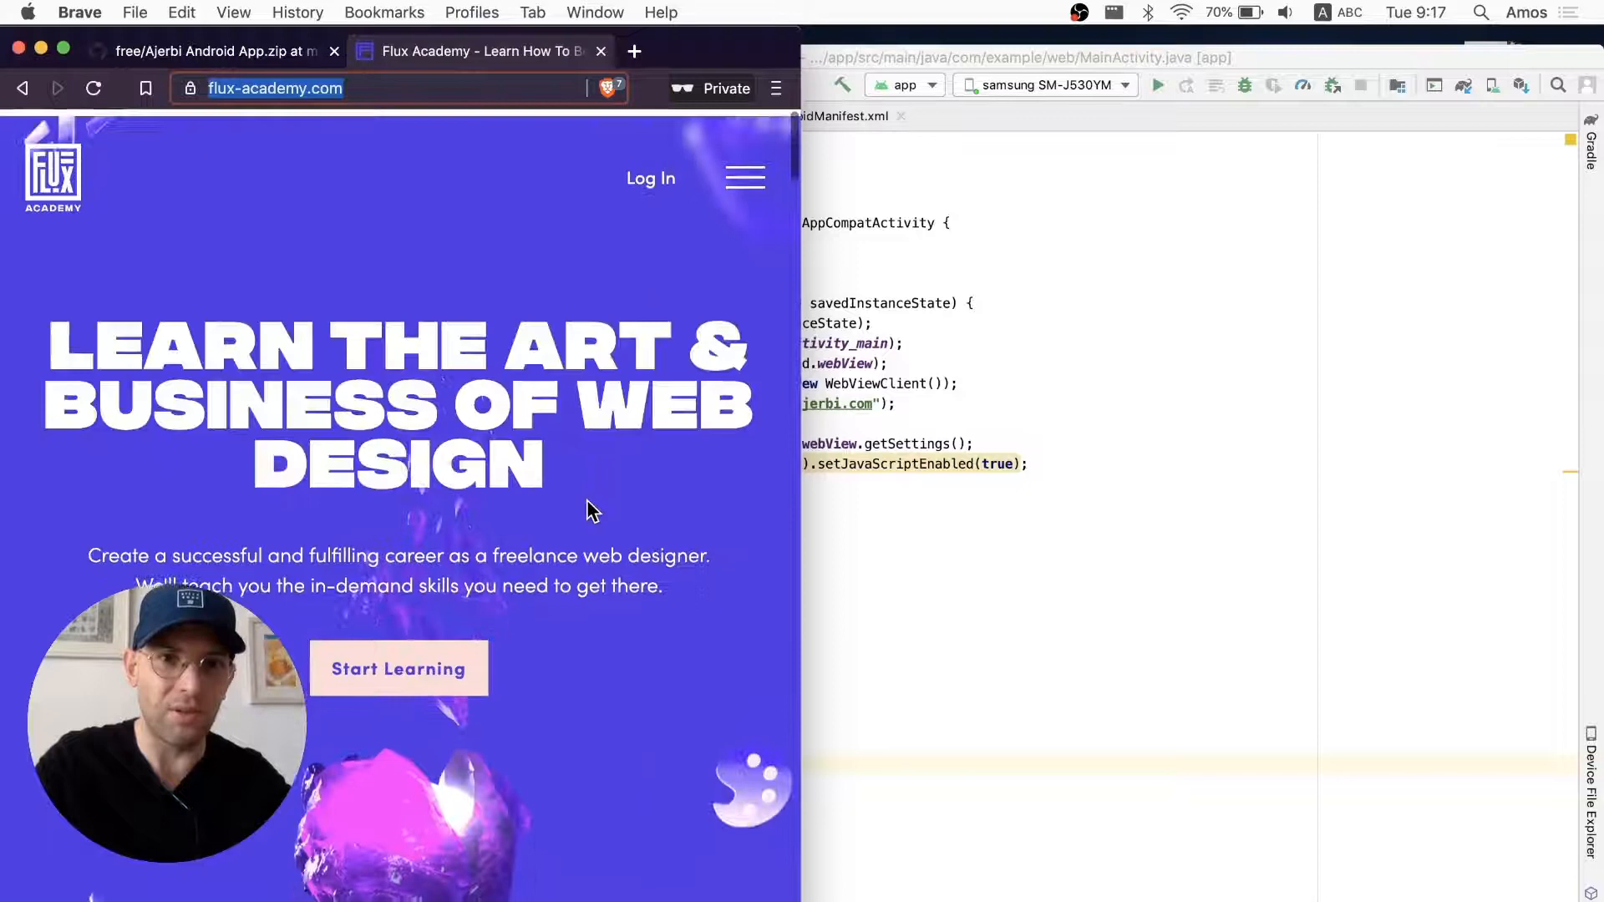
scroll("down", 3)
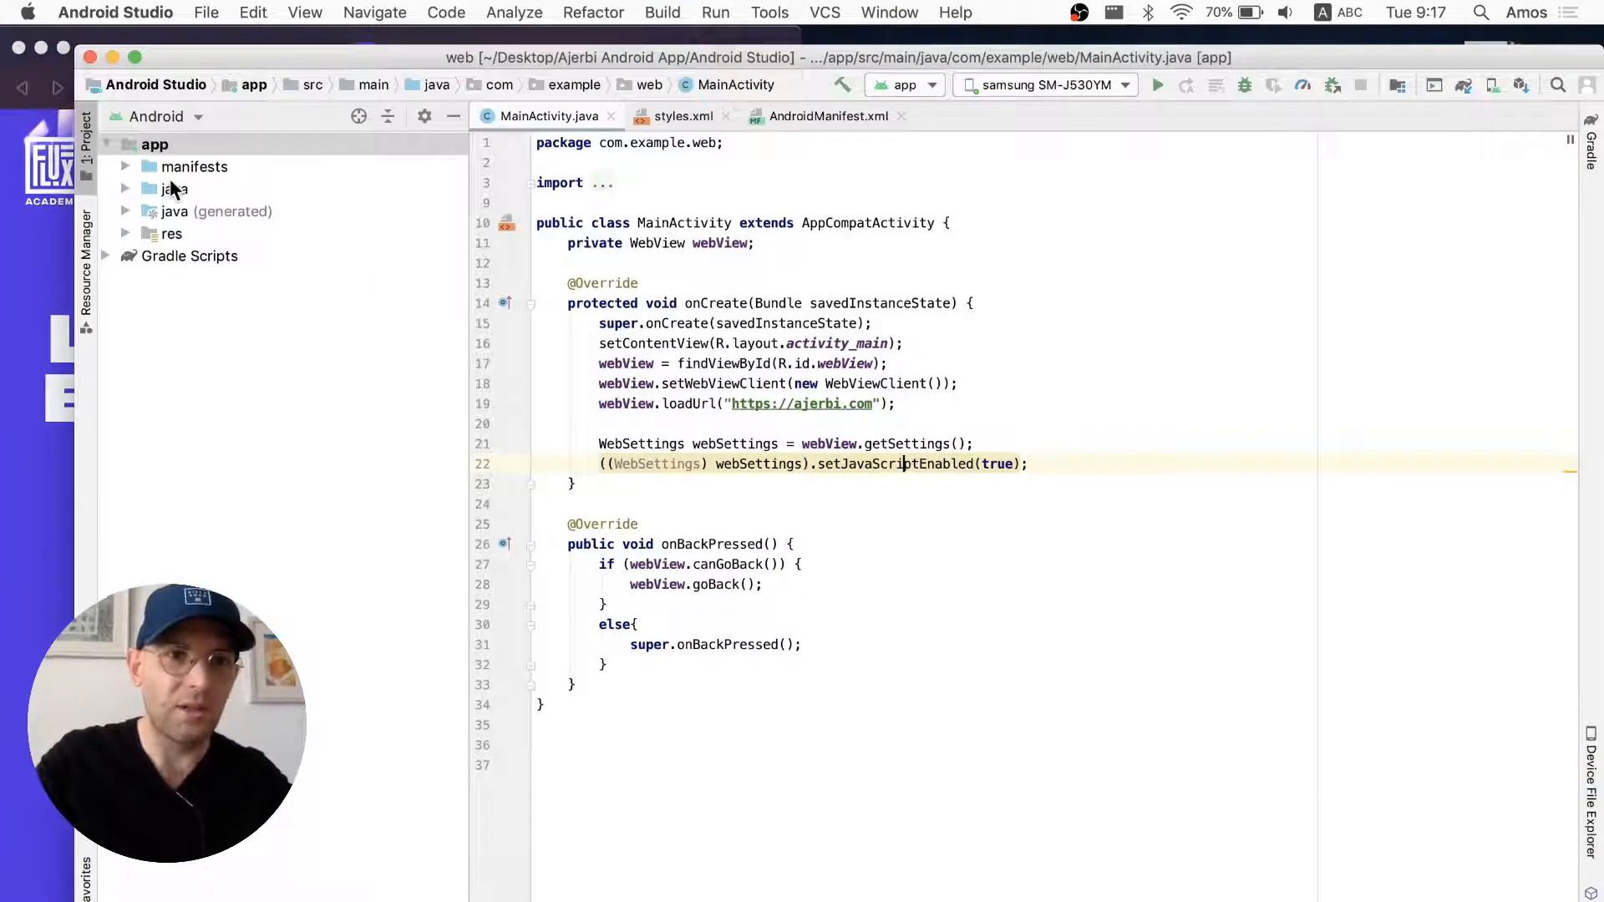
- Set the app label in AndroidManifest.xml to "Flux"
left_click(125, 167)
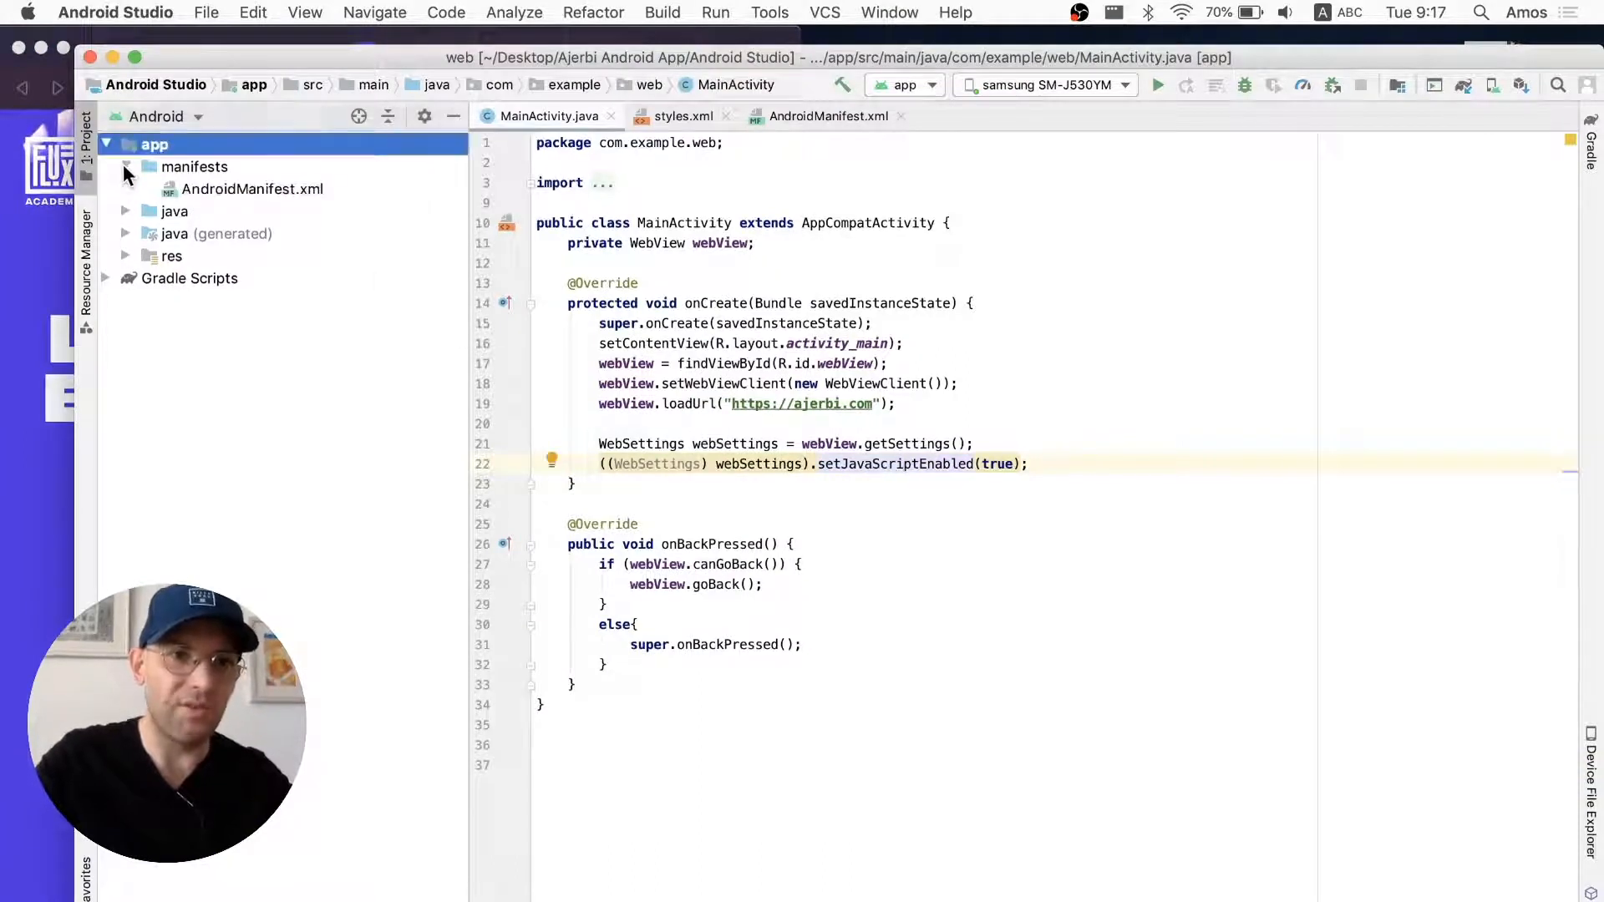
left_click(253, 188)
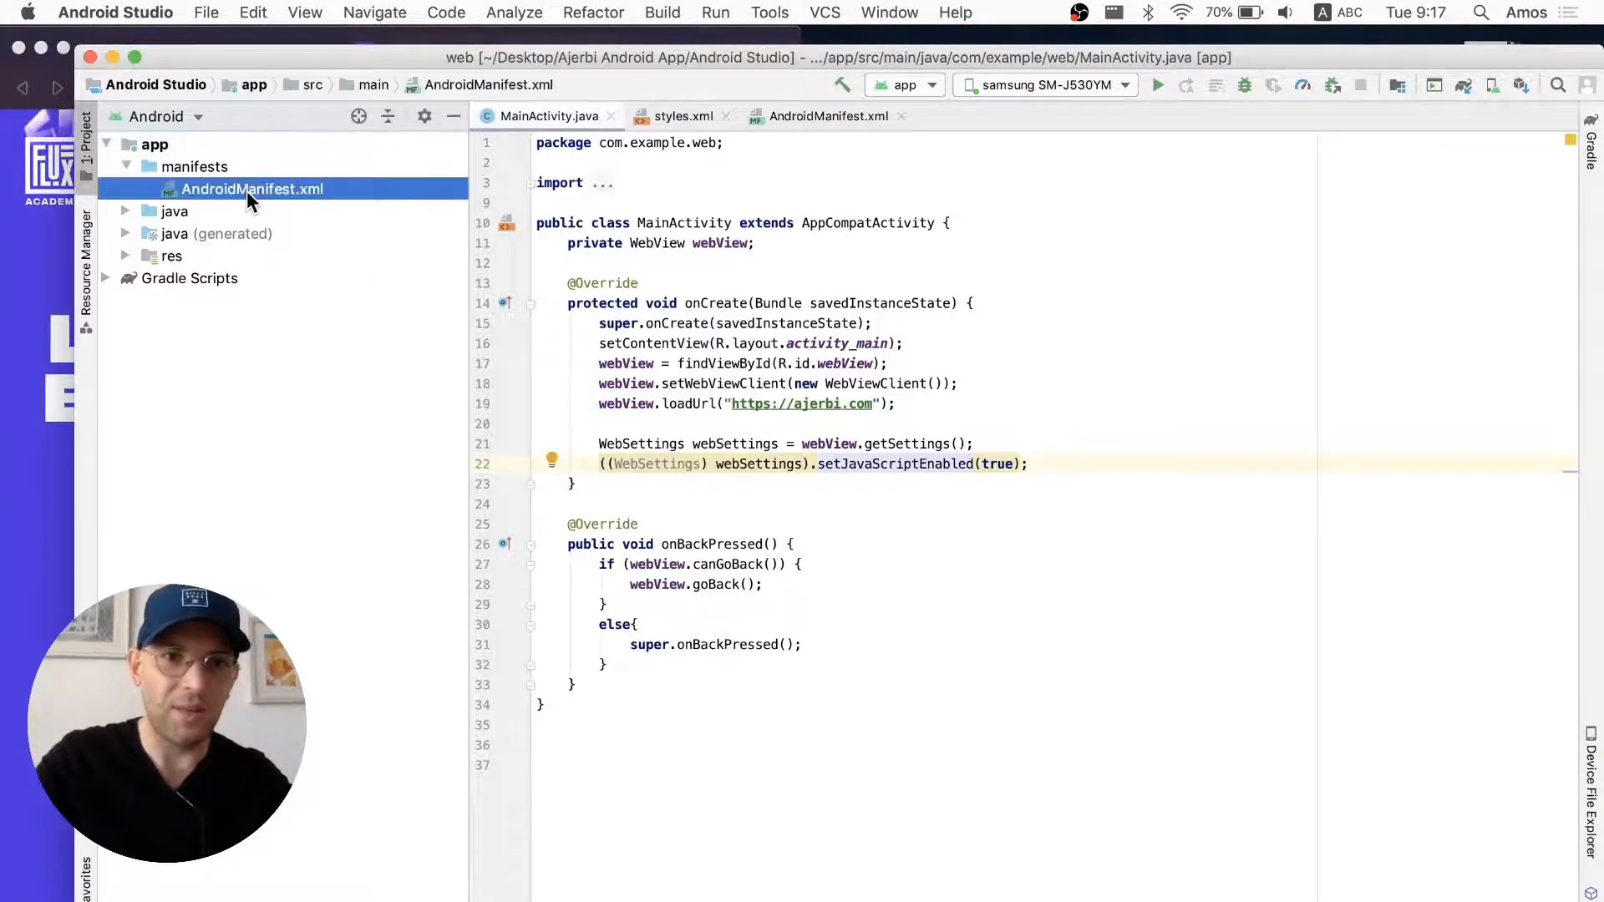
left_click(828, 115)
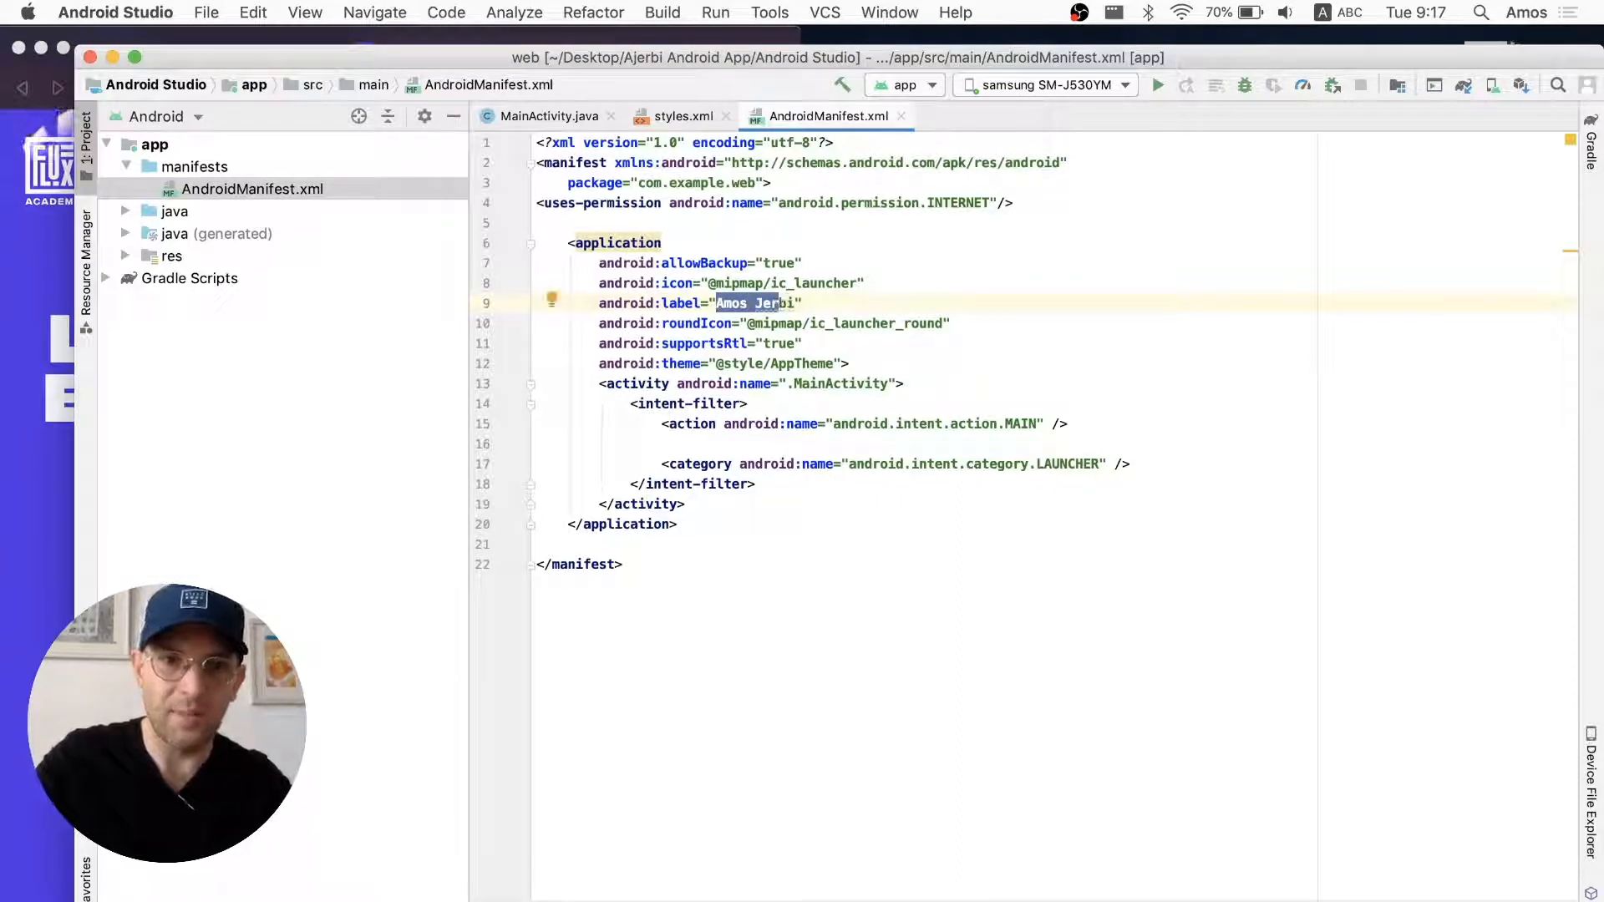
type("b")
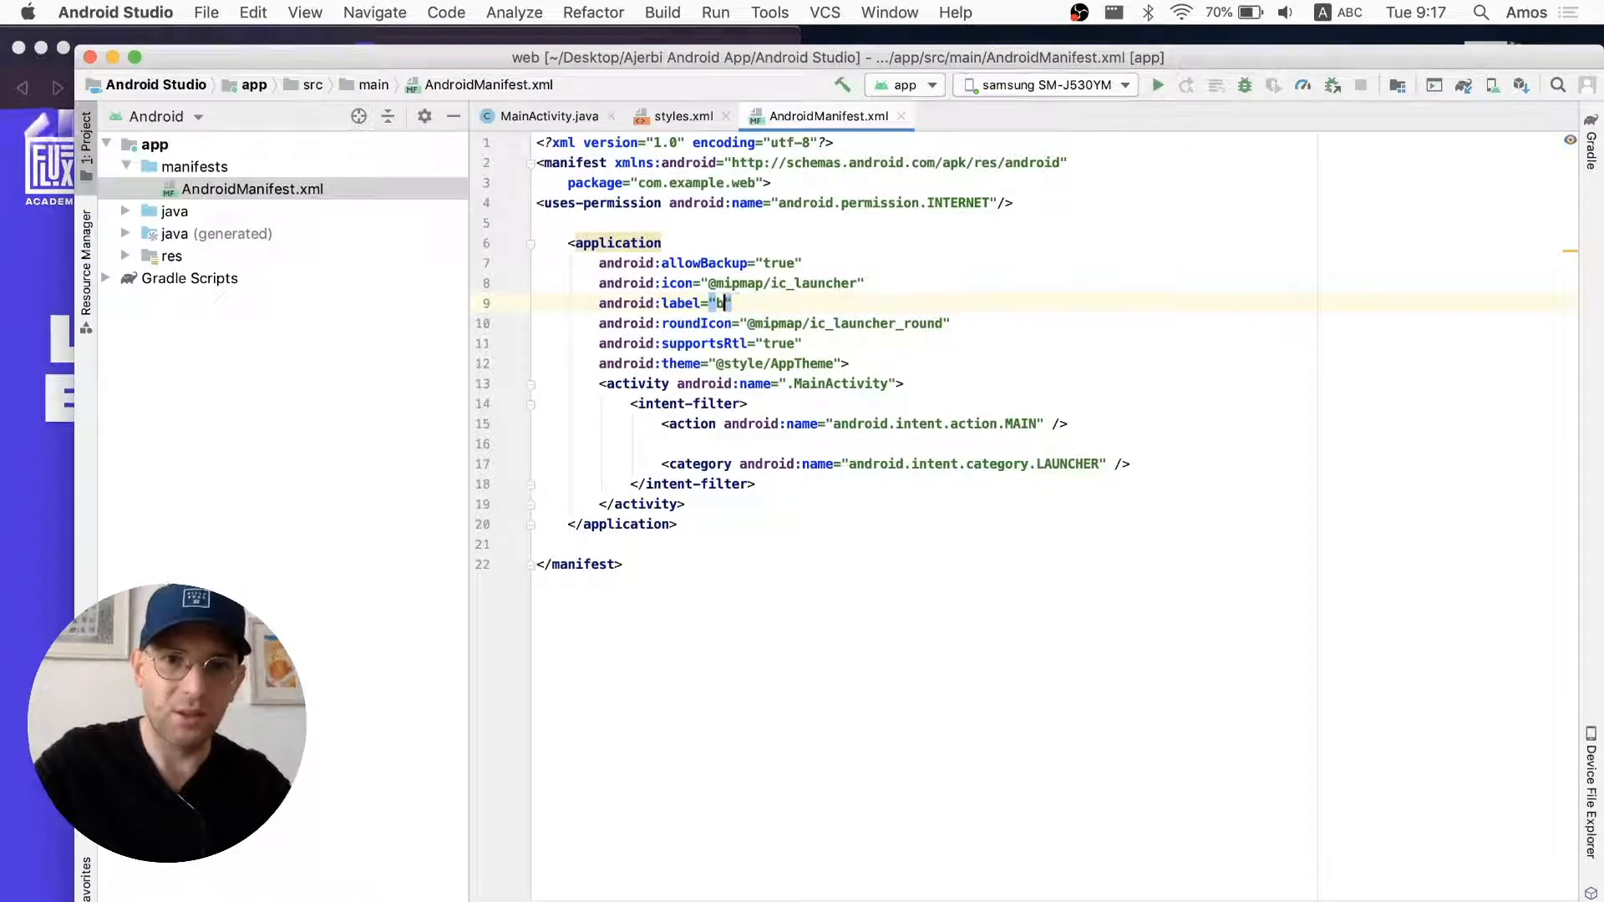
type("F")
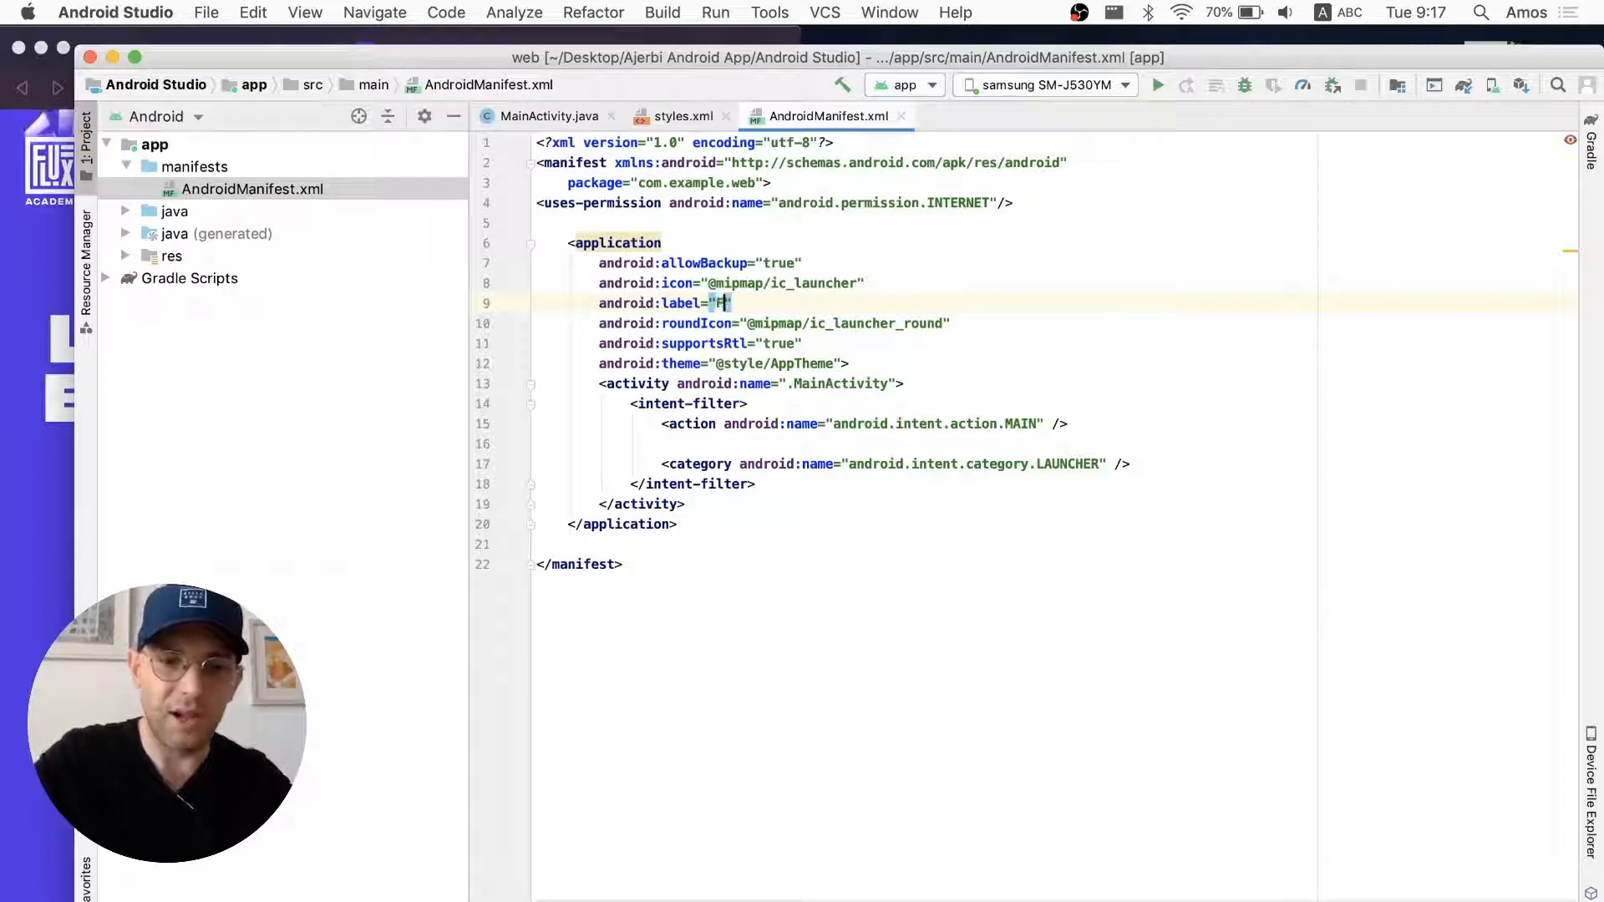
type("lux")
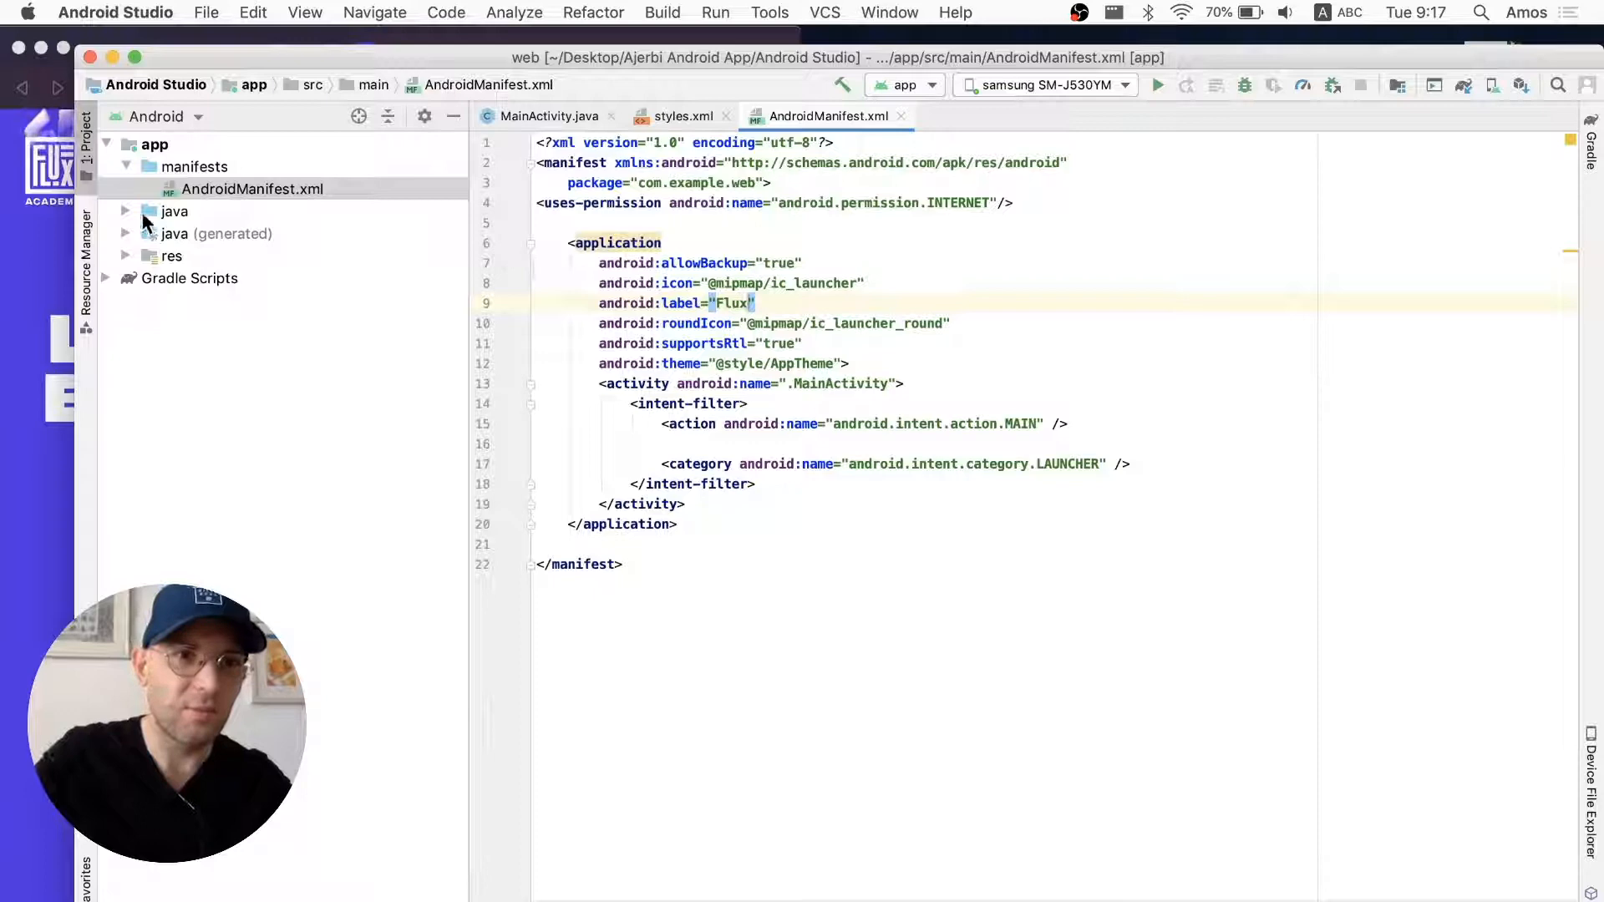
left_click(124, 210)
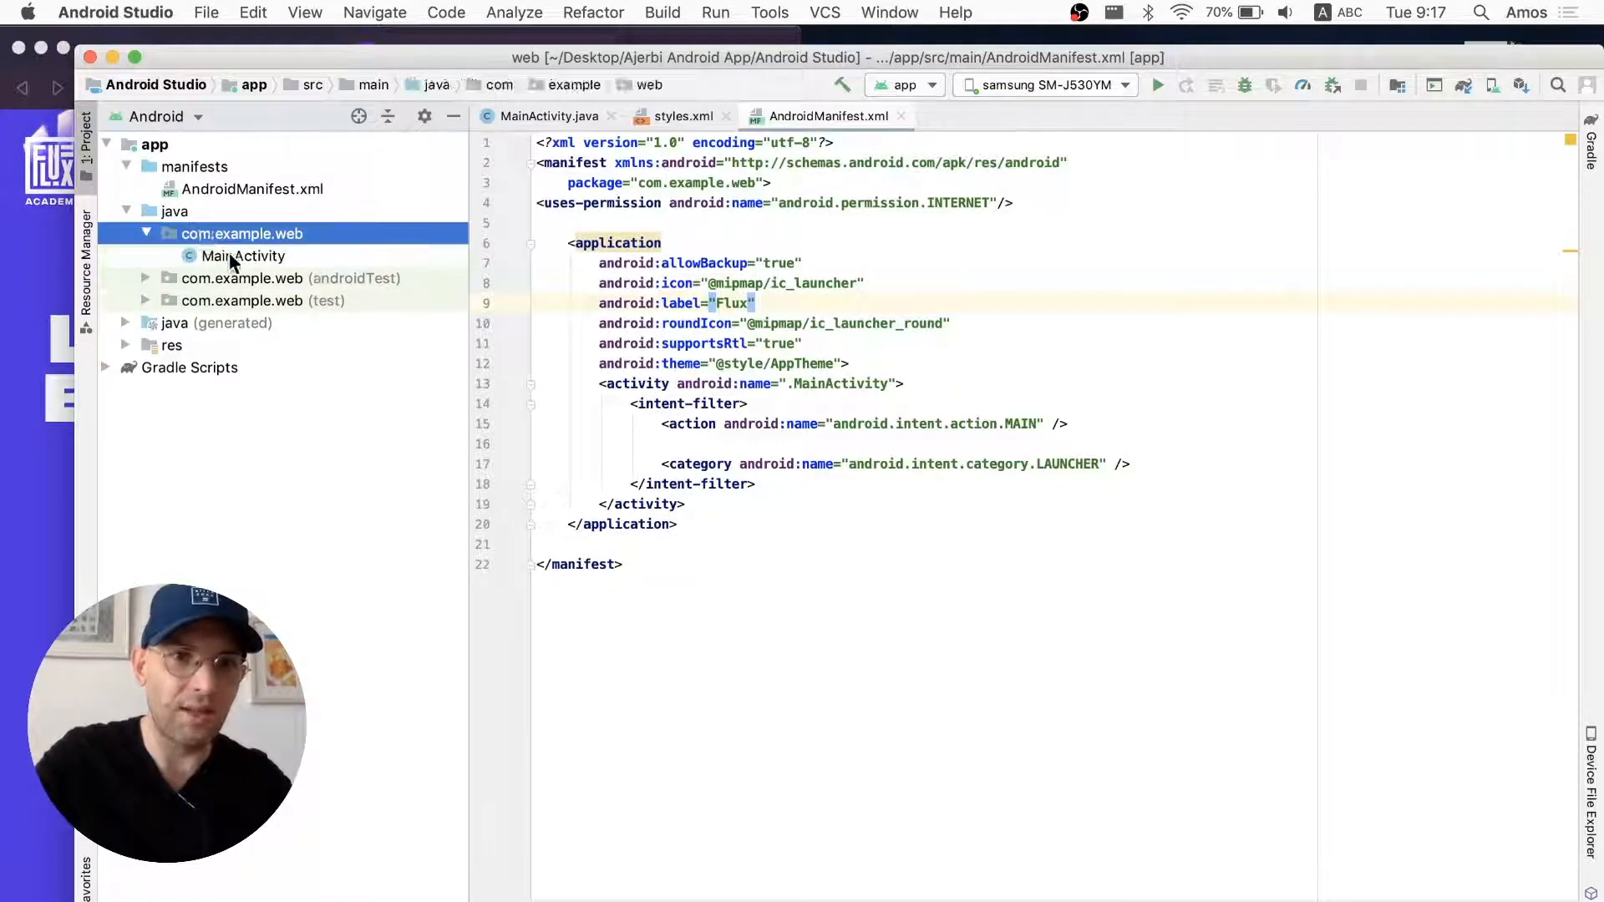
double_click(243, 256)
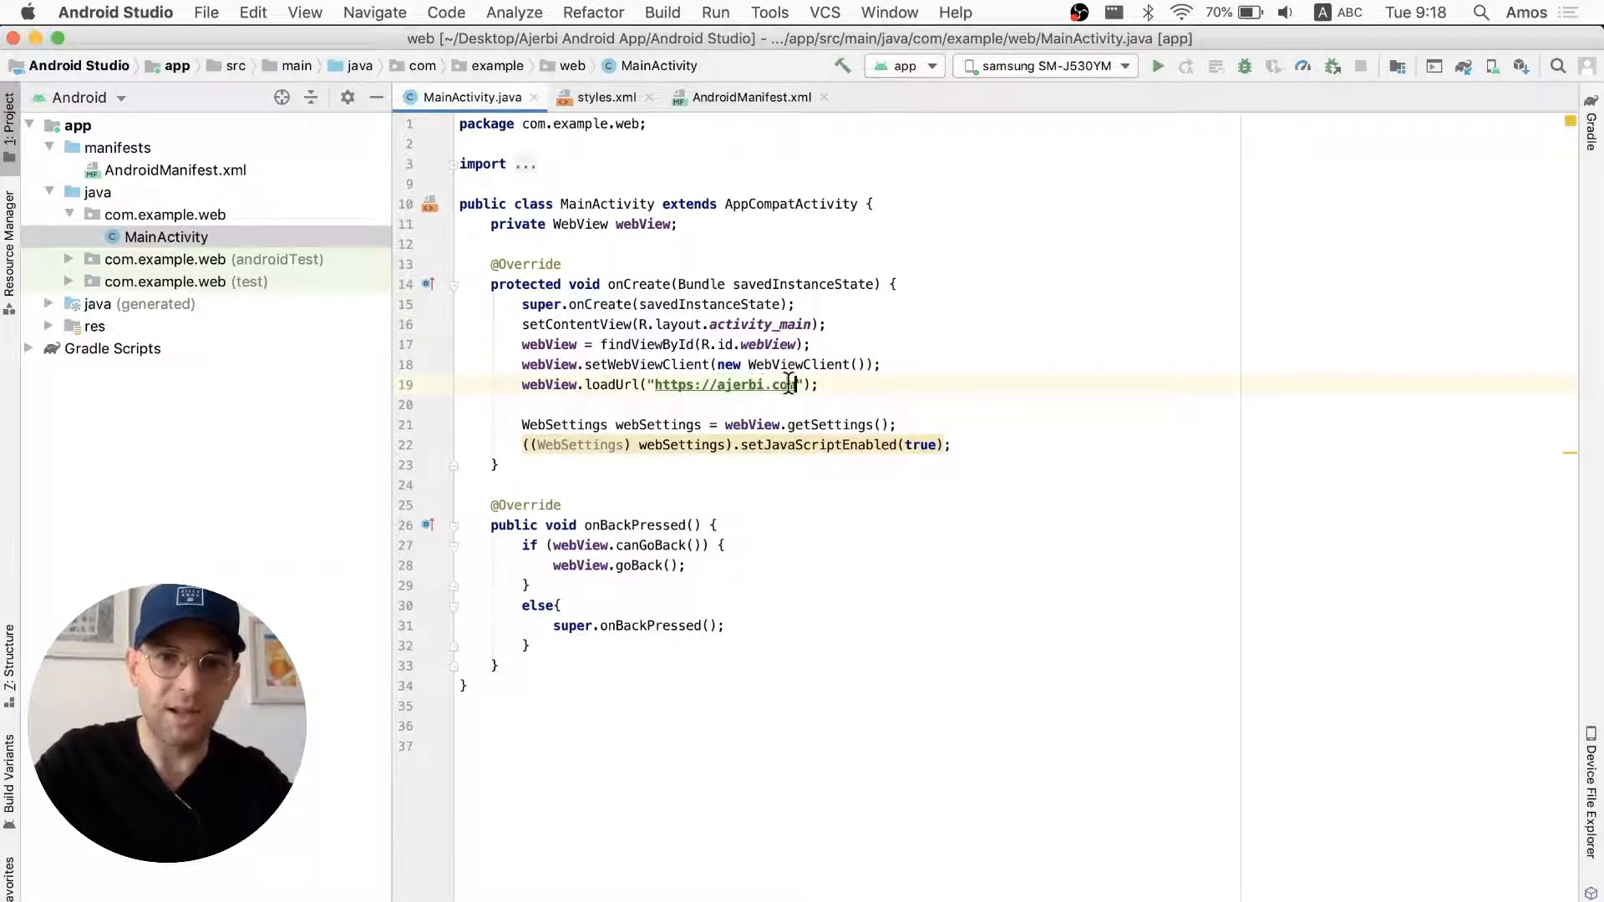
double_click(724, 383)
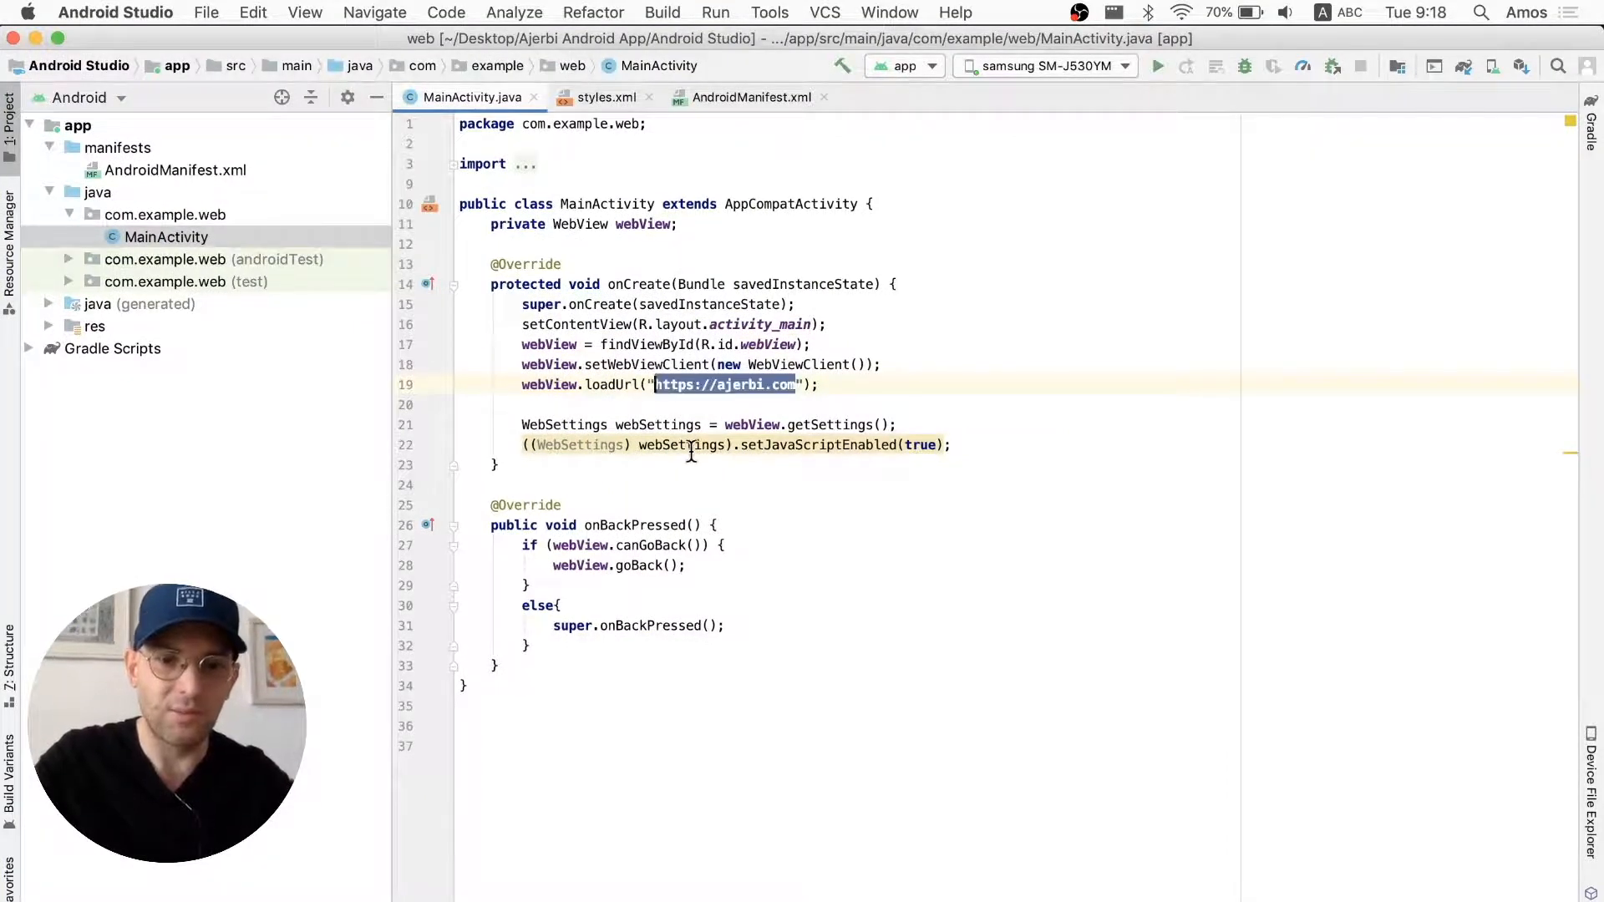
type("https://www.flux-academy.com/")
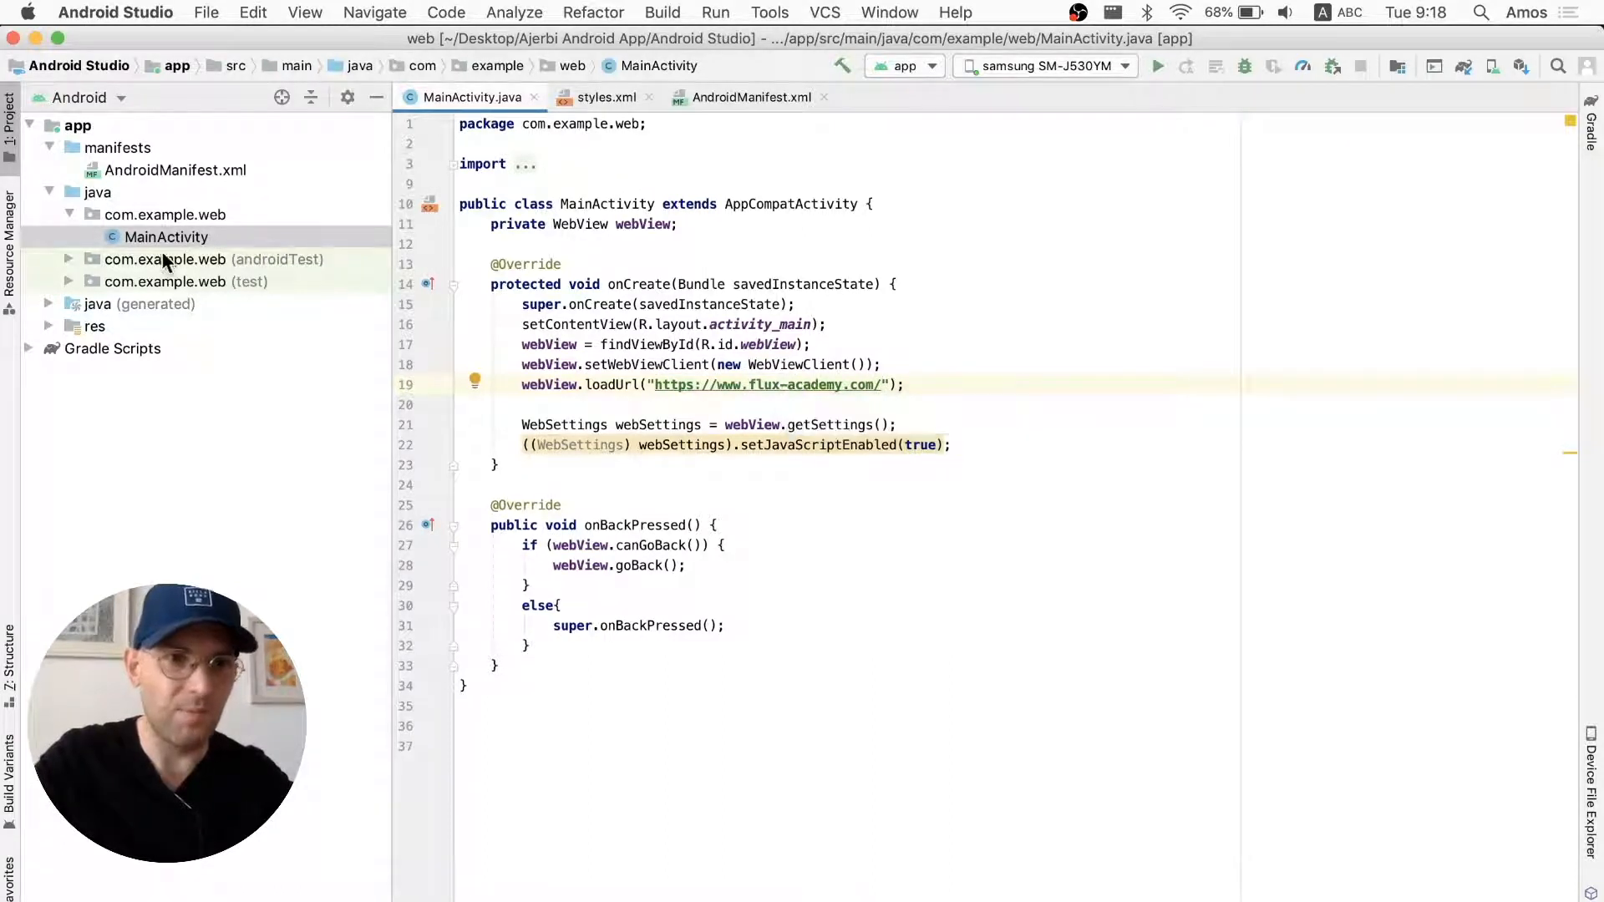
- Open res/values/styles.xml and pick custom colour #00EE34 for colorPrimary from the gutter swatch
left_click(47, 325)
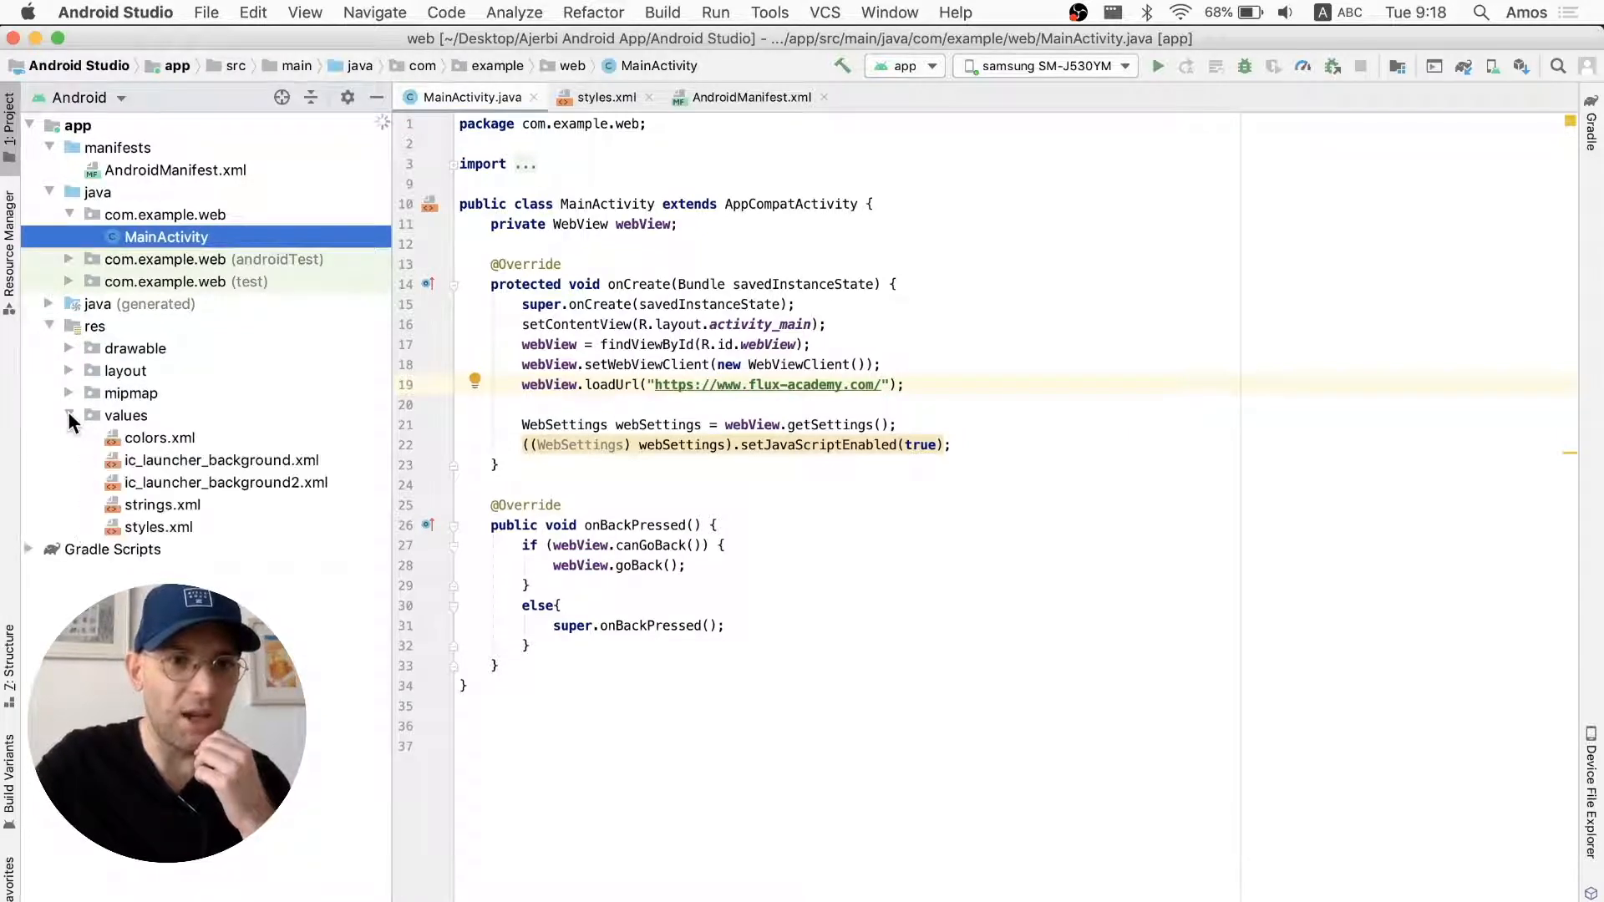
left_click(160, 527)
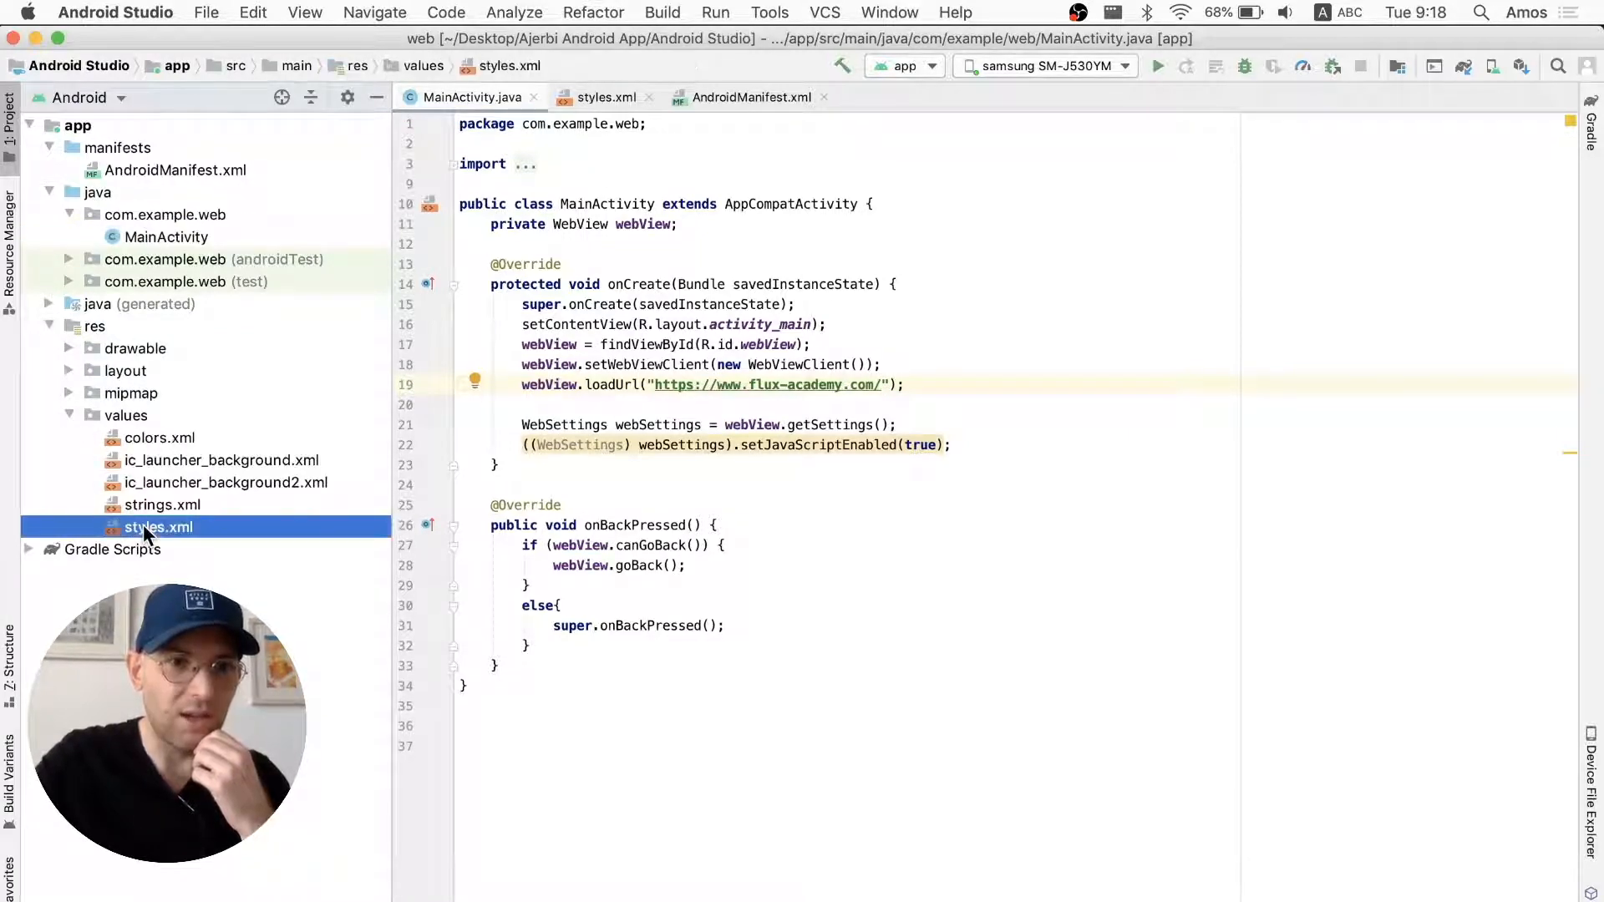
left_click(158, 527)
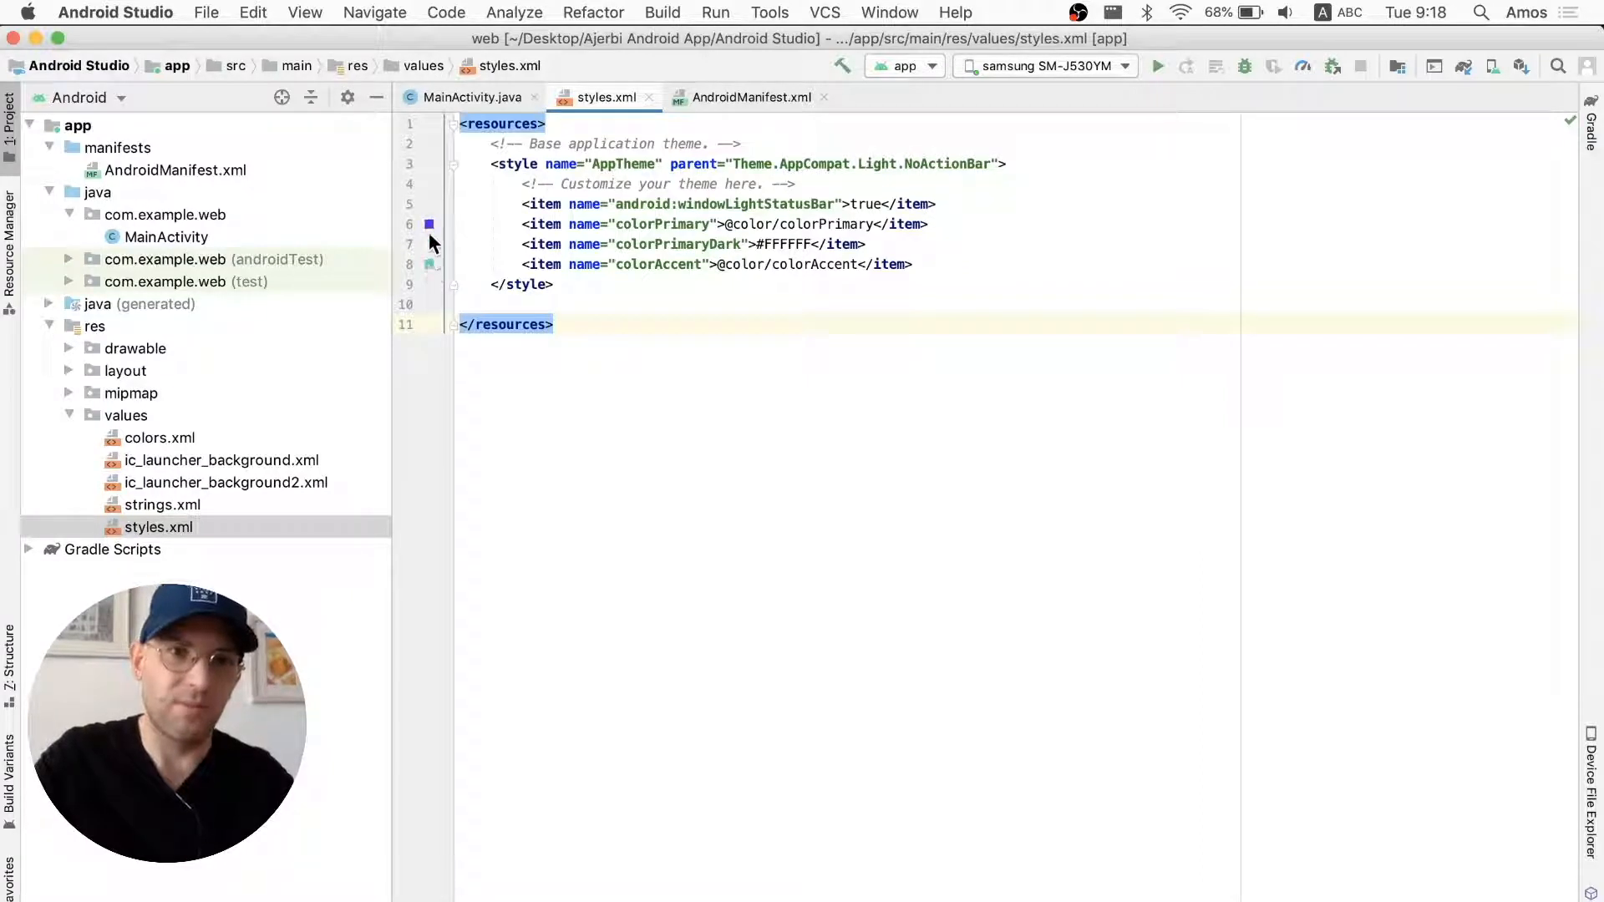
left_click(429, 224)
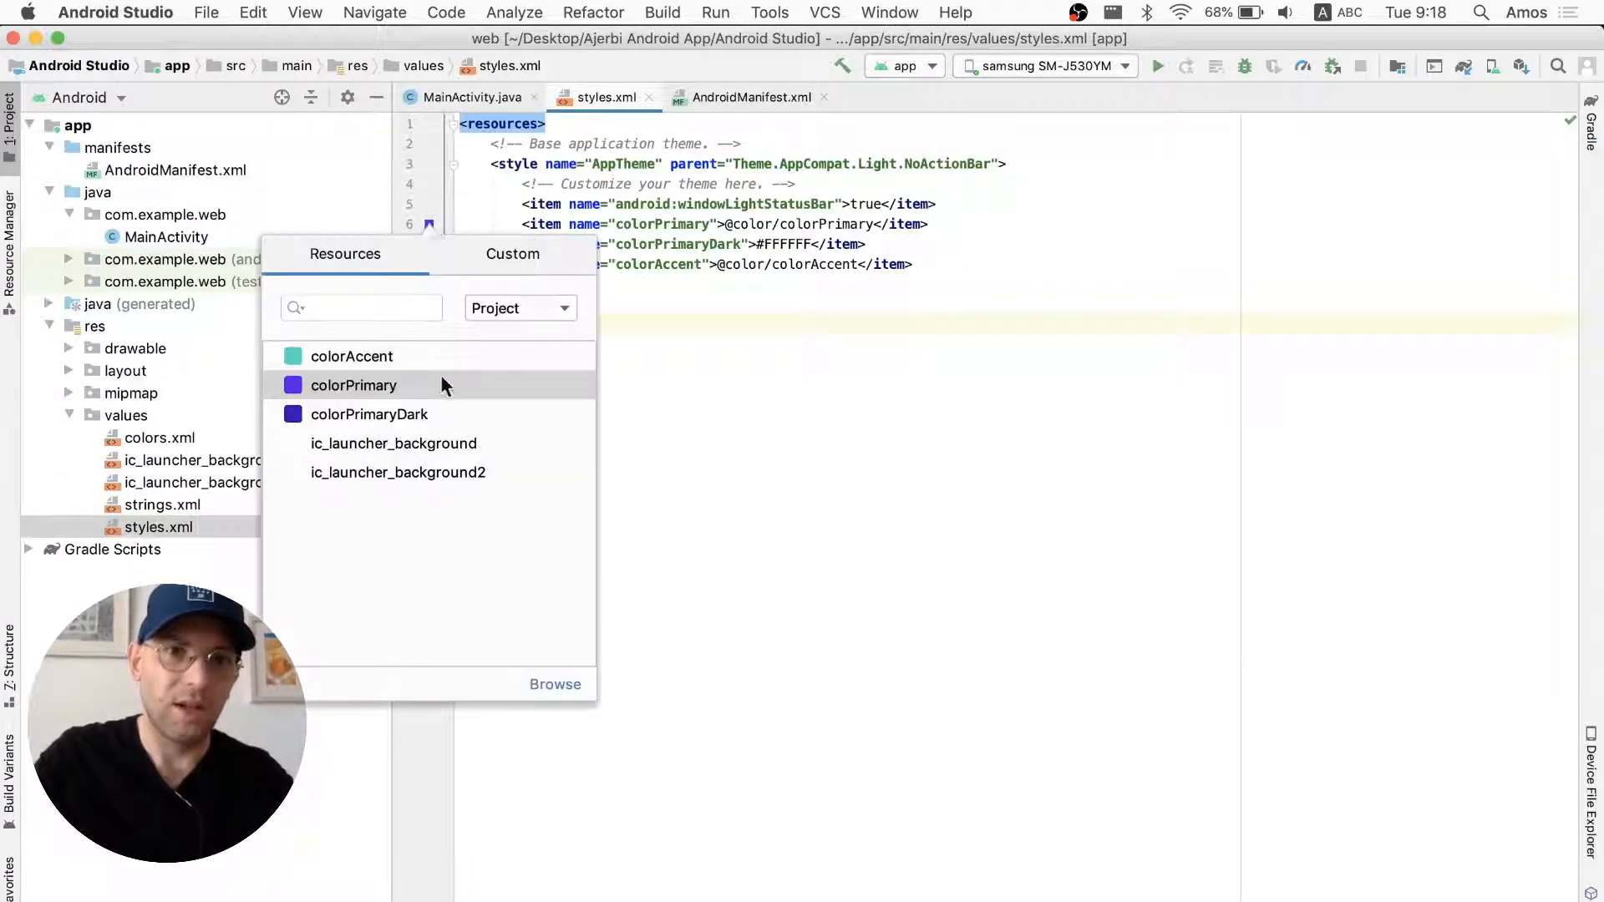
mouse_move(512, 254)
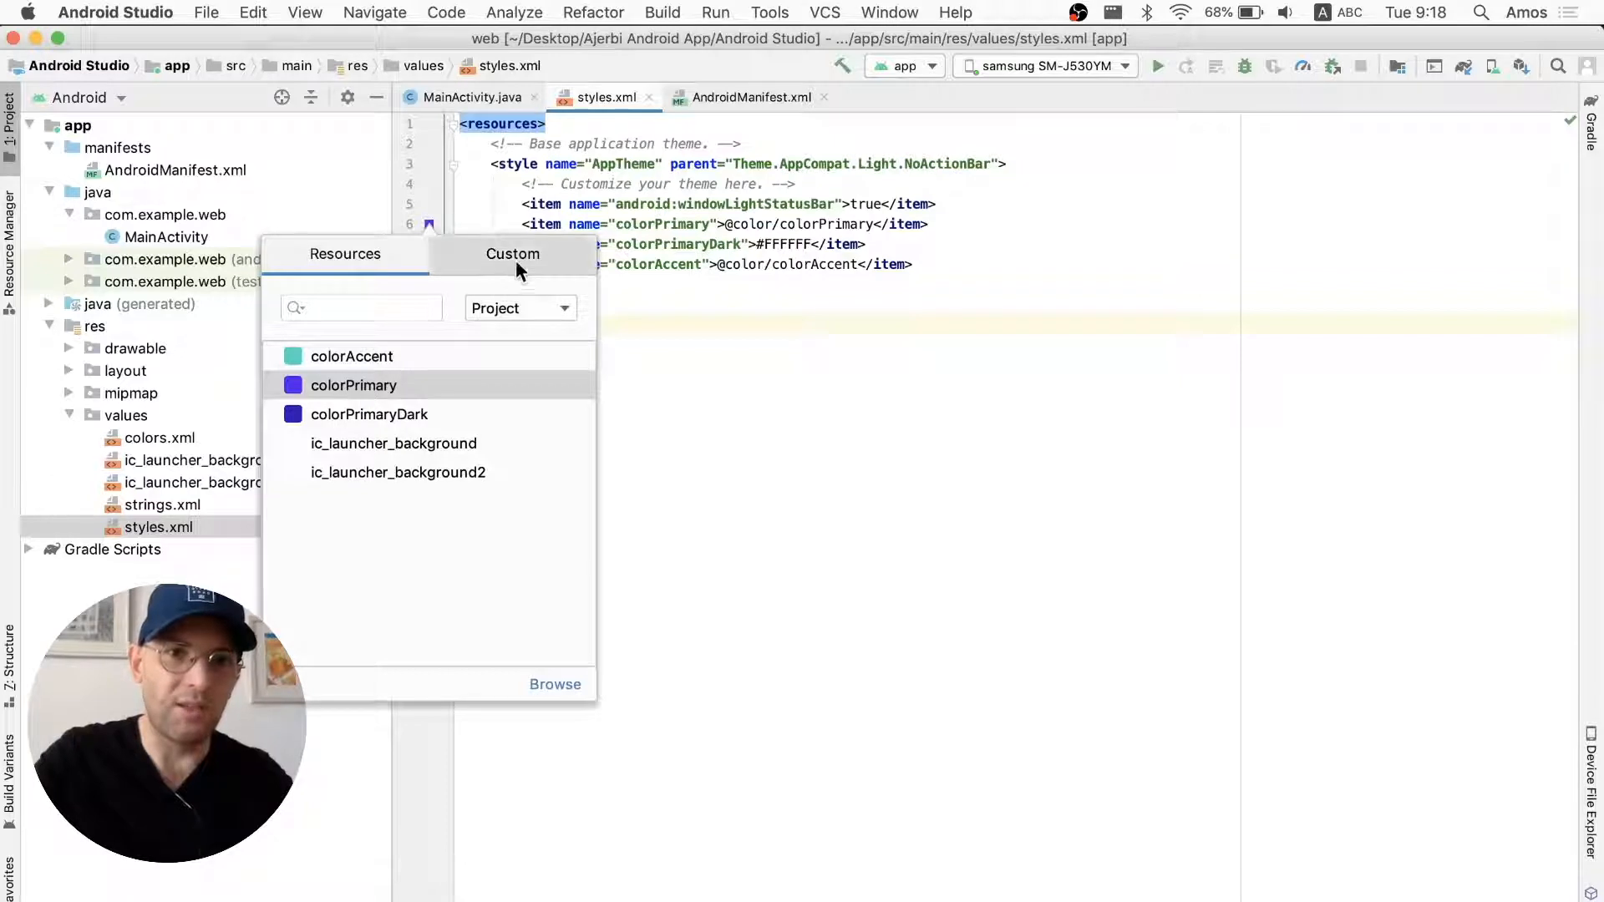
left_click(512, 254)
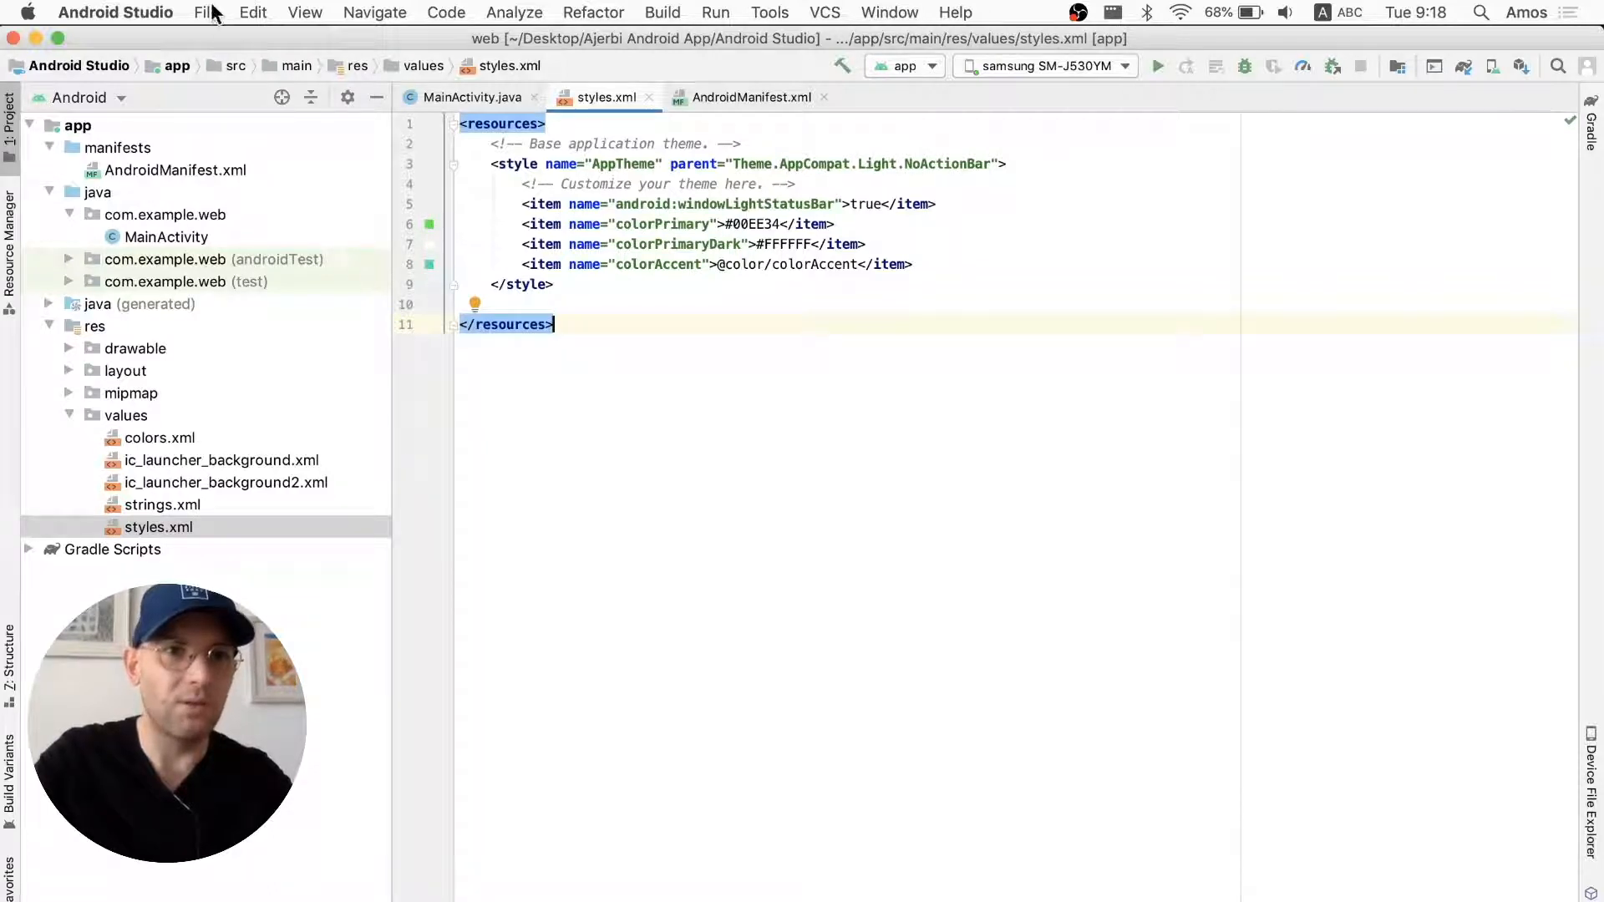
- Start a new Image Asset using Desktop Flux.svg as foreground, resized to 49%
left_click(205, 12)
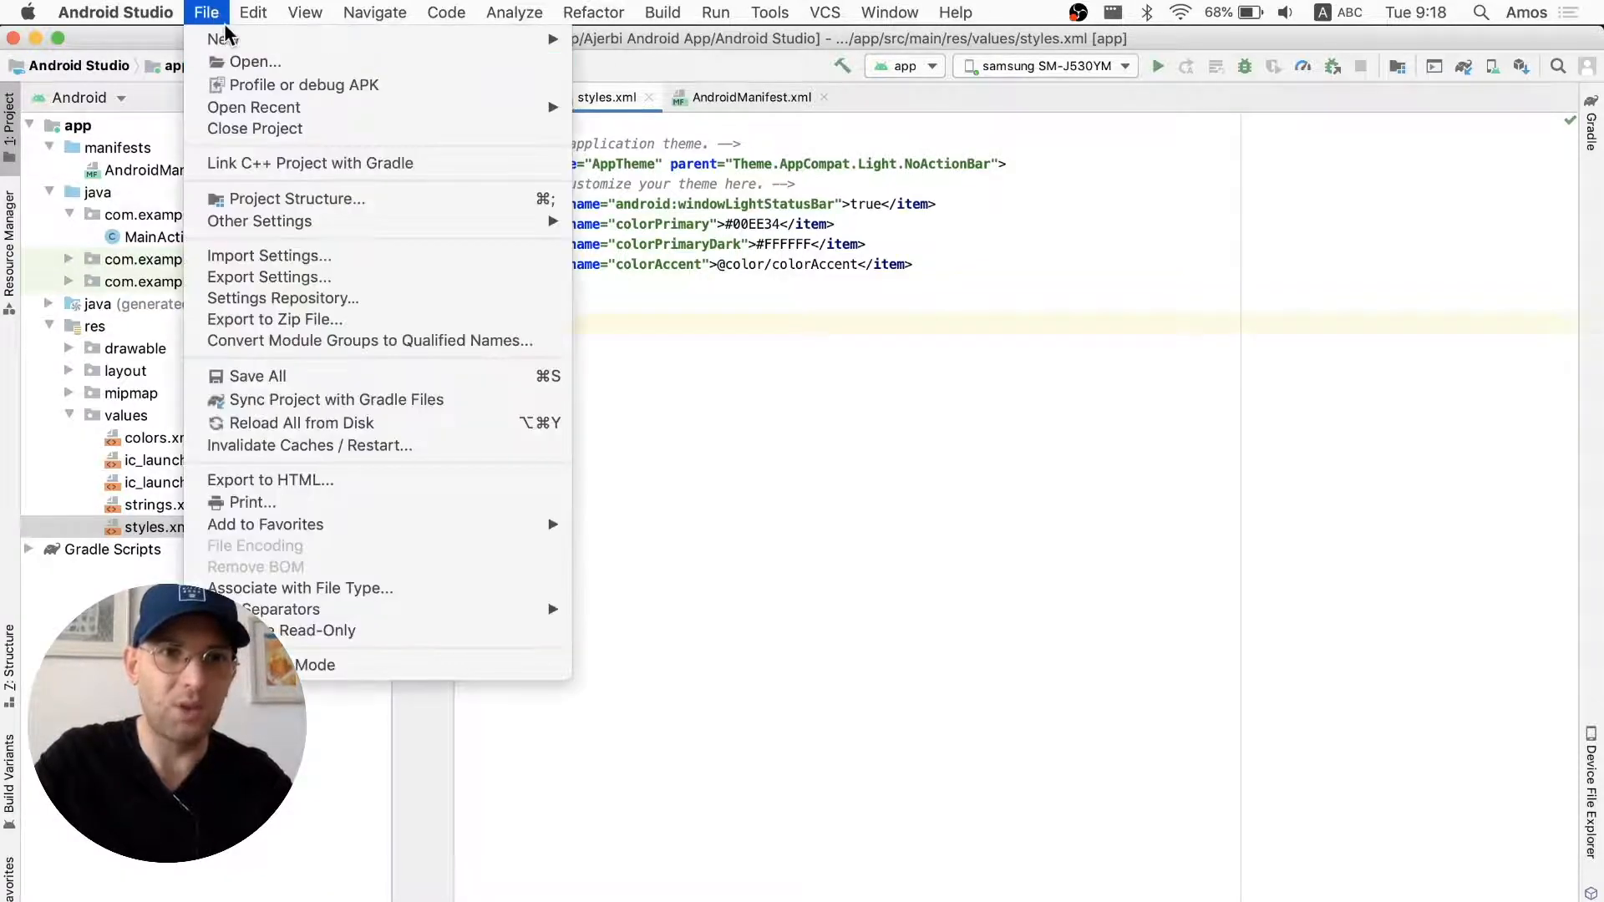
mouse_move(223, 40)
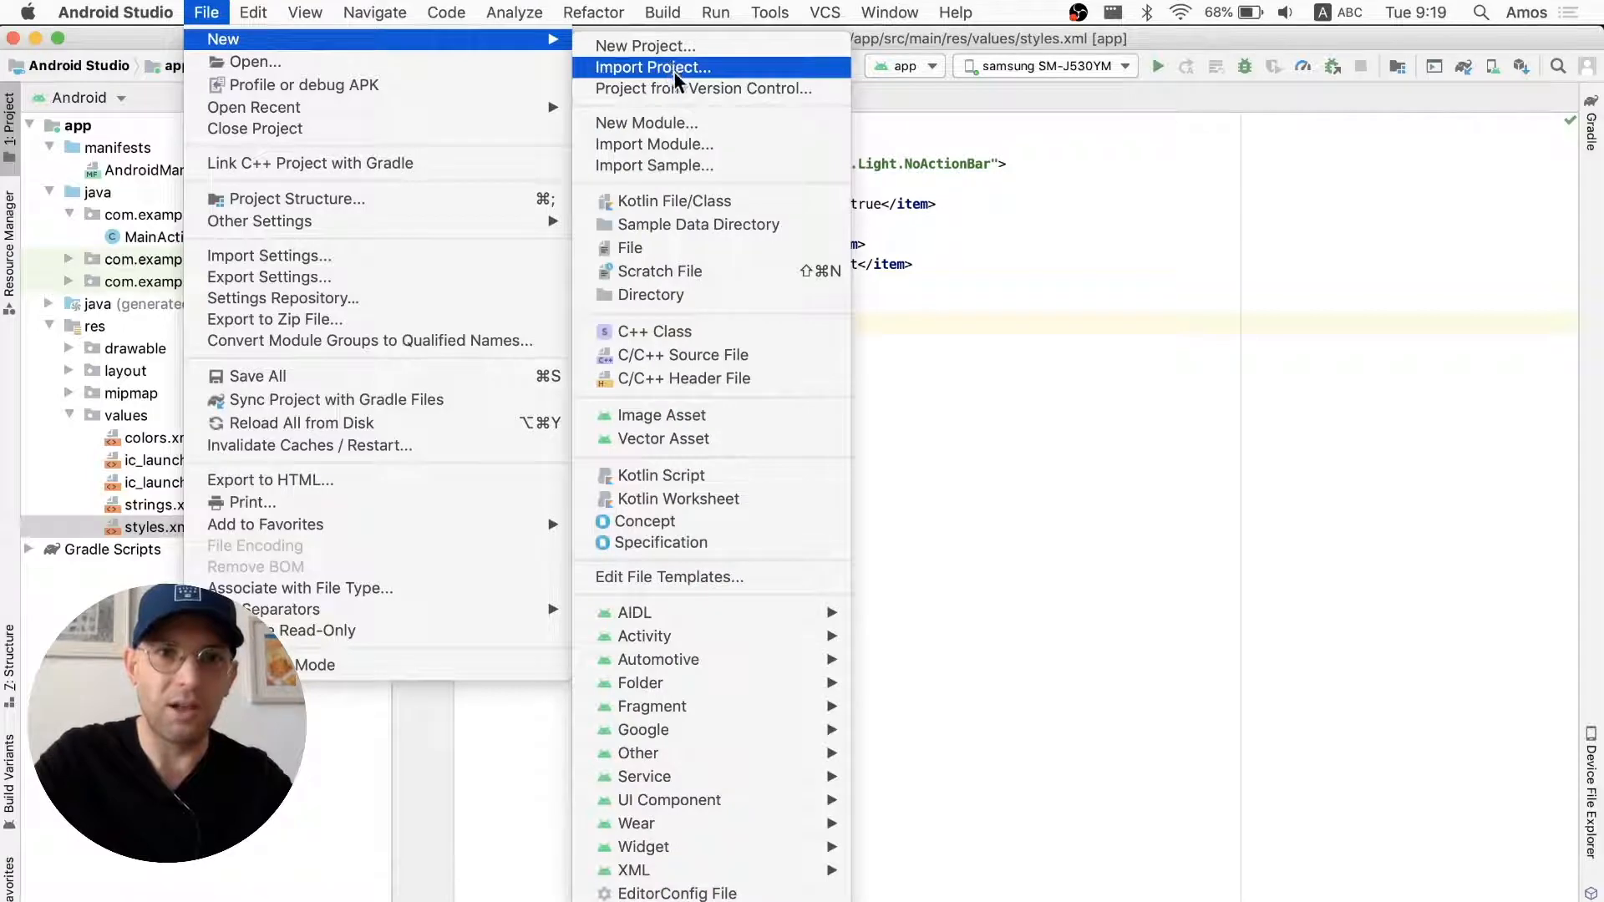
mouse_move(662, 415)
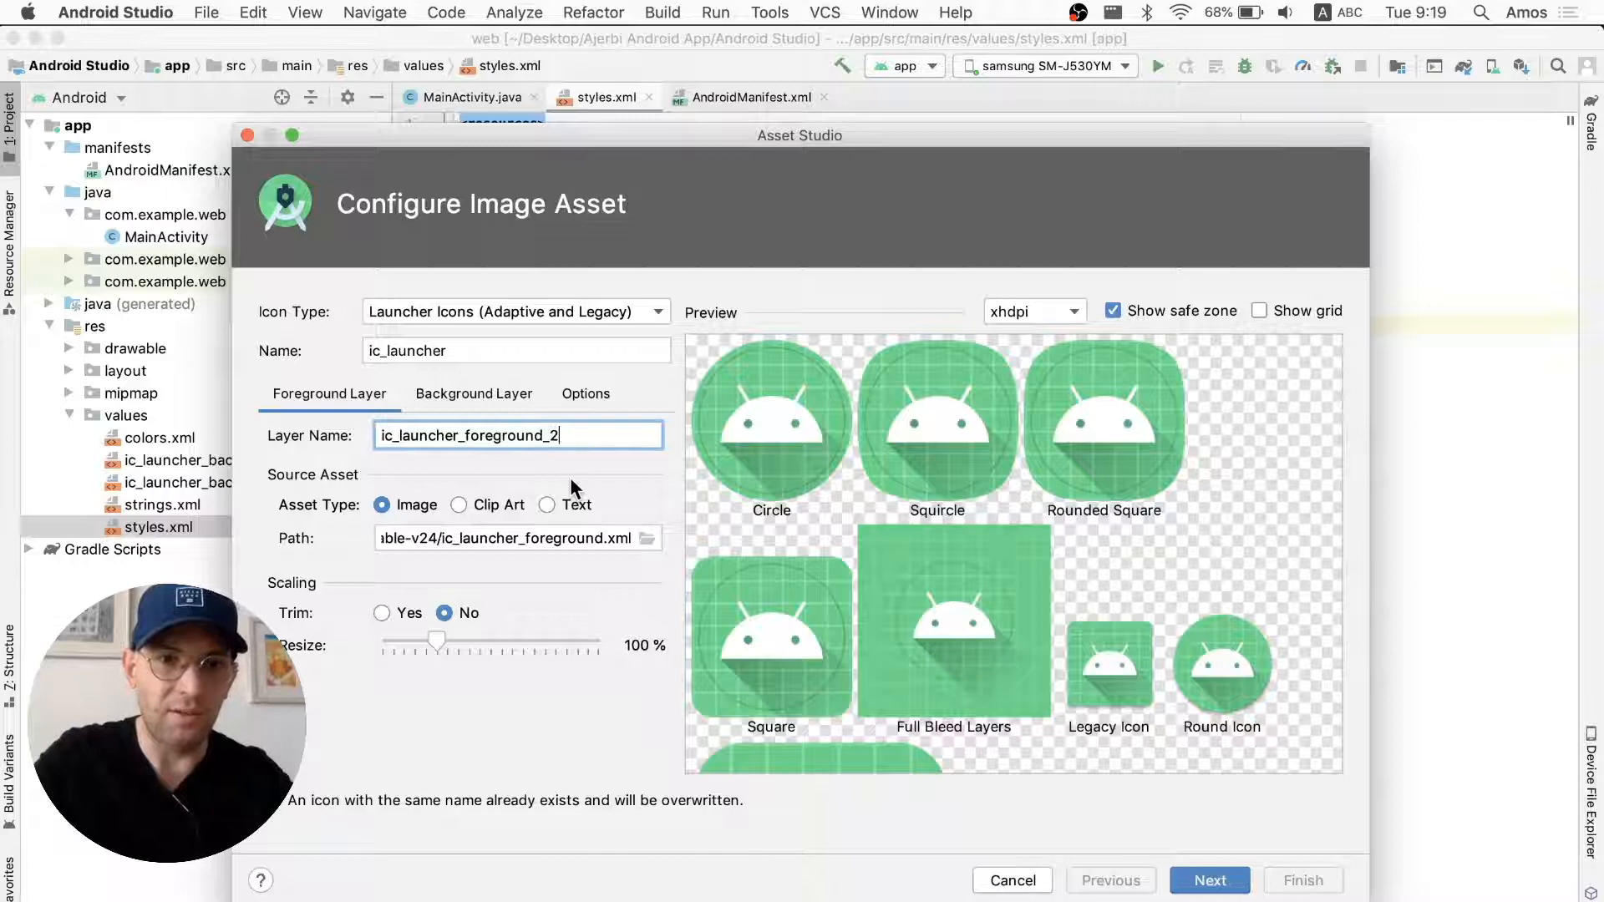
mouse_move(438, 525)
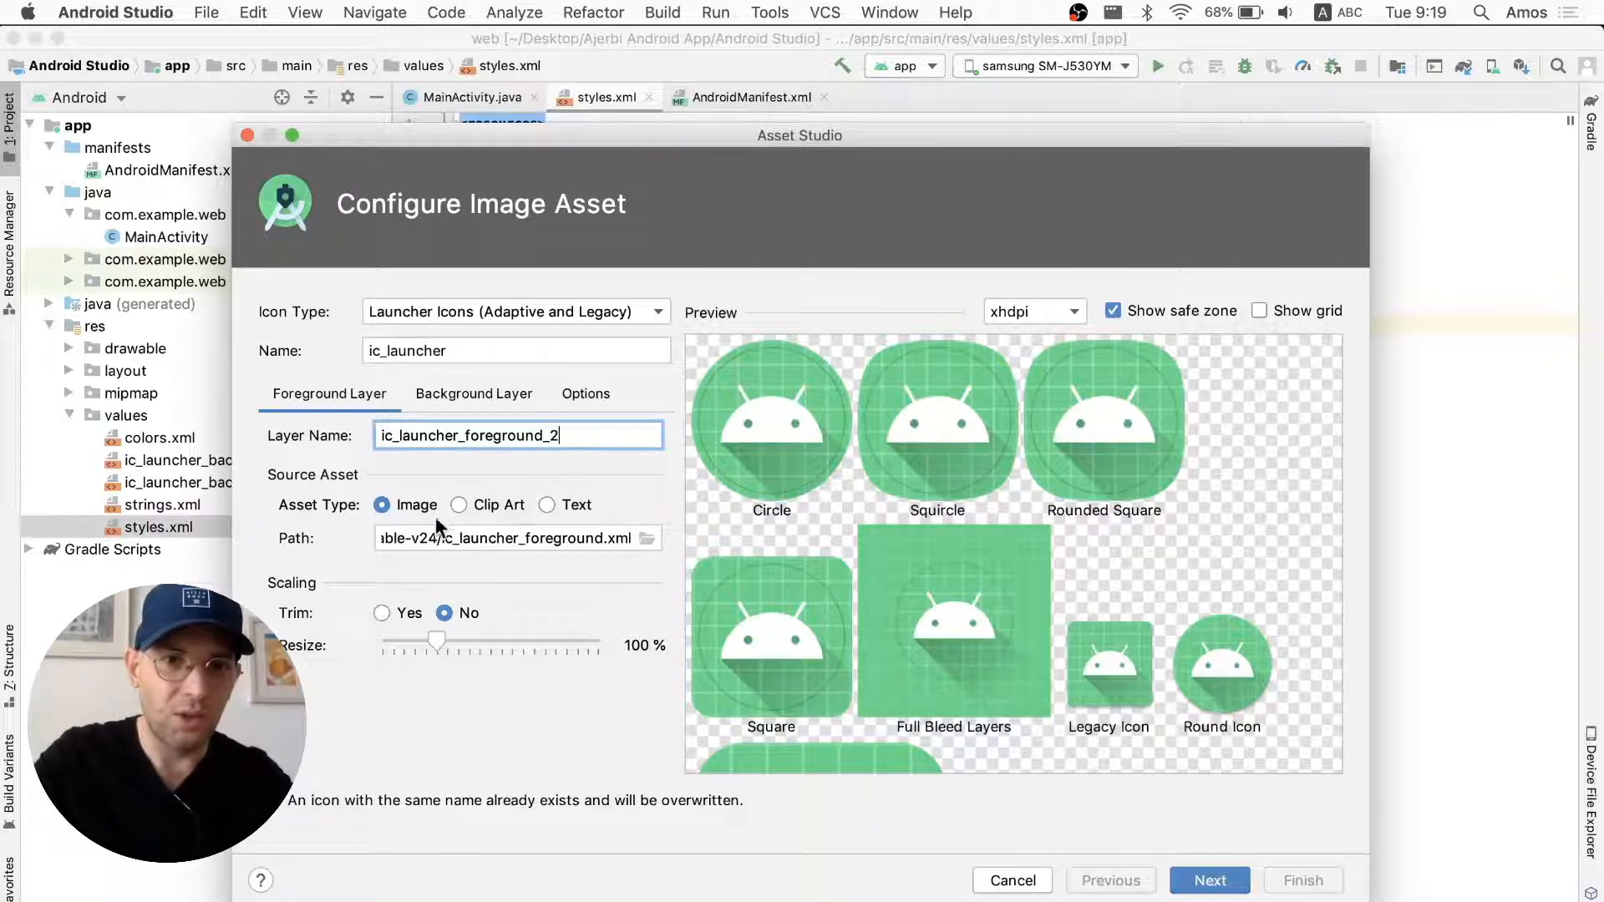
left_click(647, 538)
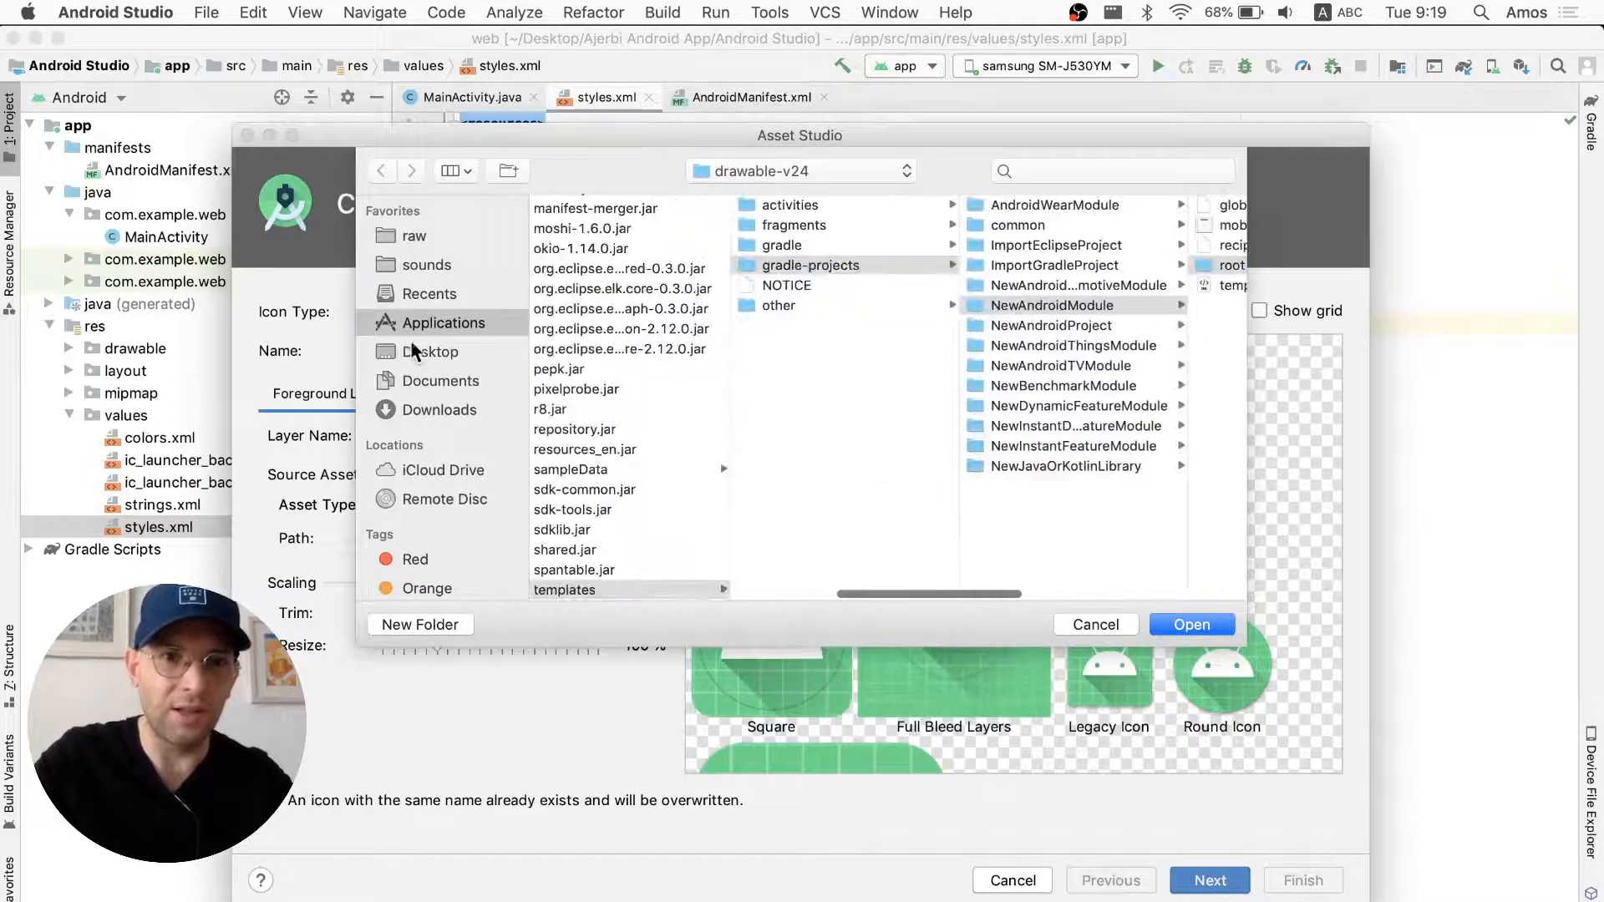
left_click(429, 350)
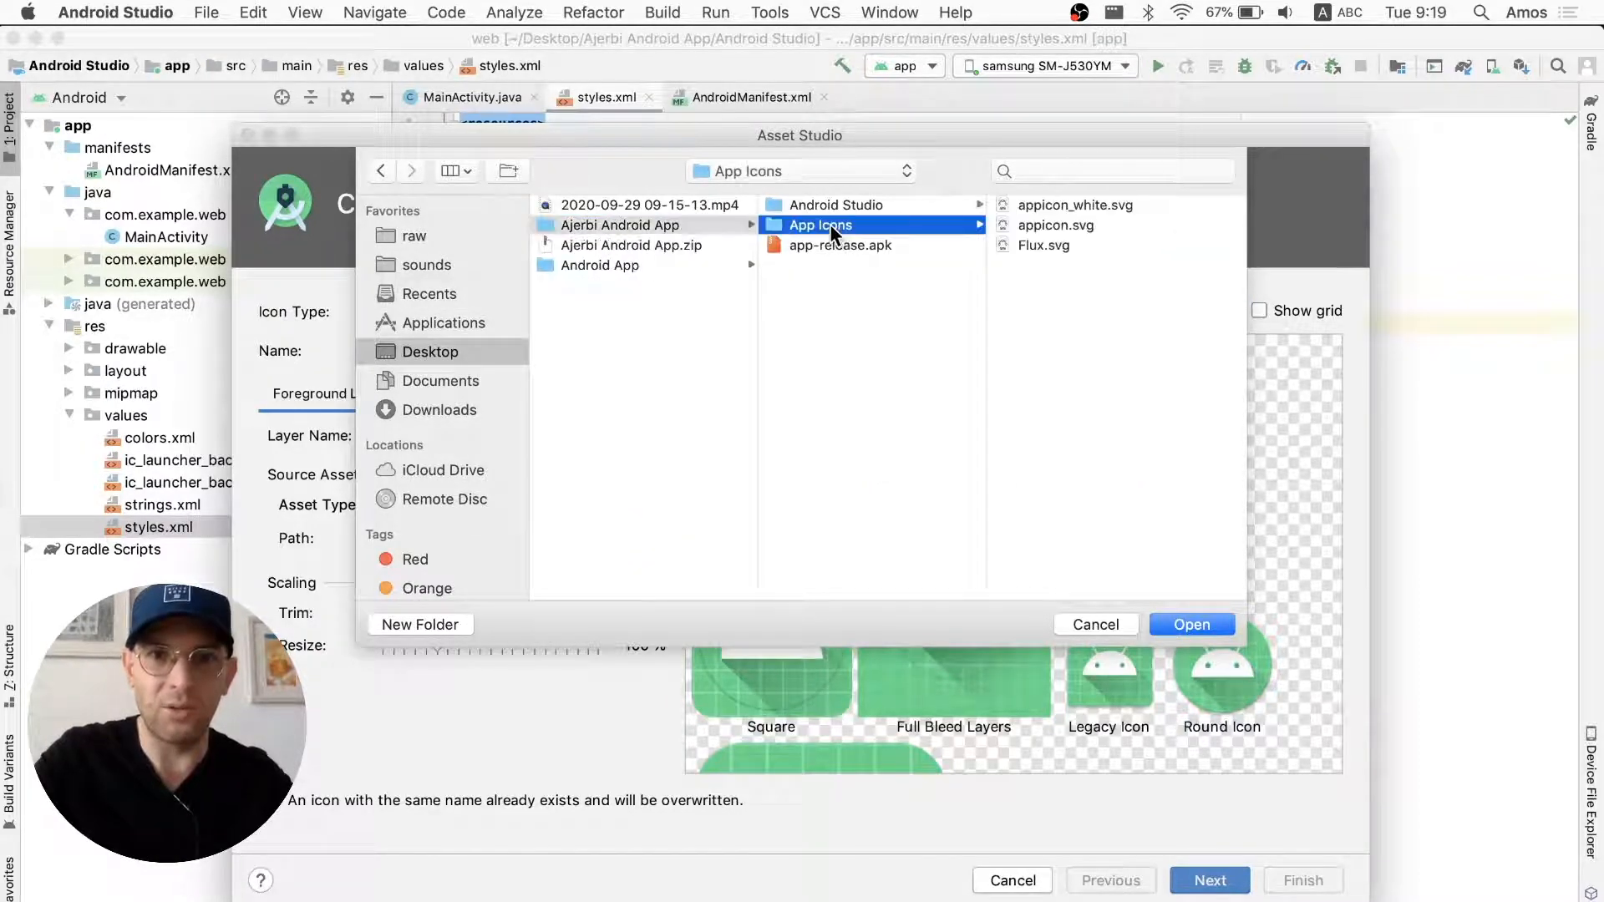
left_click(1044, 224)
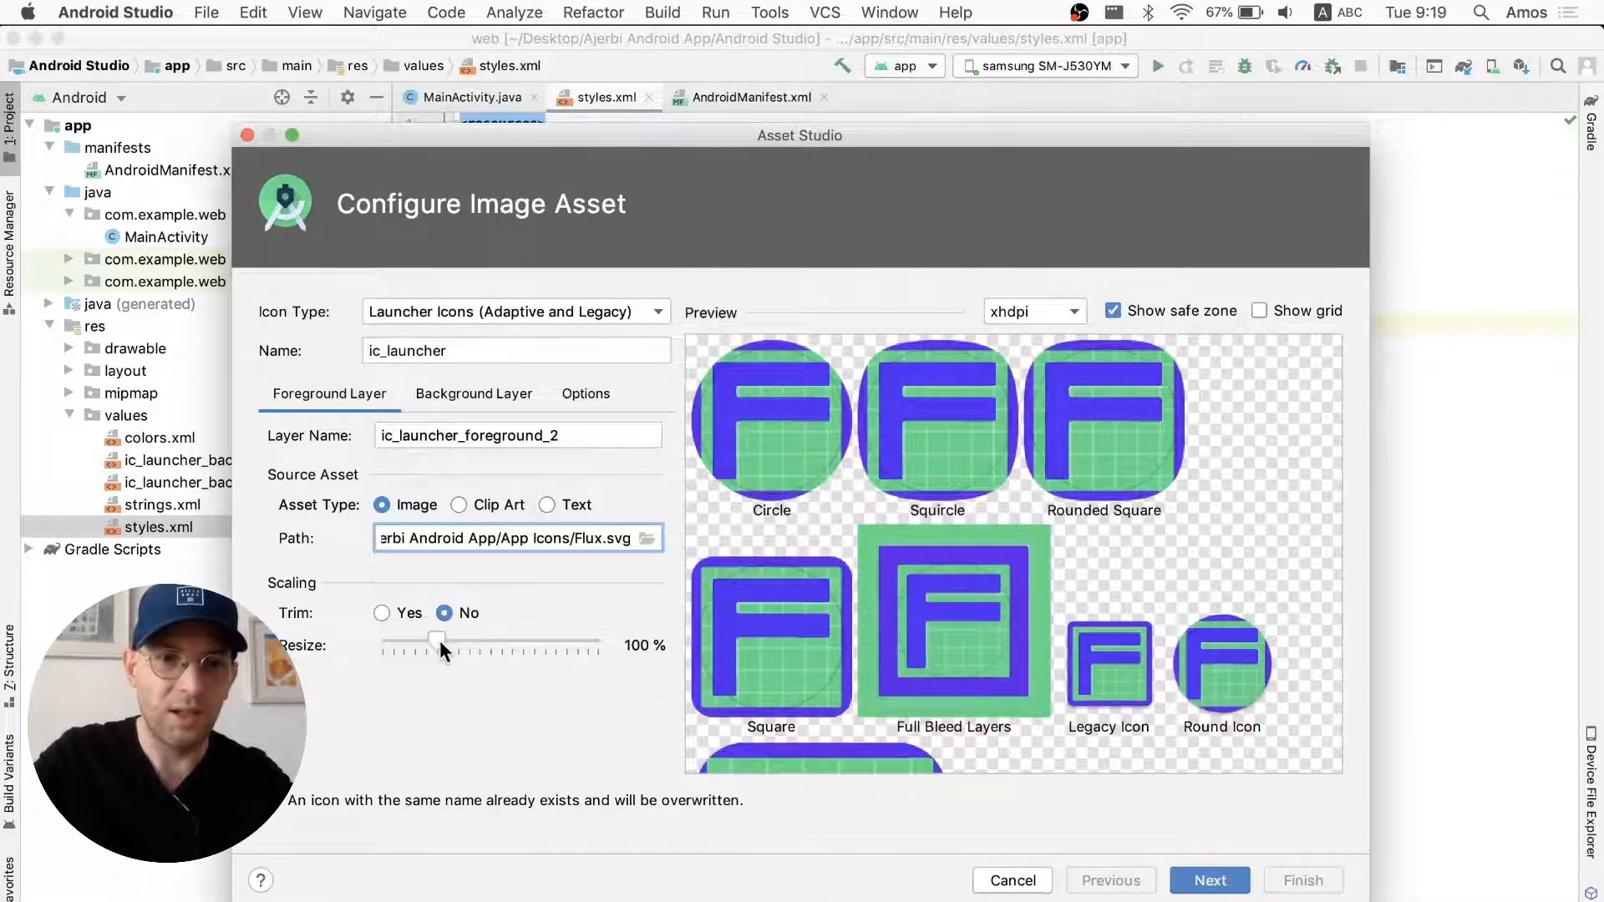
left_click_drag(438, 641, 397, 641)
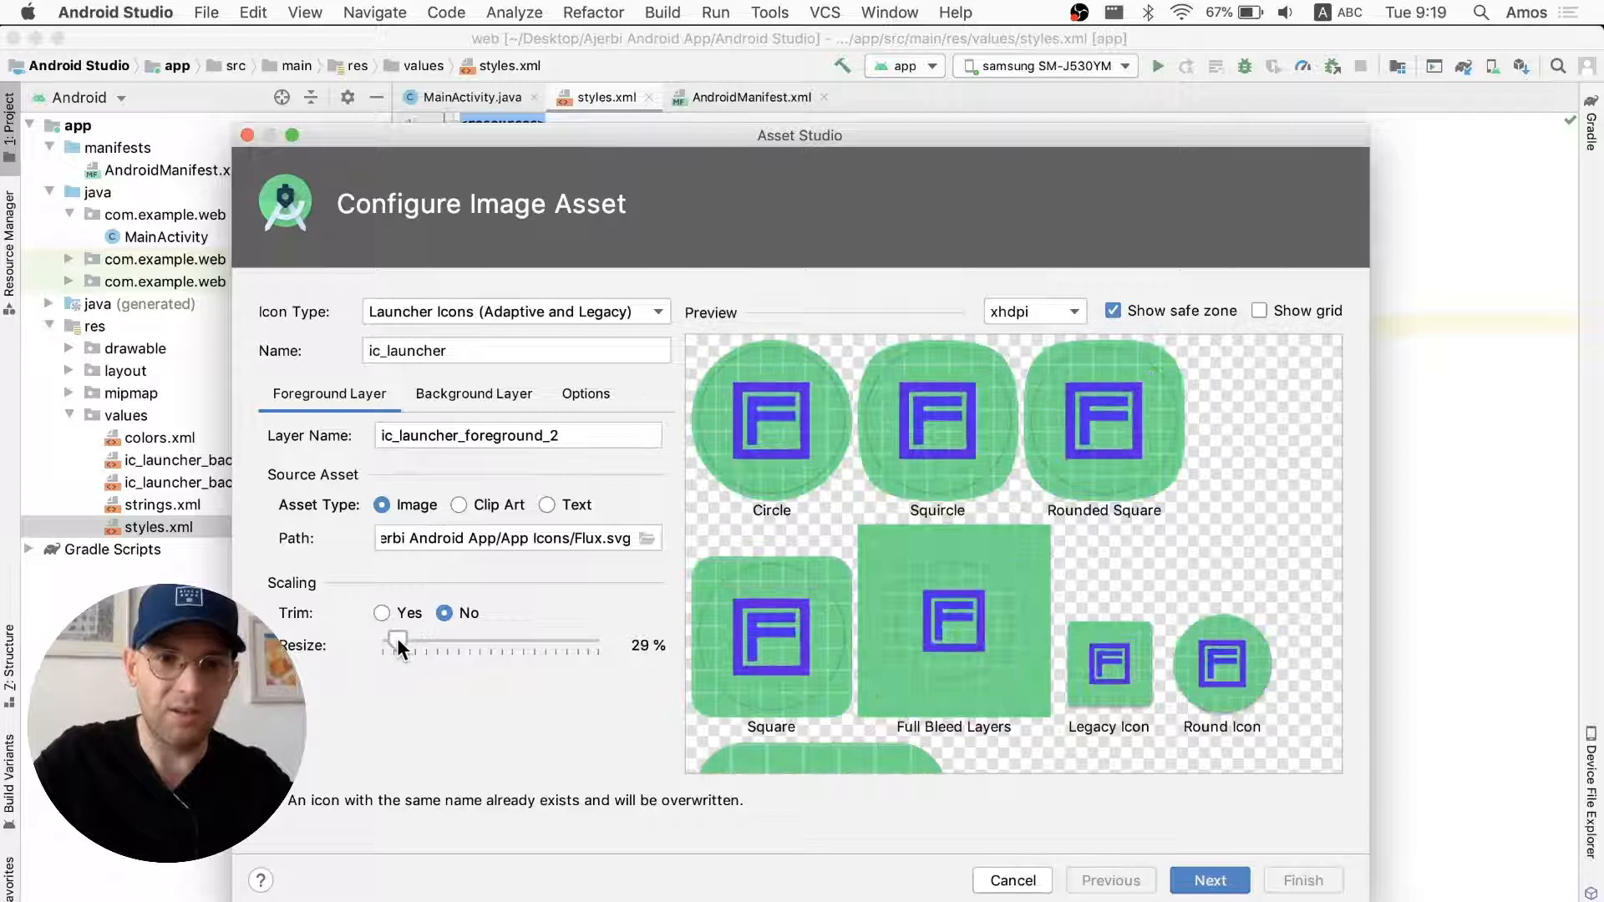
left_click_drag(397, 643, 411, 643)
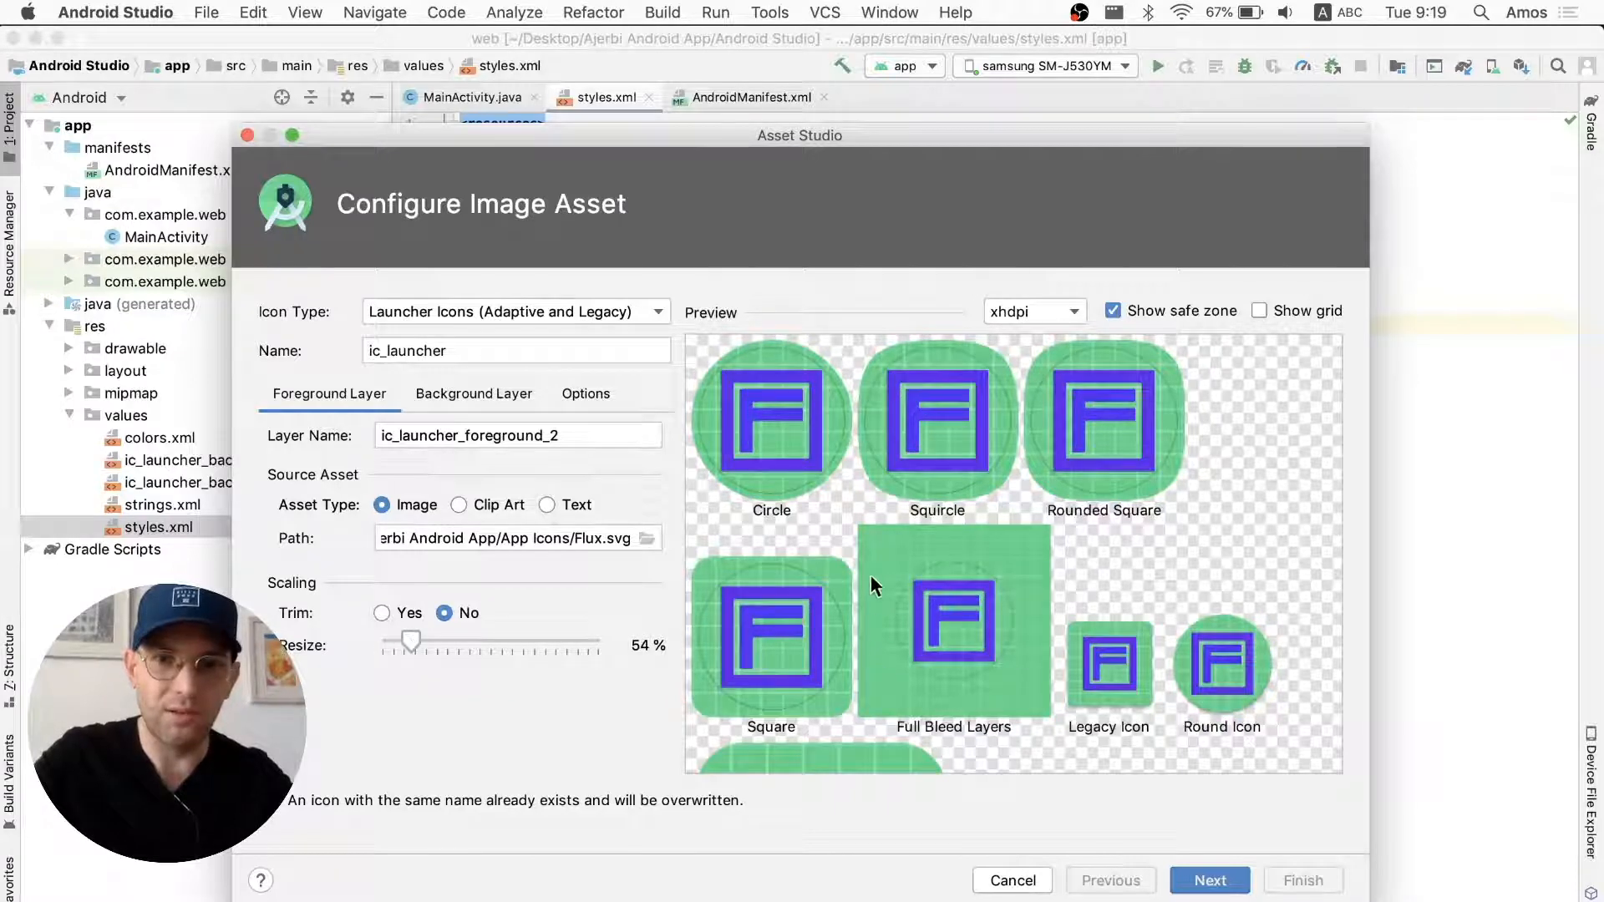
left_click_drag(412, 642, 402, 641)
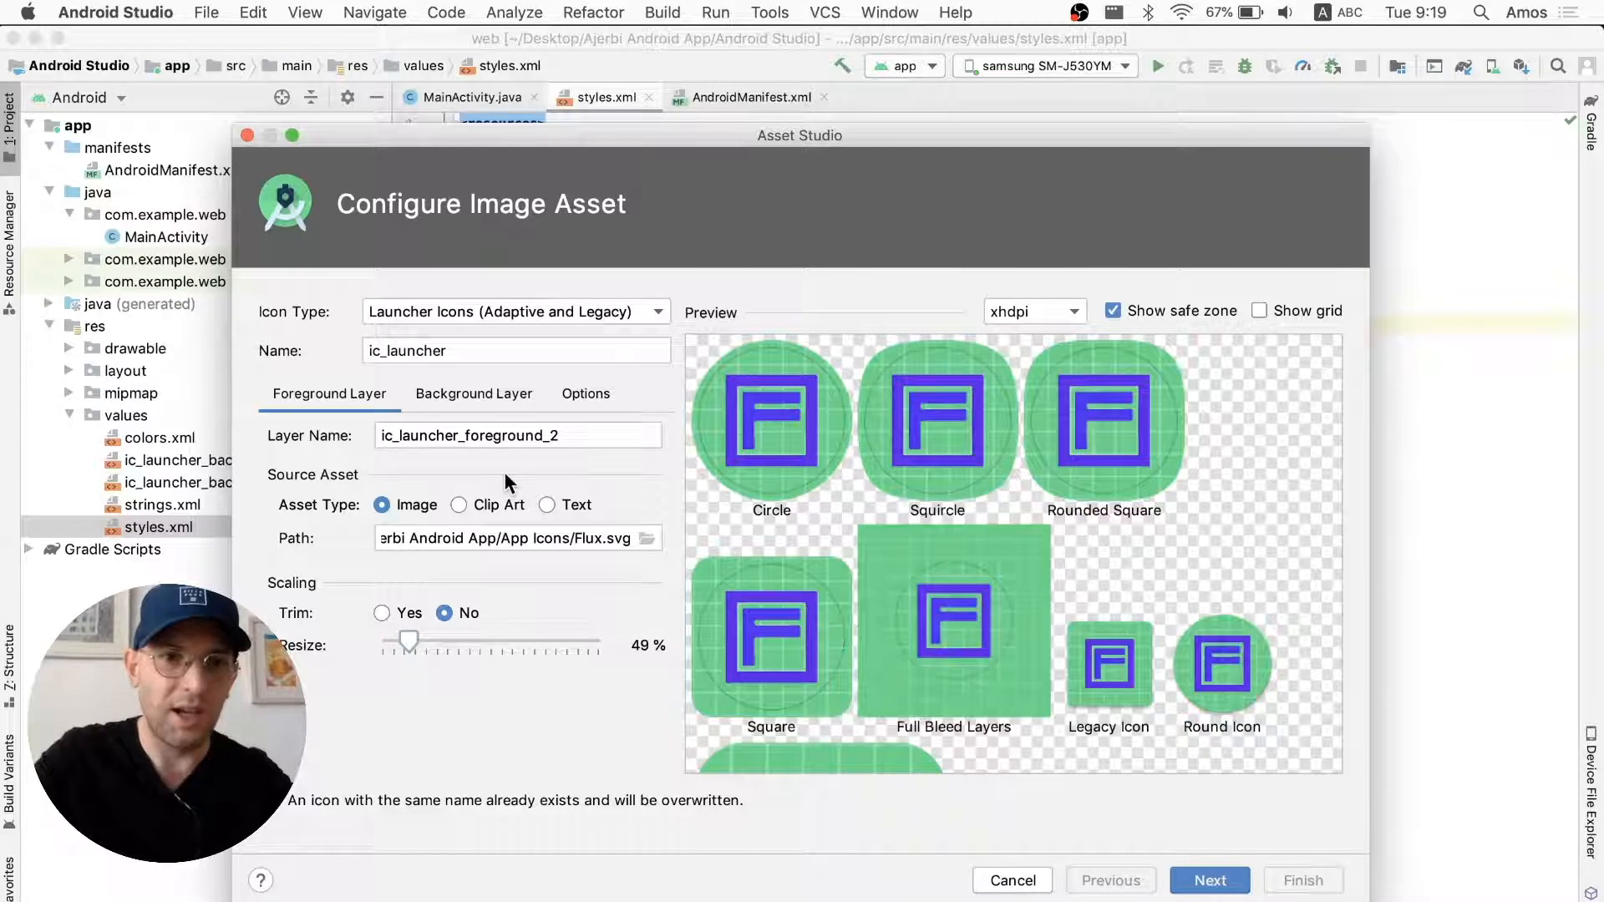
- Give the icon a solid FFFDFD background colour and generate the launcher icon files
left_click(473, 392)
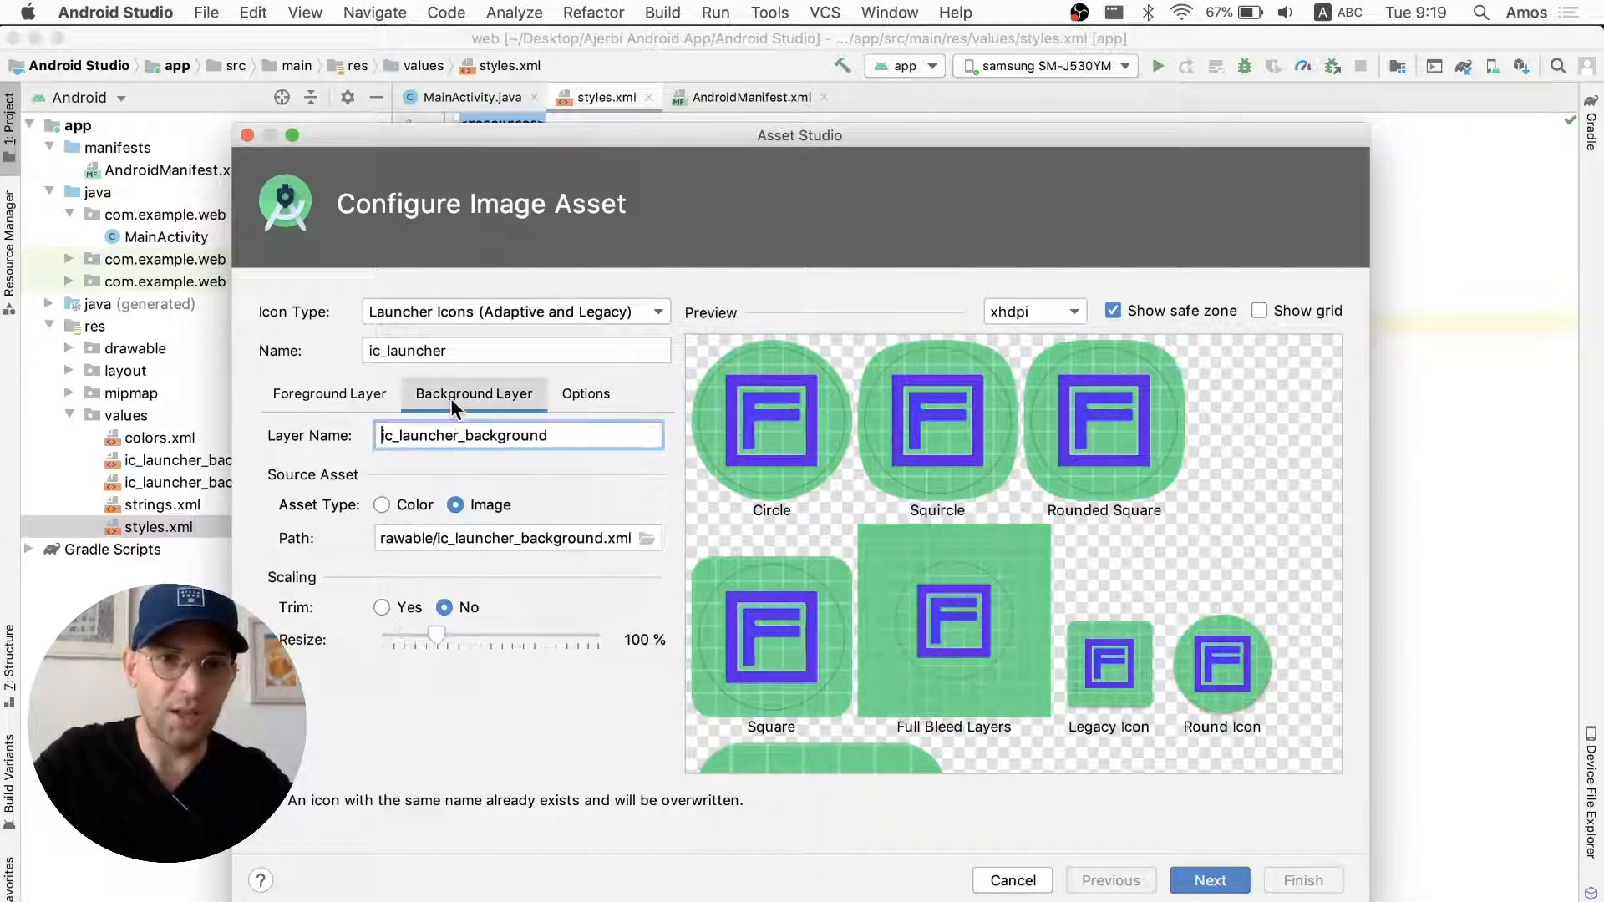
left_click(382, 504)
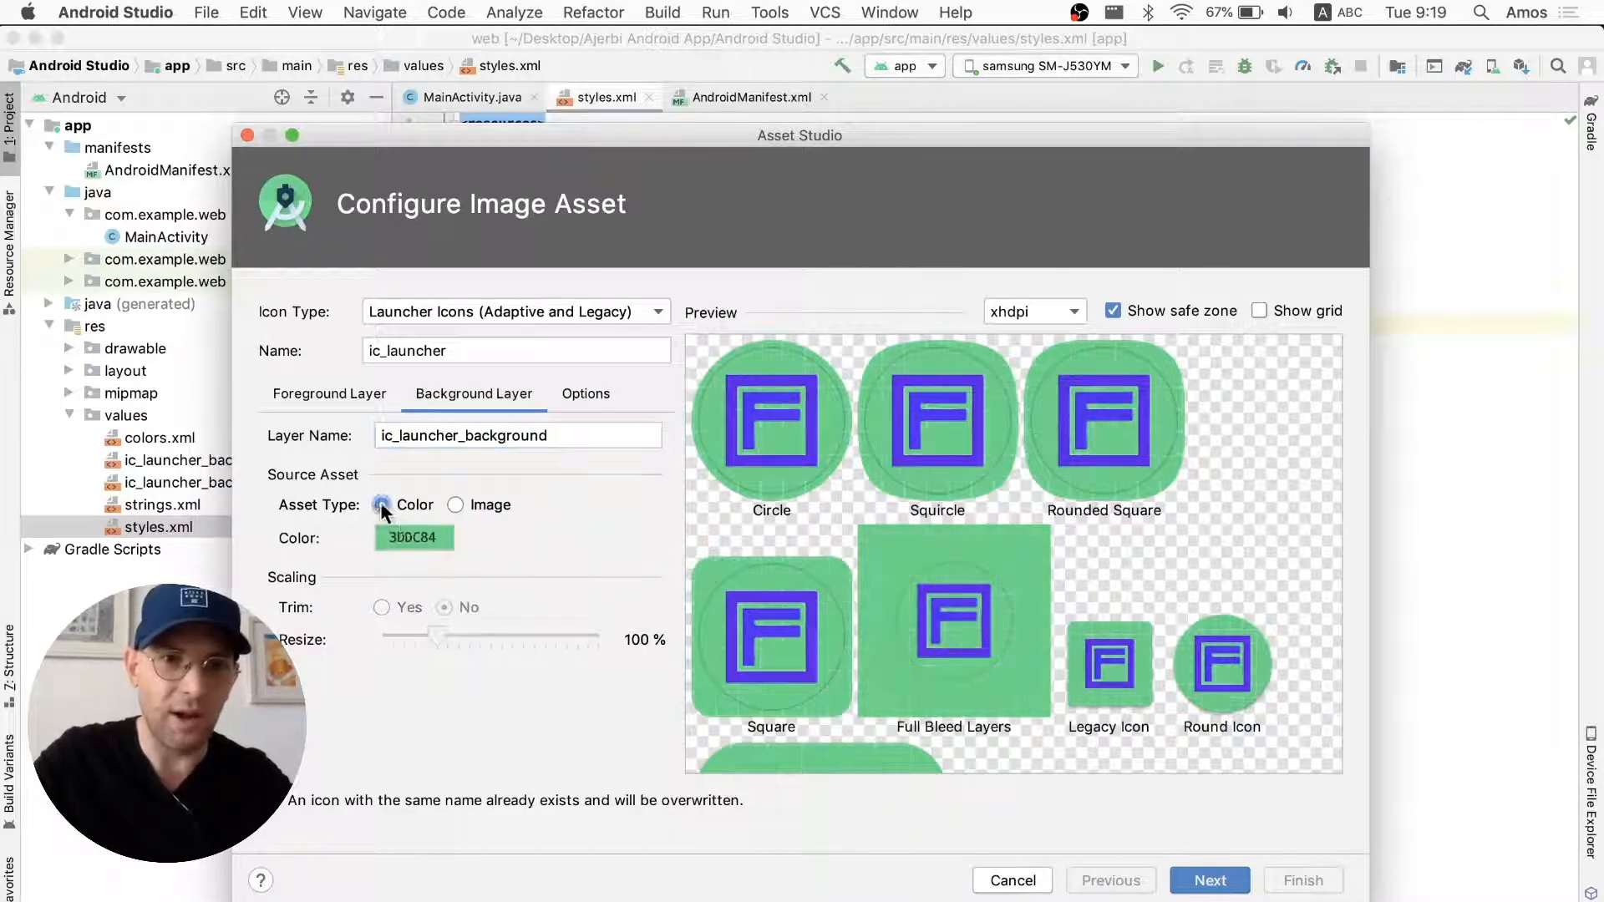
left_click(414, 537)
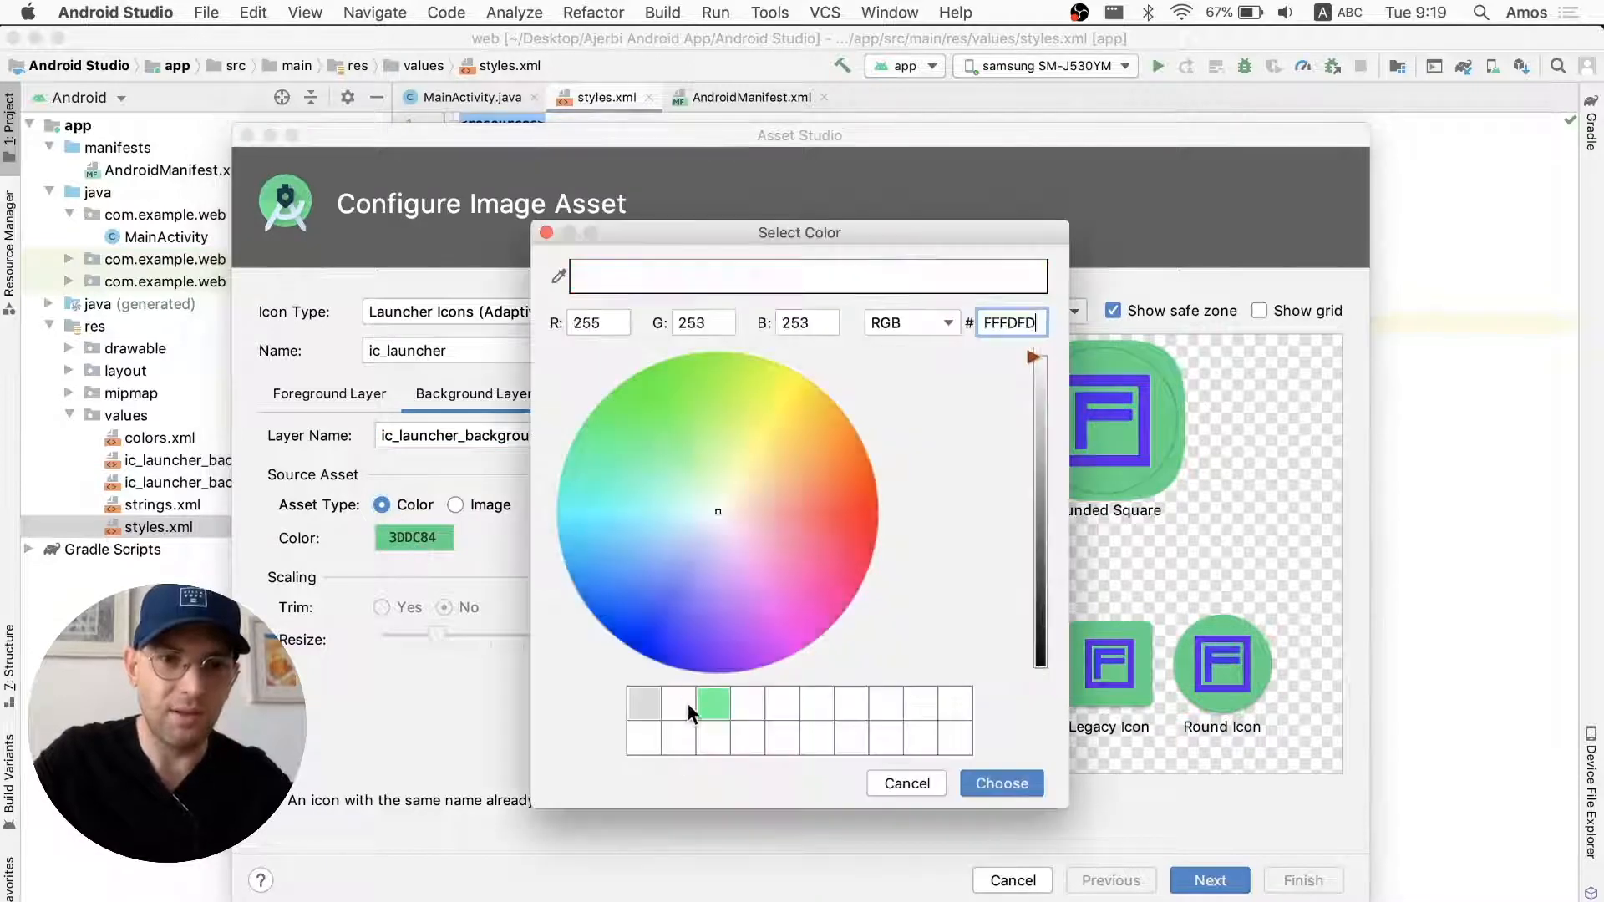
left_click(999, 783)
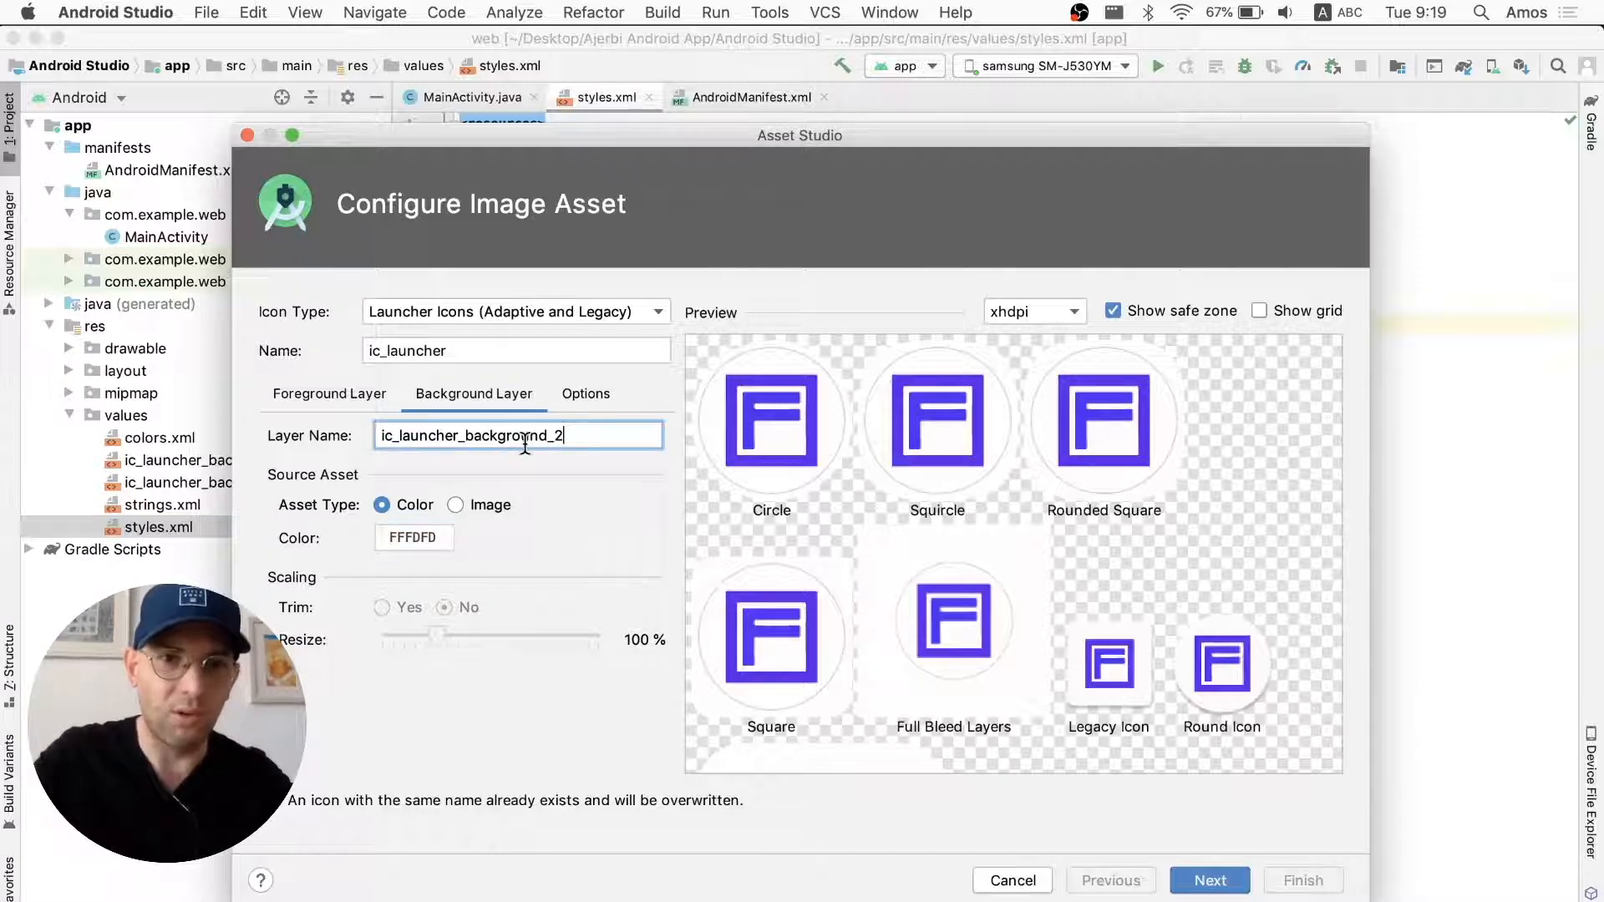
left_click(328, 394)
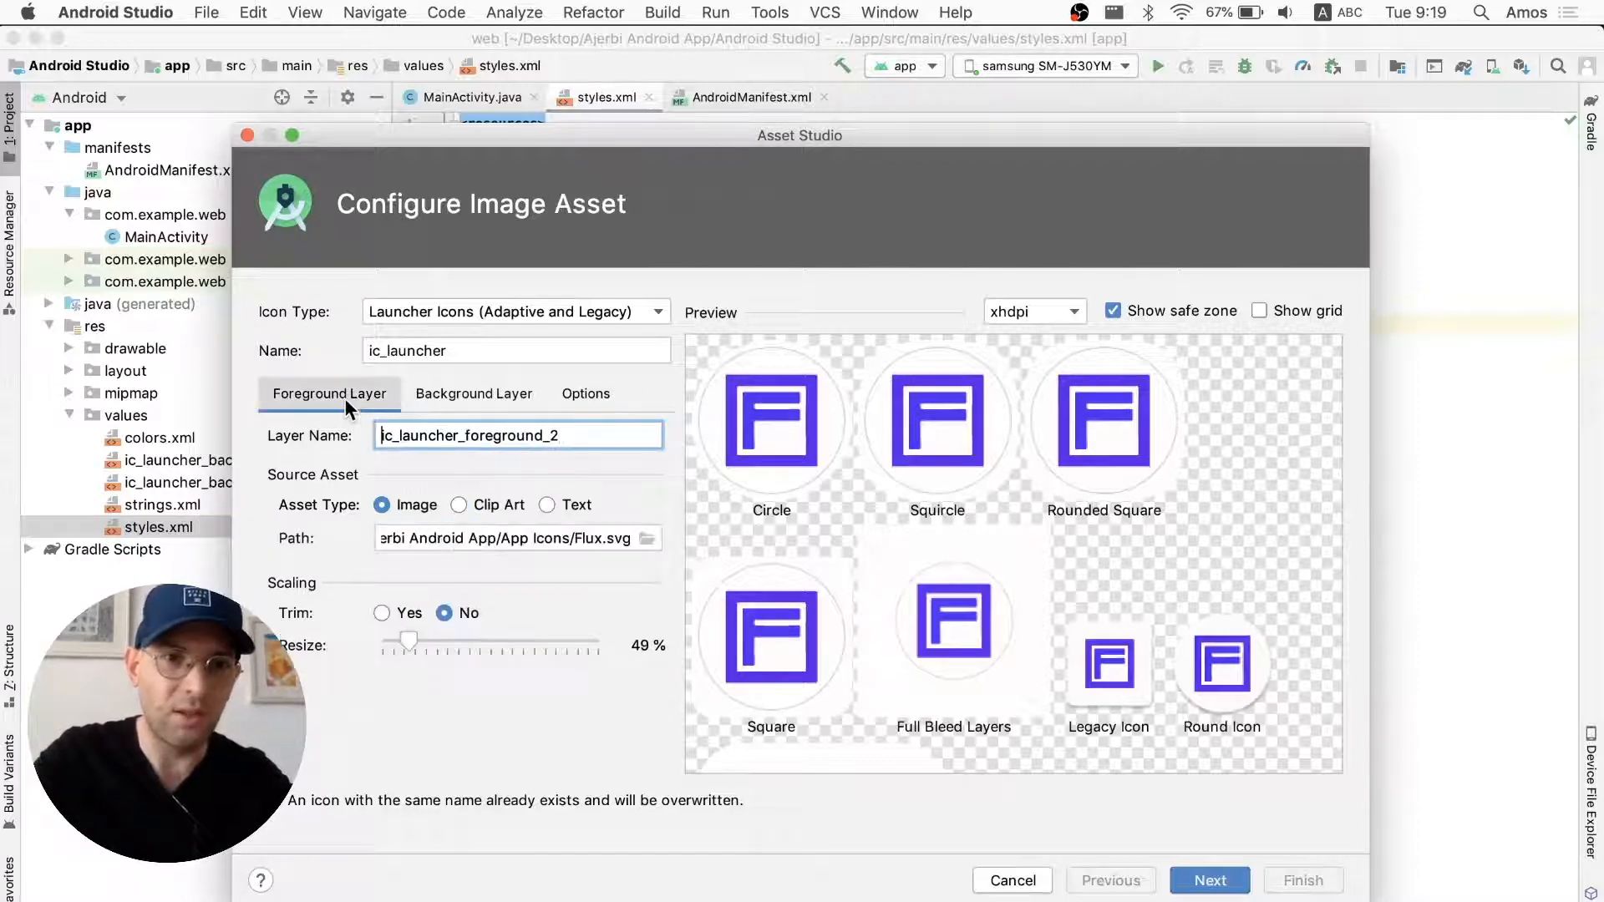
left_click(473, 394)
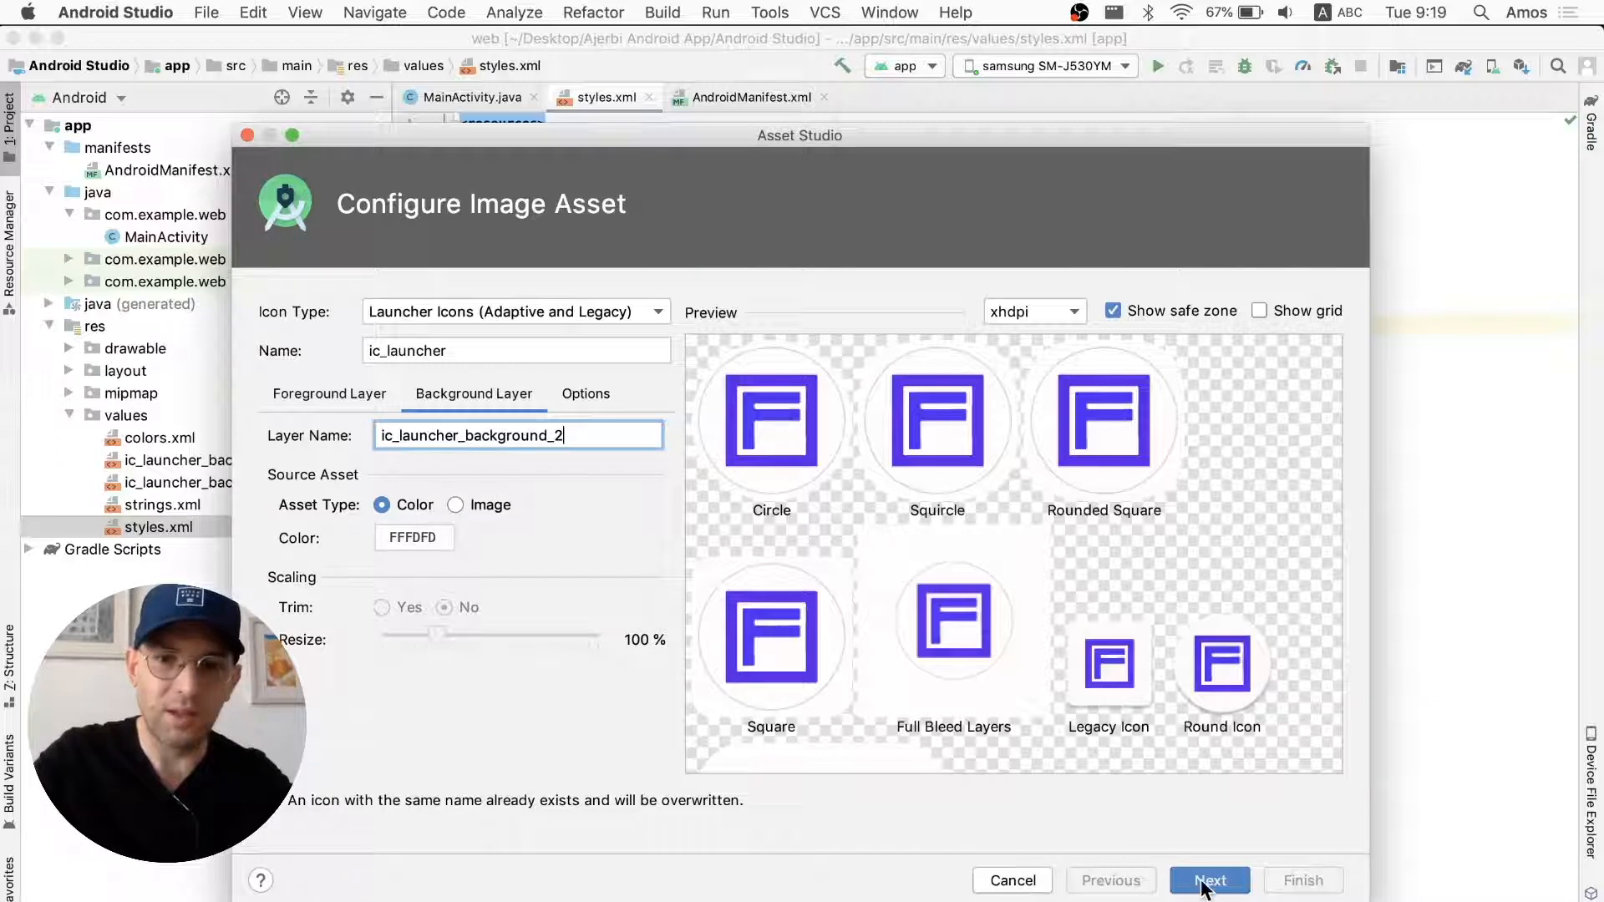
left_click(1209, 881)
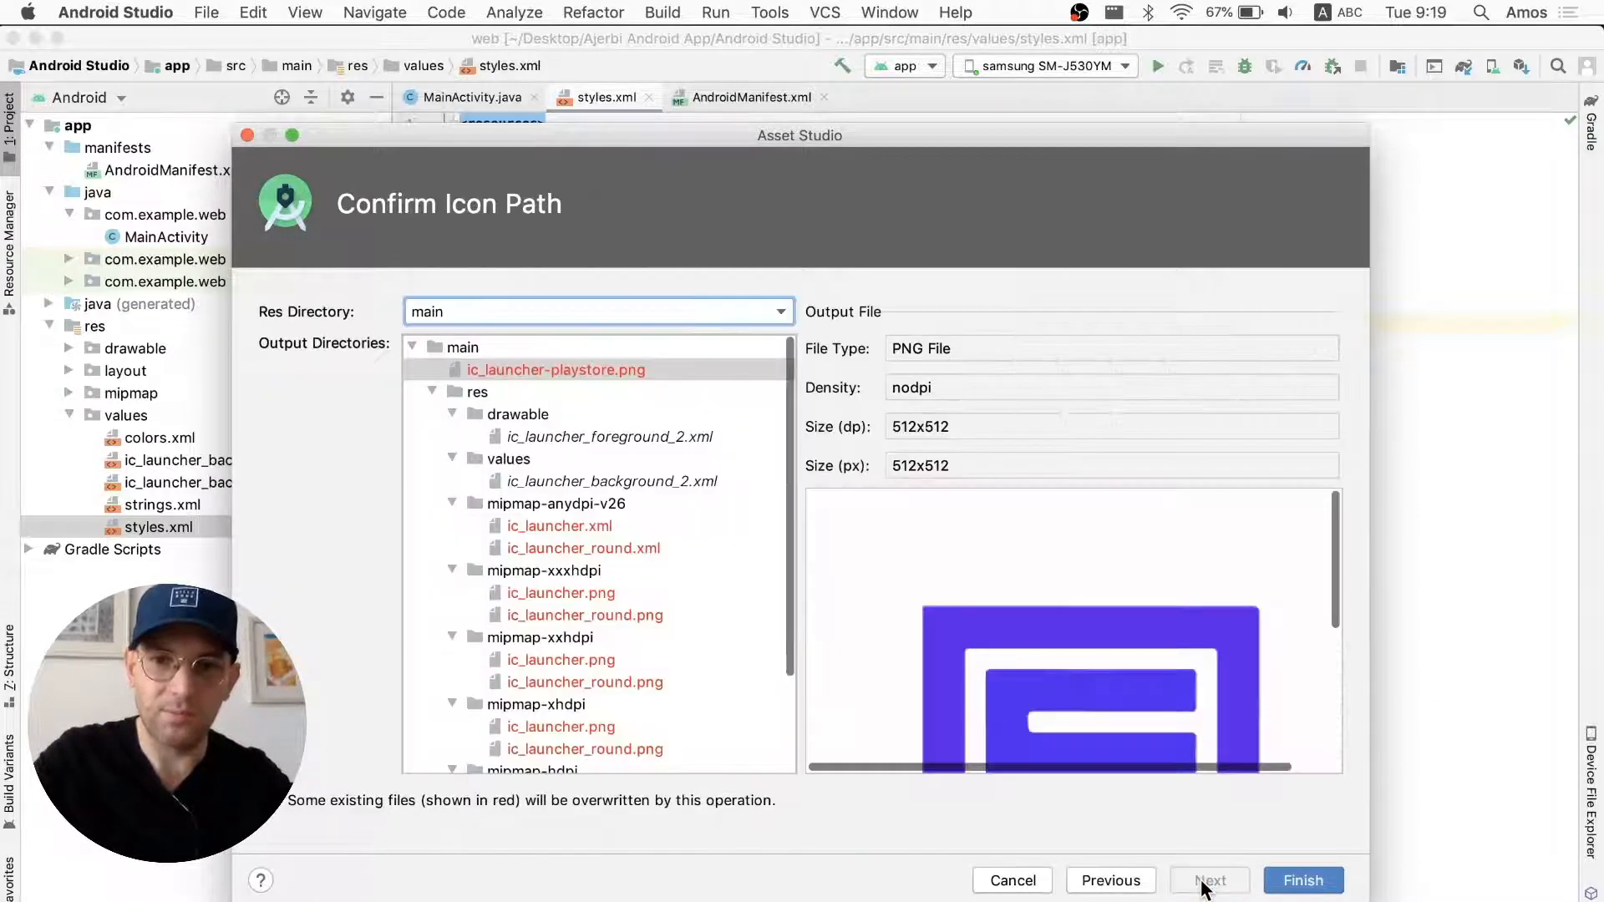
left_click(1302, 879)
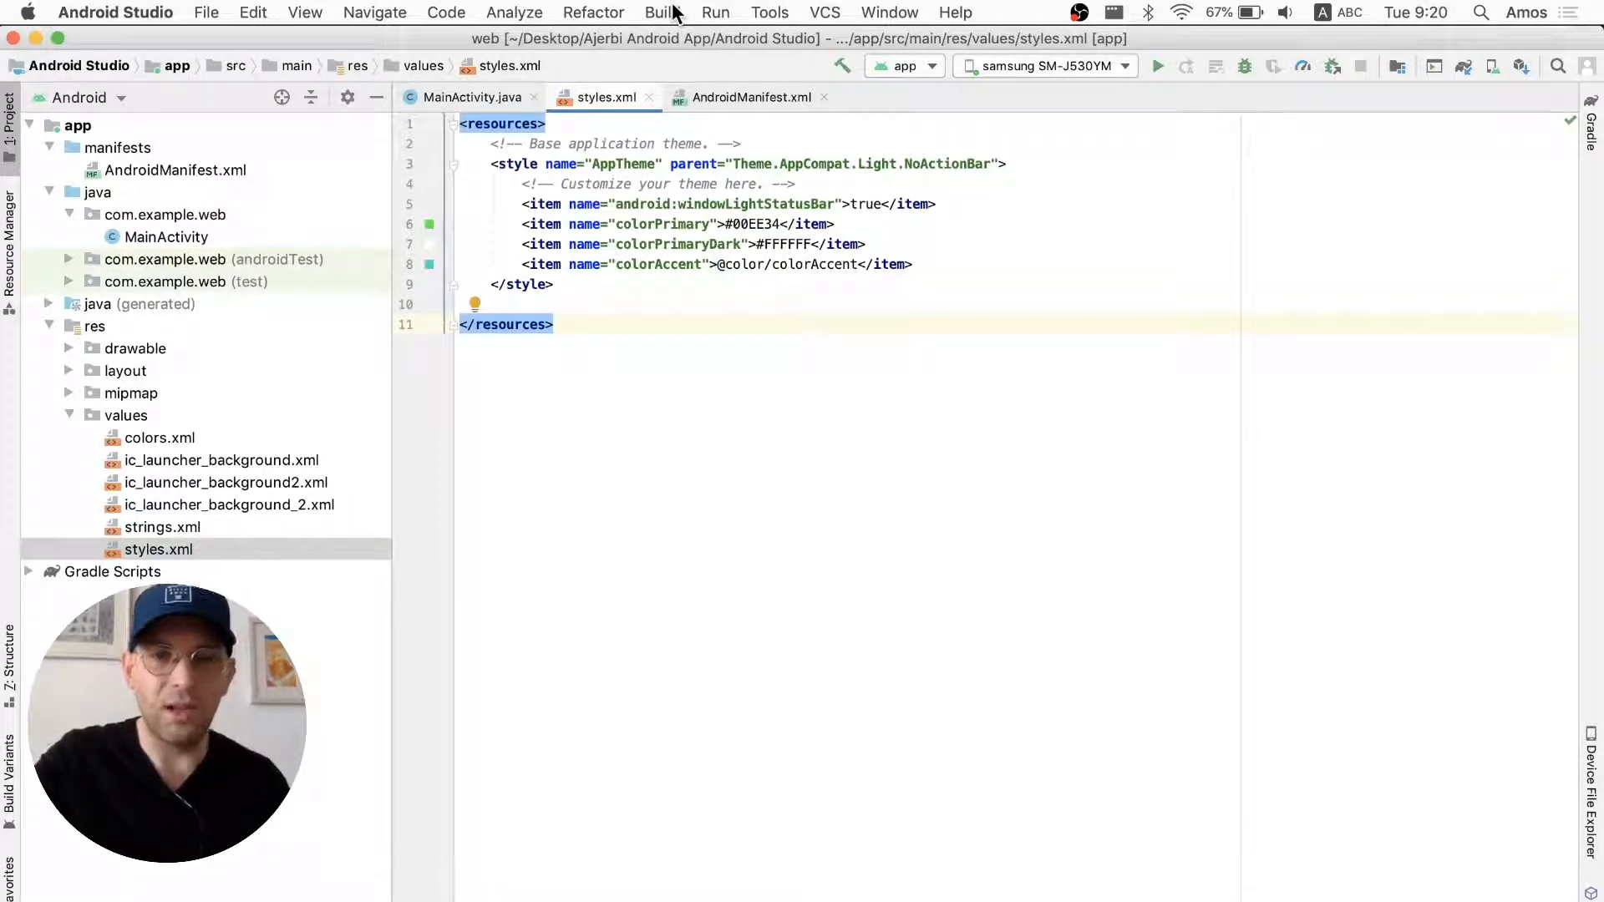
- Launch Generate Signed Bundle / APK from the Build menu
left_click(661, 13)
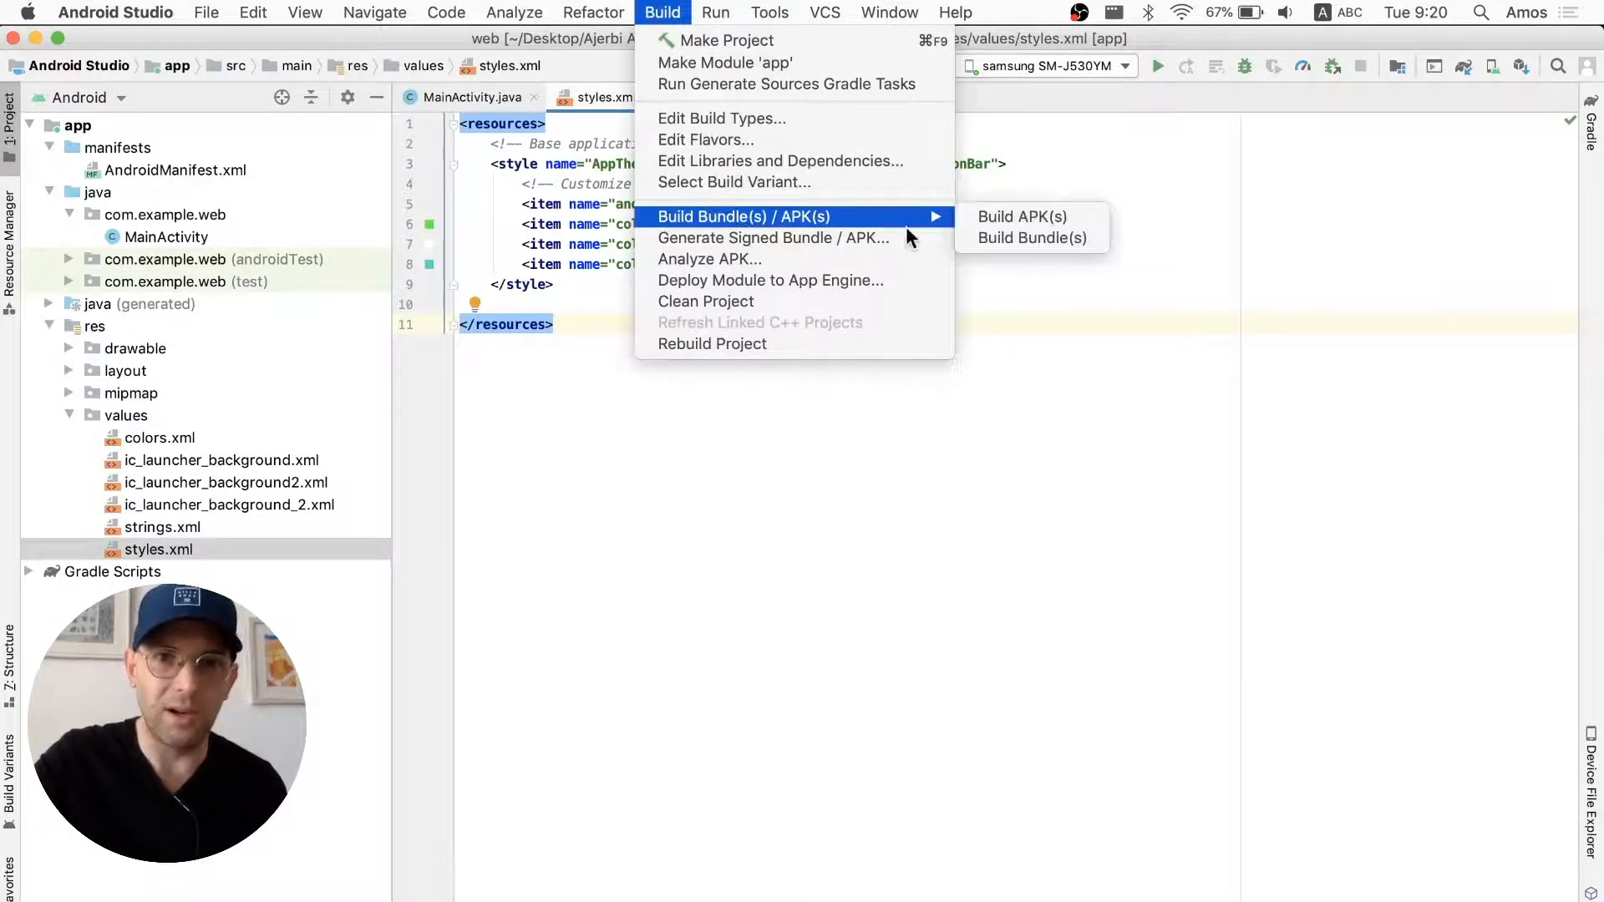
mouse_move(1020, 215)
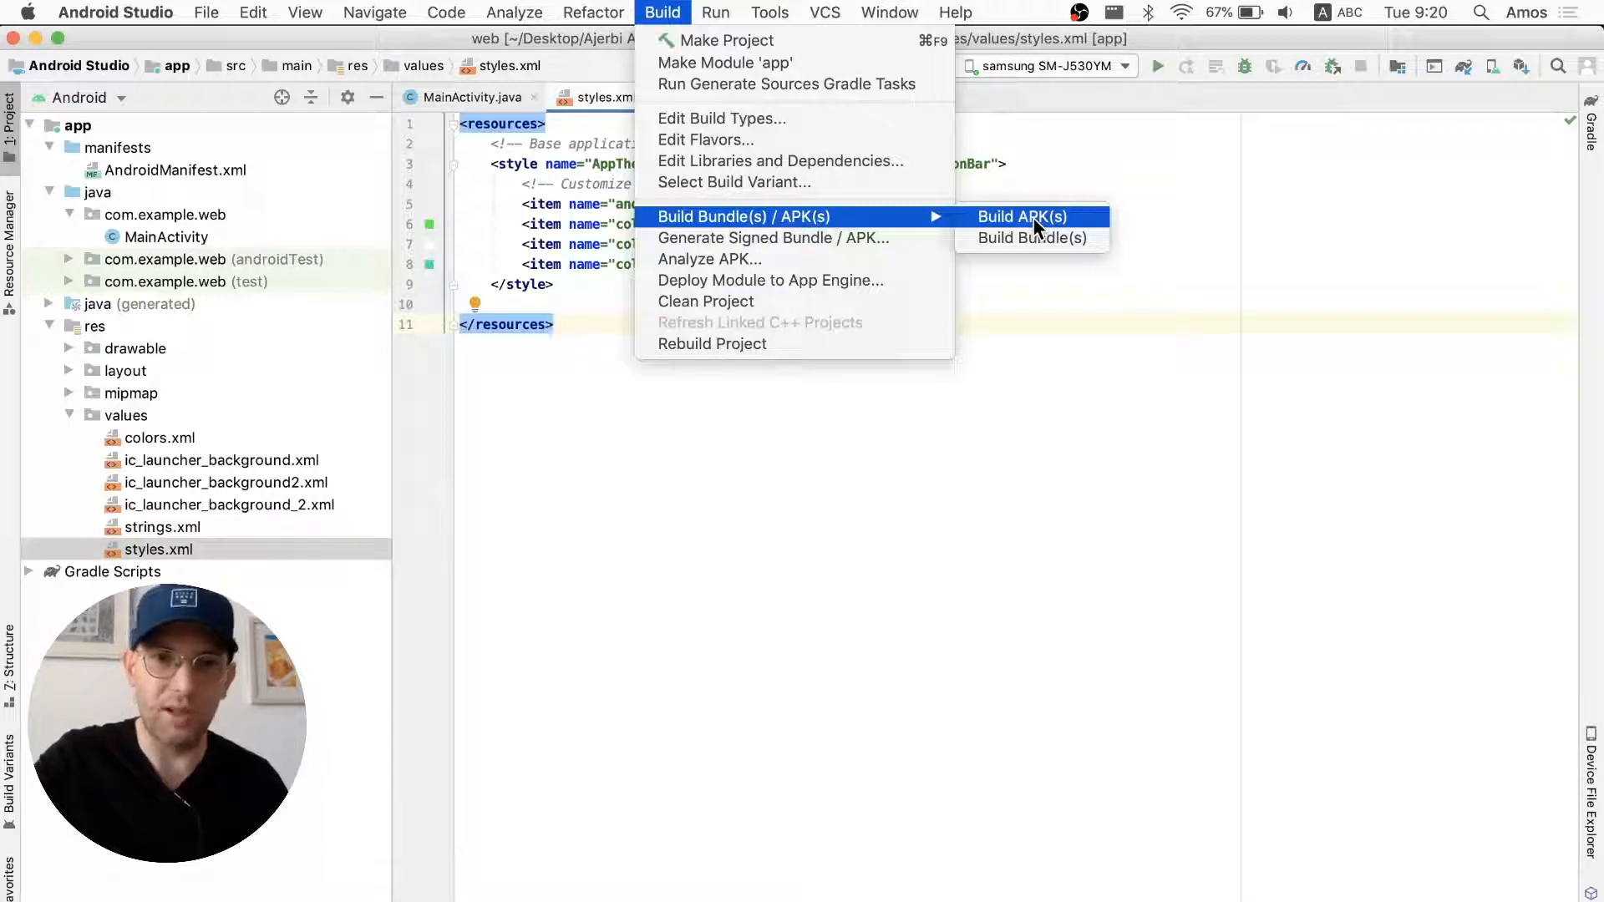
mouse_move(773, 238)
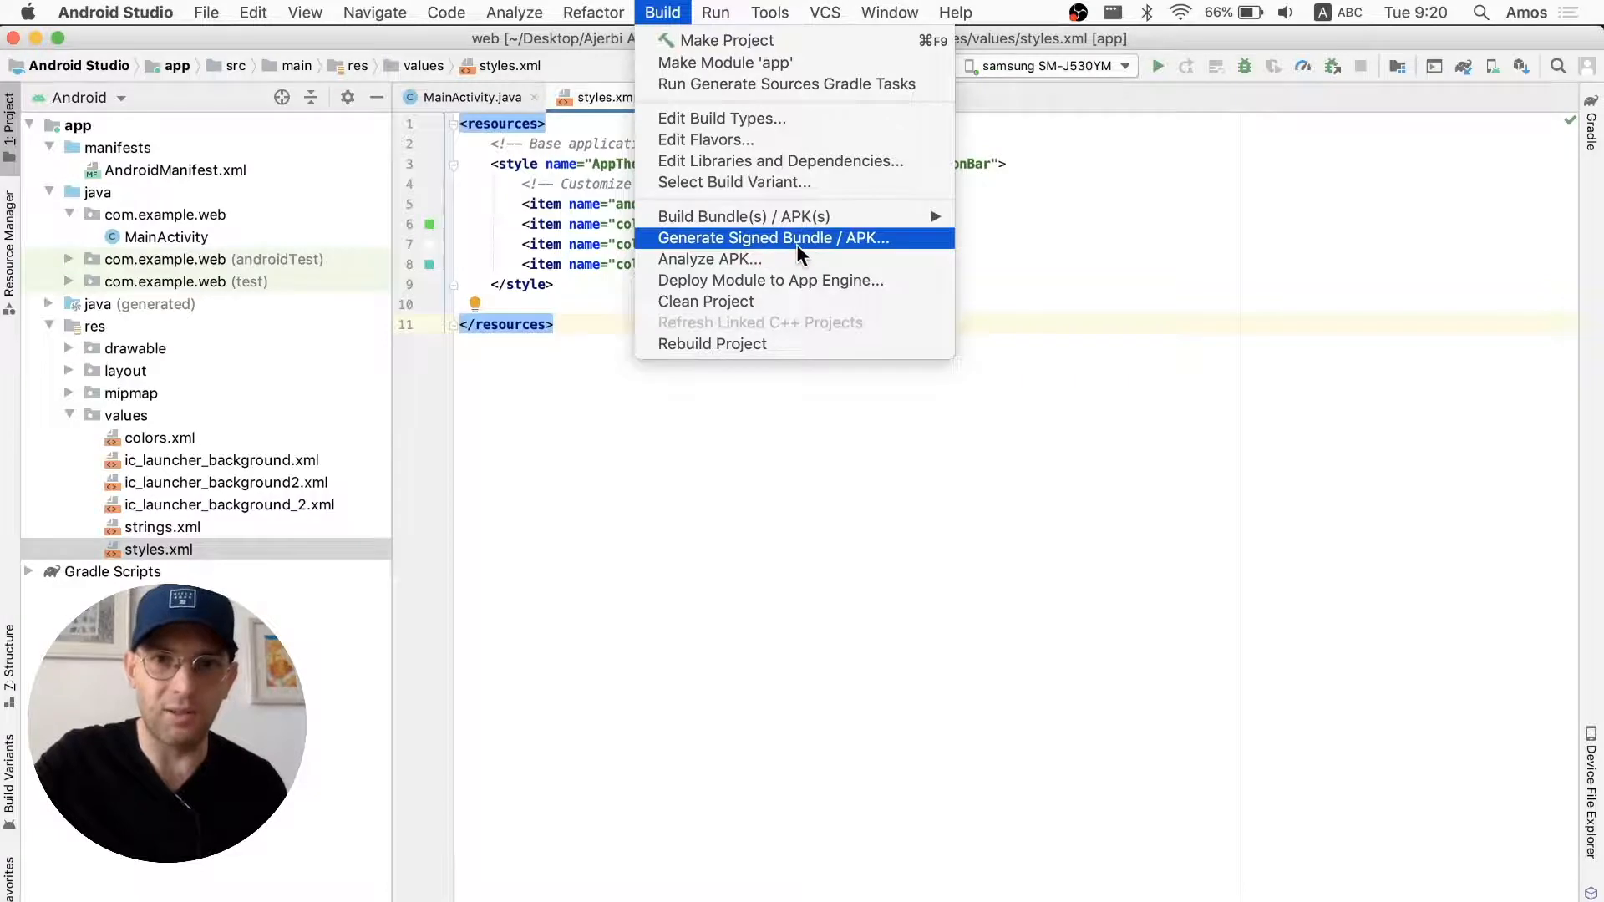
left_click(772, 237)
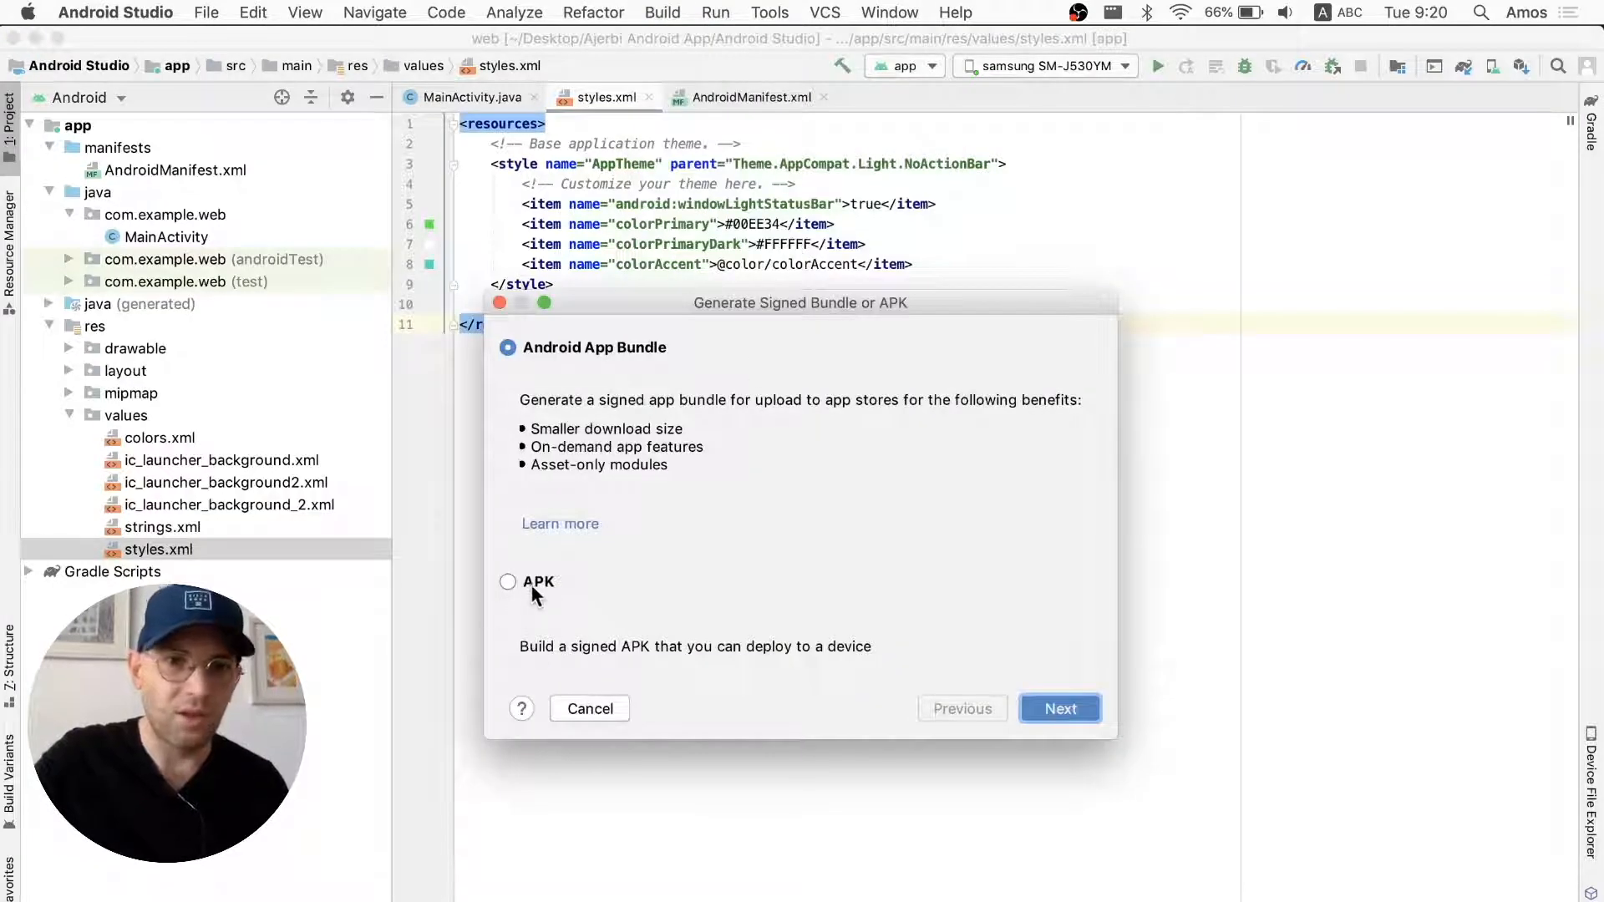
- Choose APK and create a new key store file saved on the Desktop
left_click(507, 581)
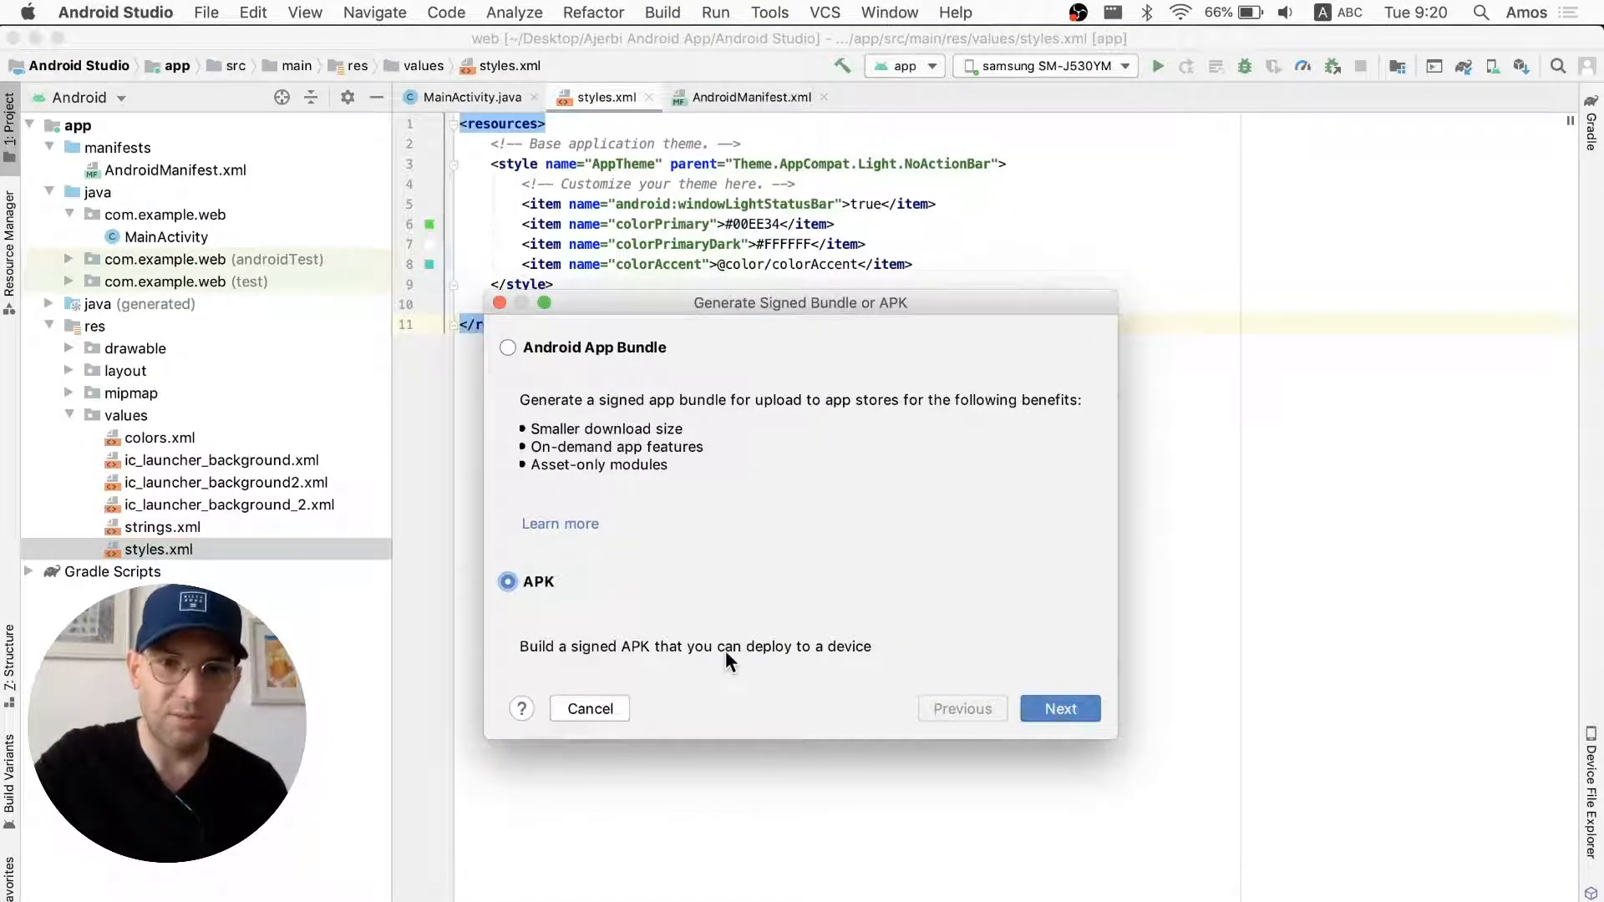
left_click(1060, 708)
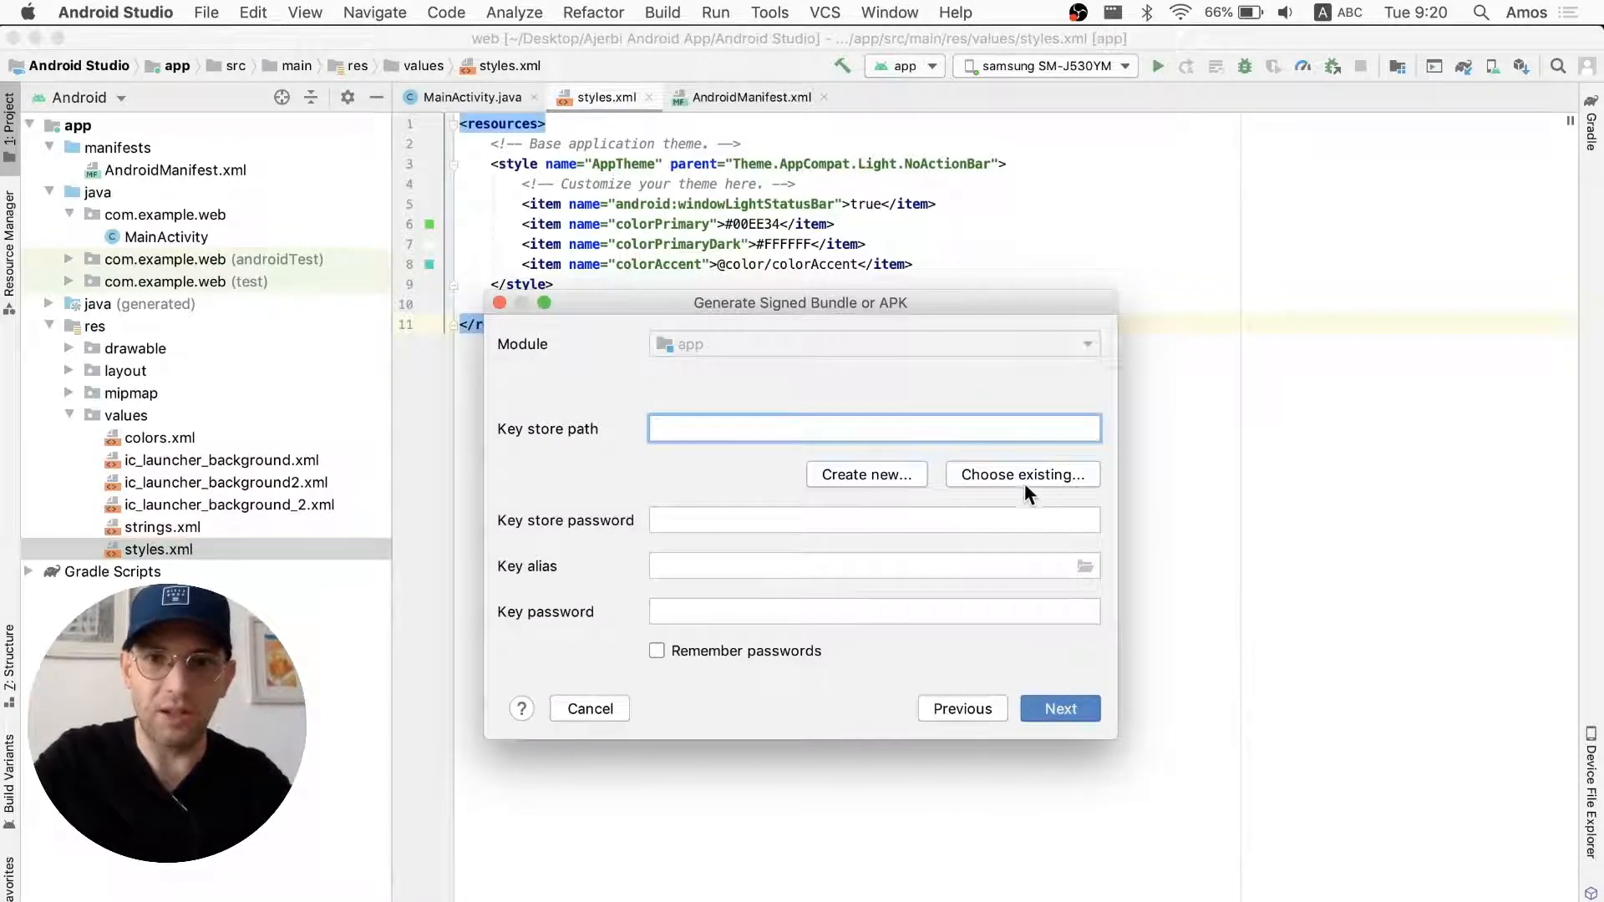
left_click(865, 473)
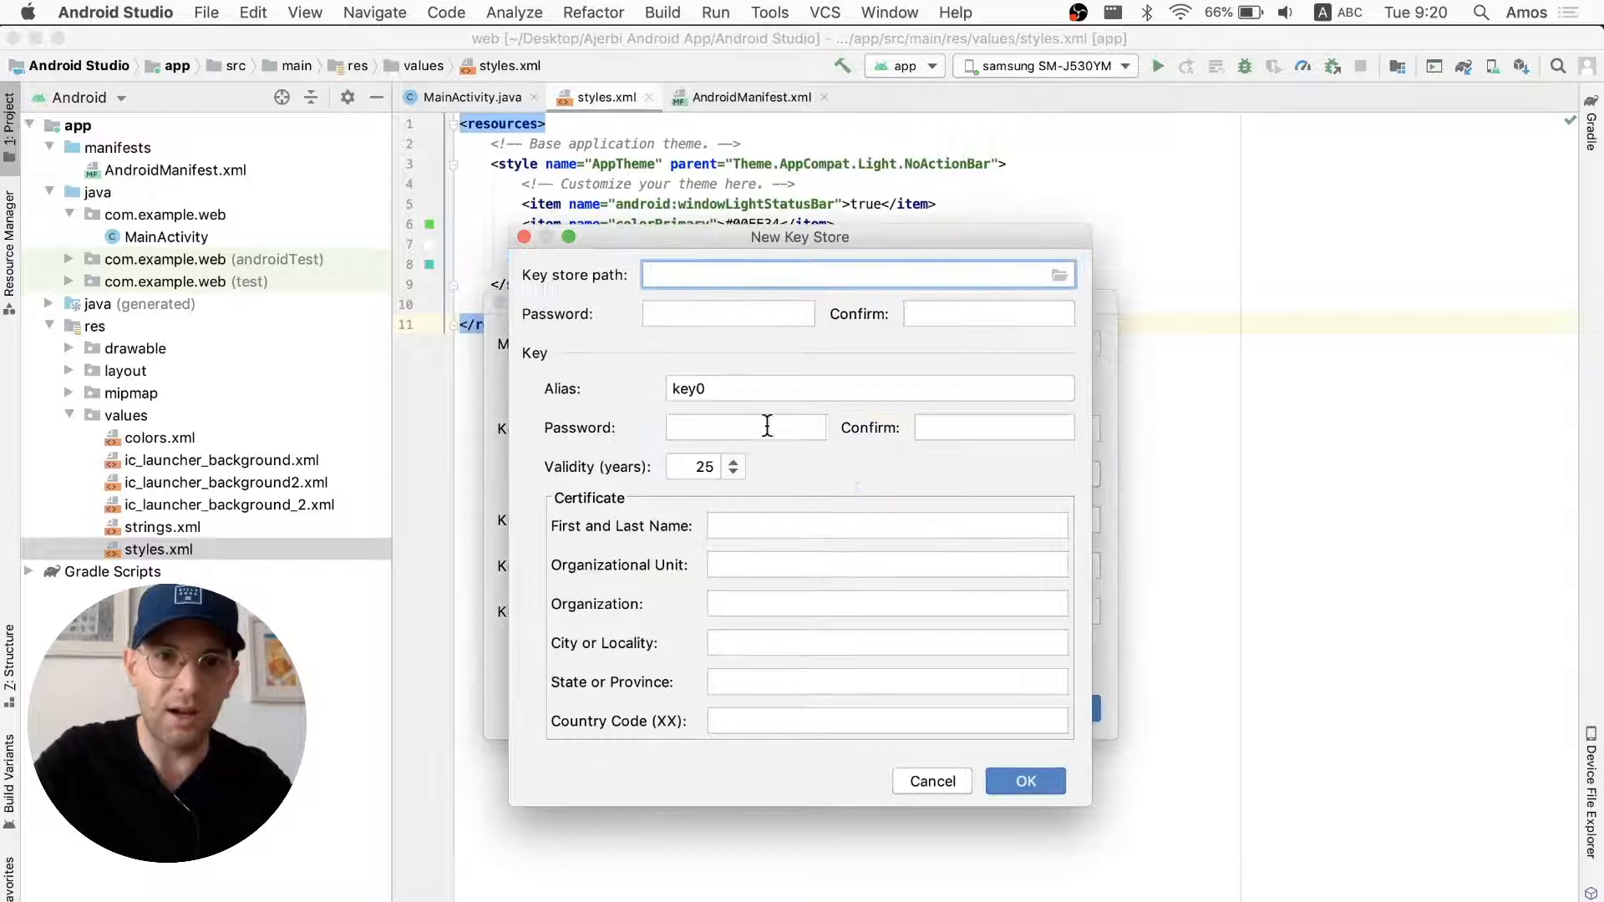
mouse_move(1060, 274)
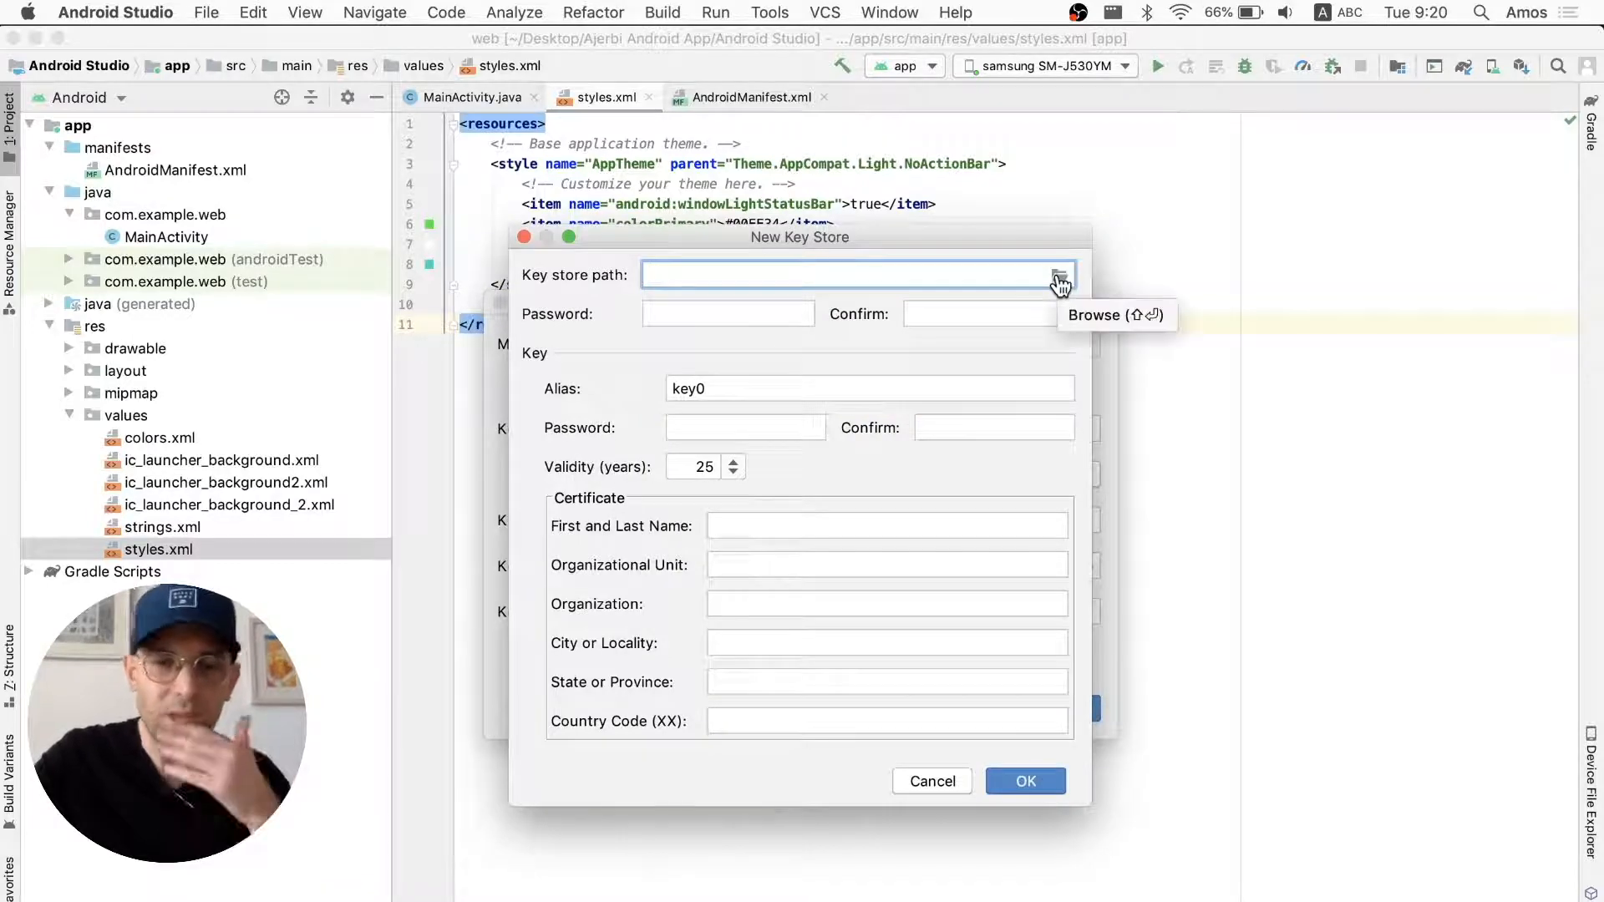
left_click(1061, 274)
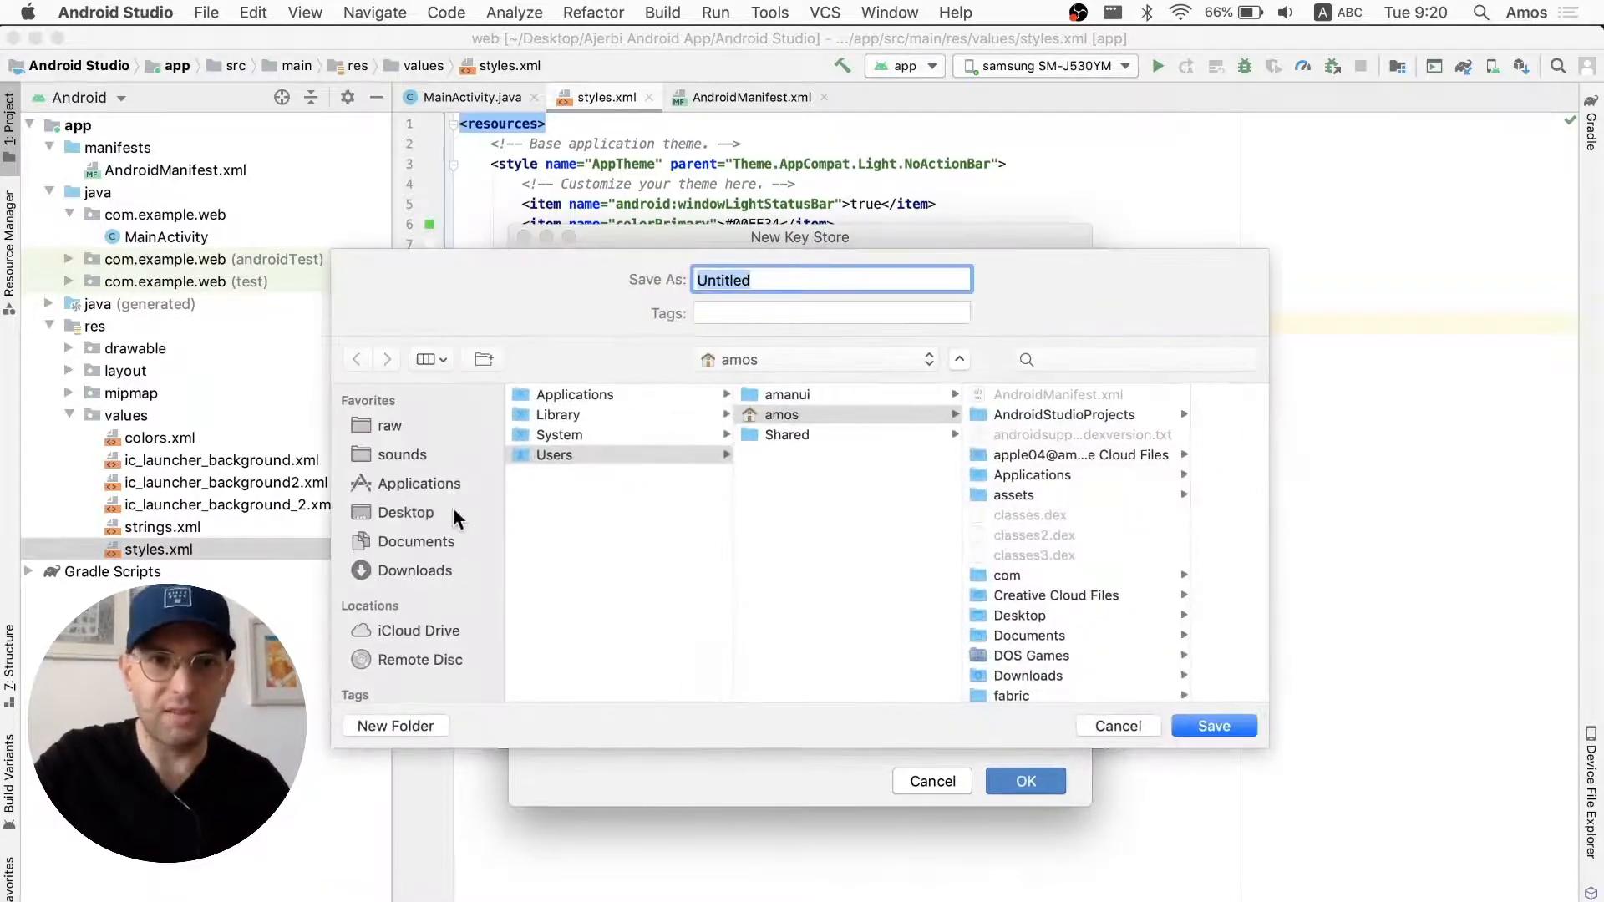
left_click(405, 511)
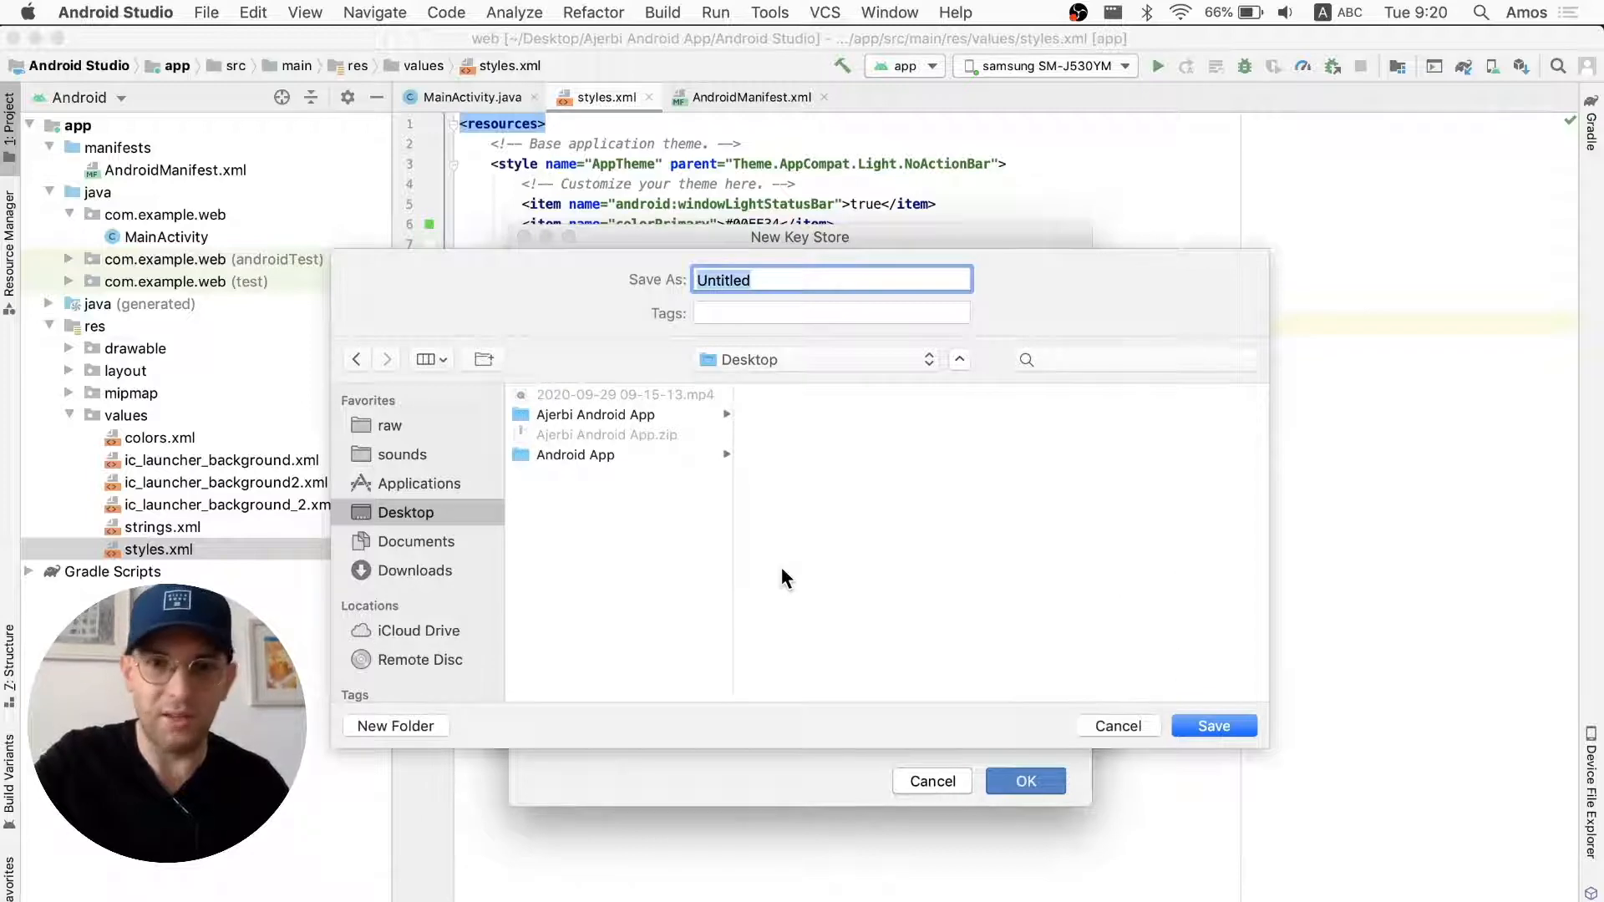
left_click(1212, 725)
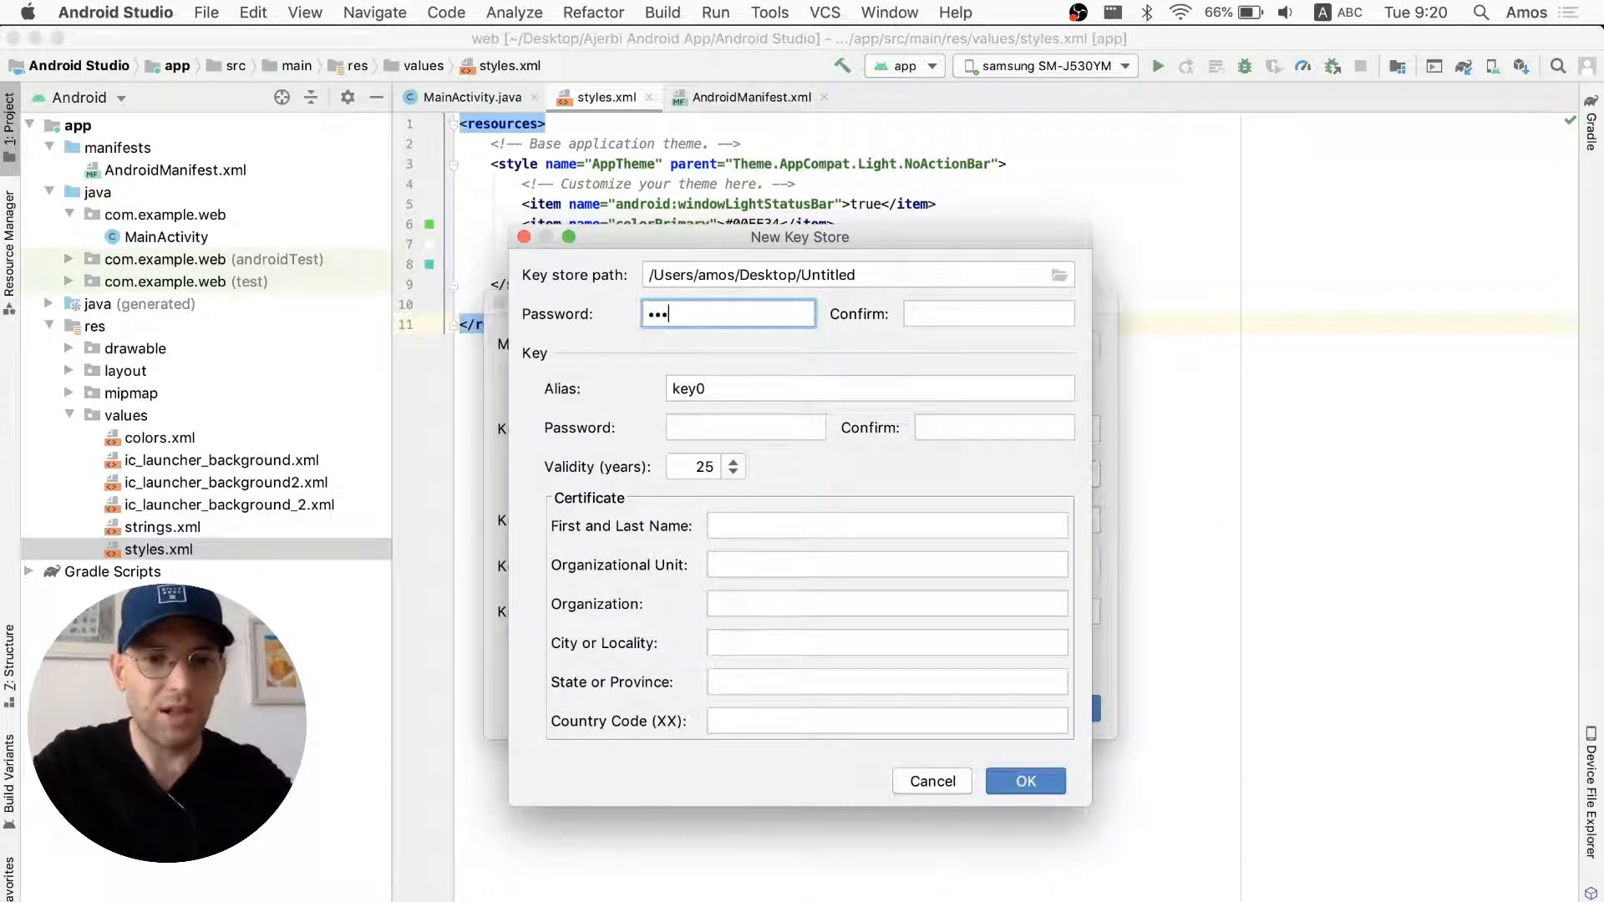
- Enter the key store passwords and fill every certificate field with Flux
type("••")
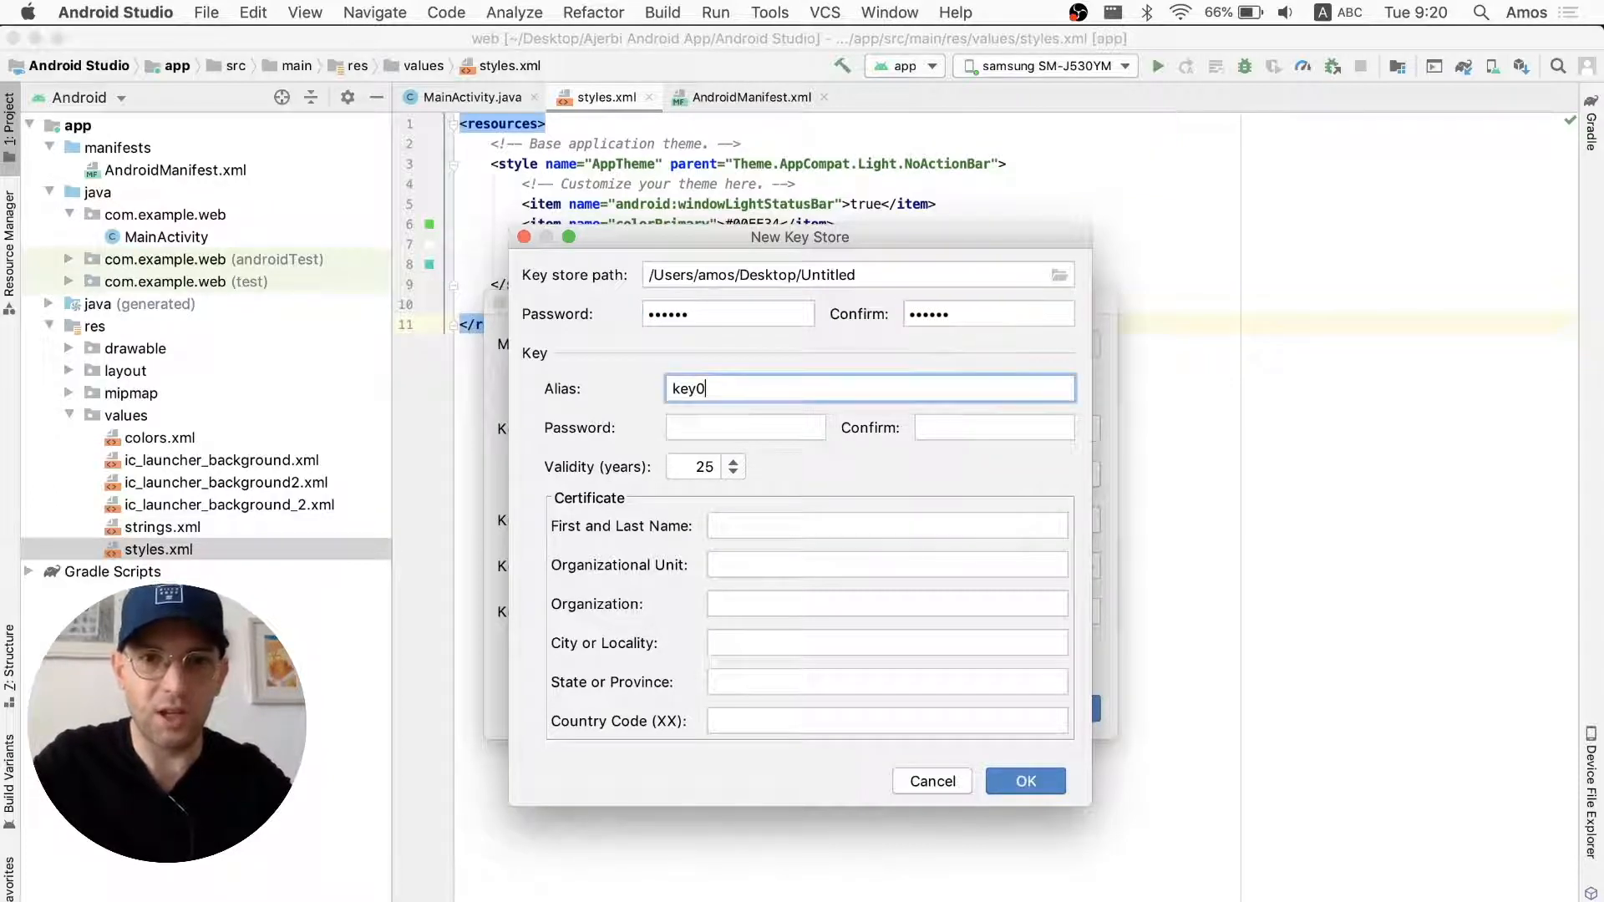
type("••••")
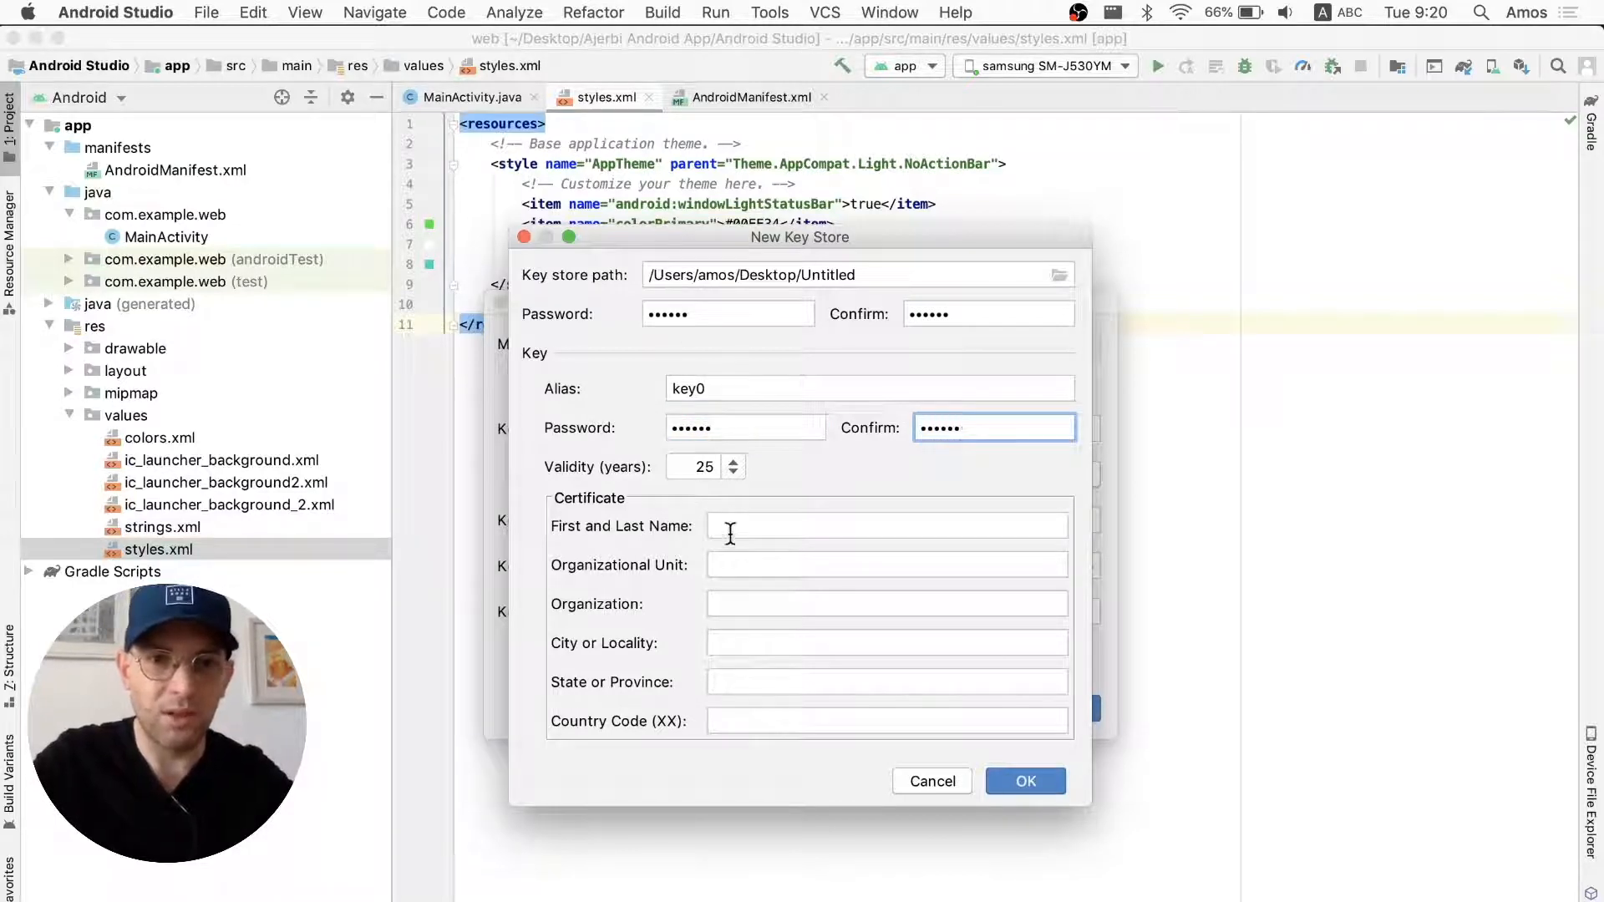
type("Flux")
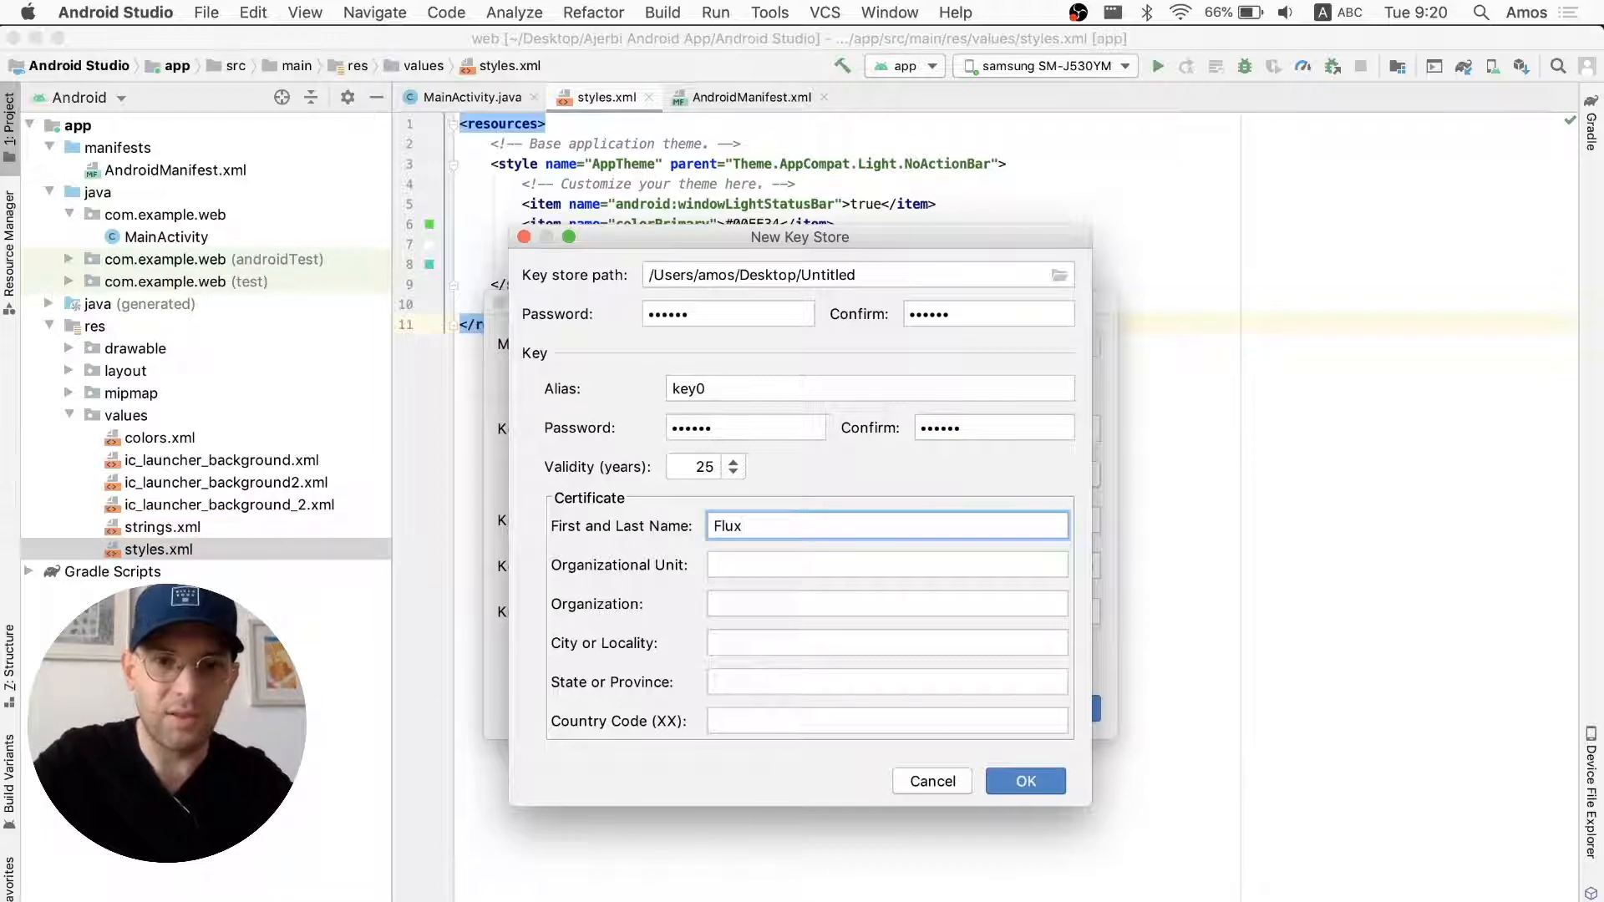
type("Flux")
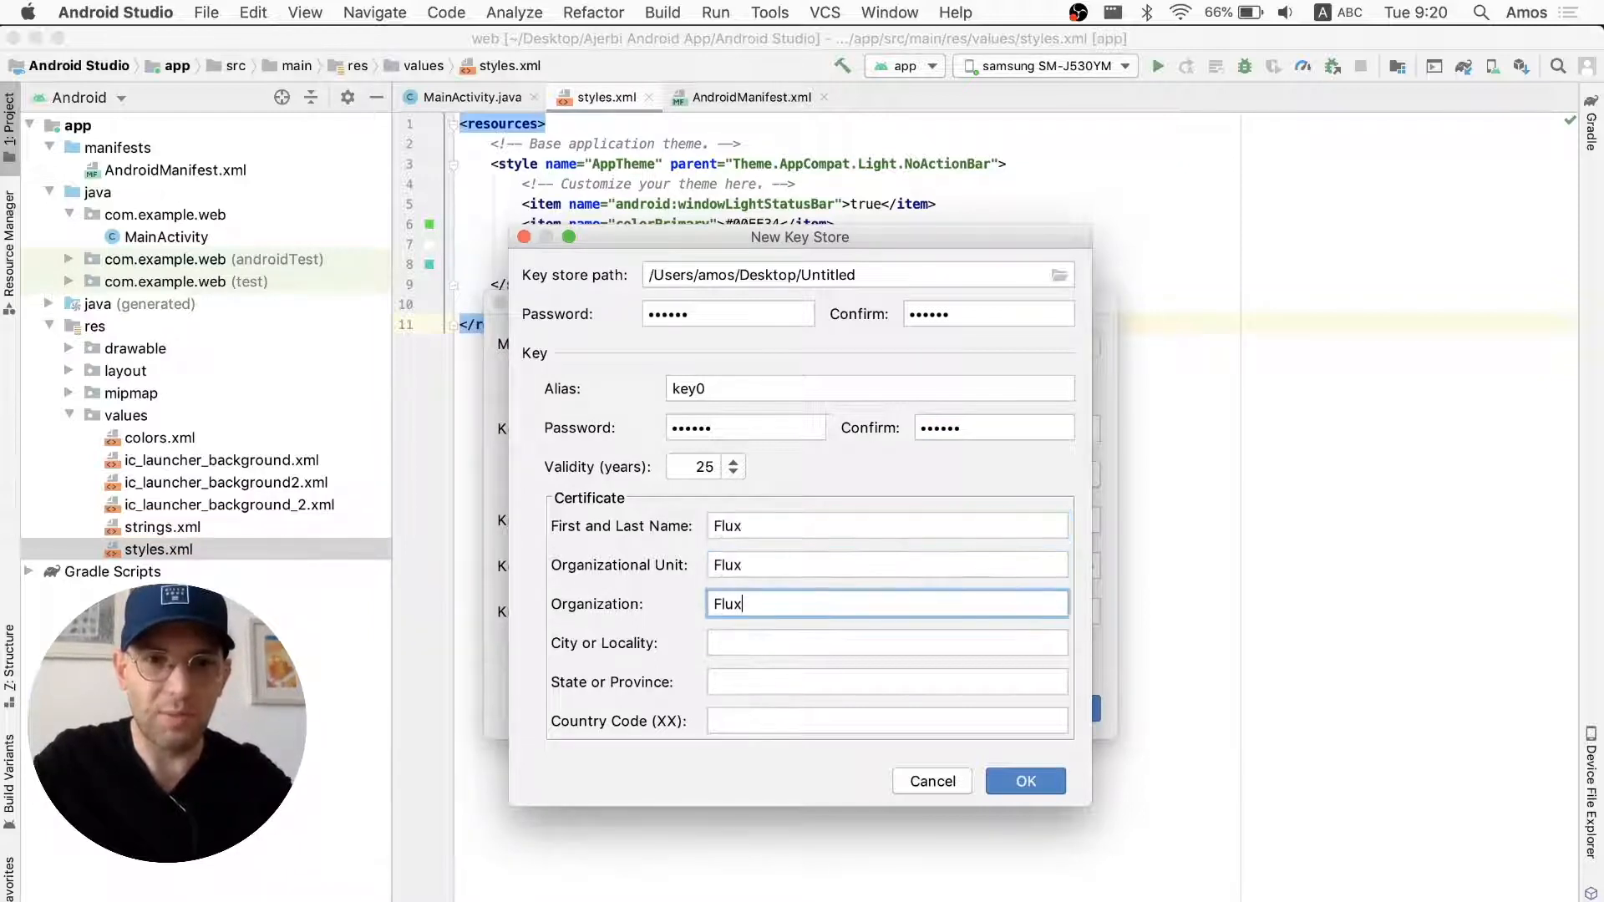
type("Flux")
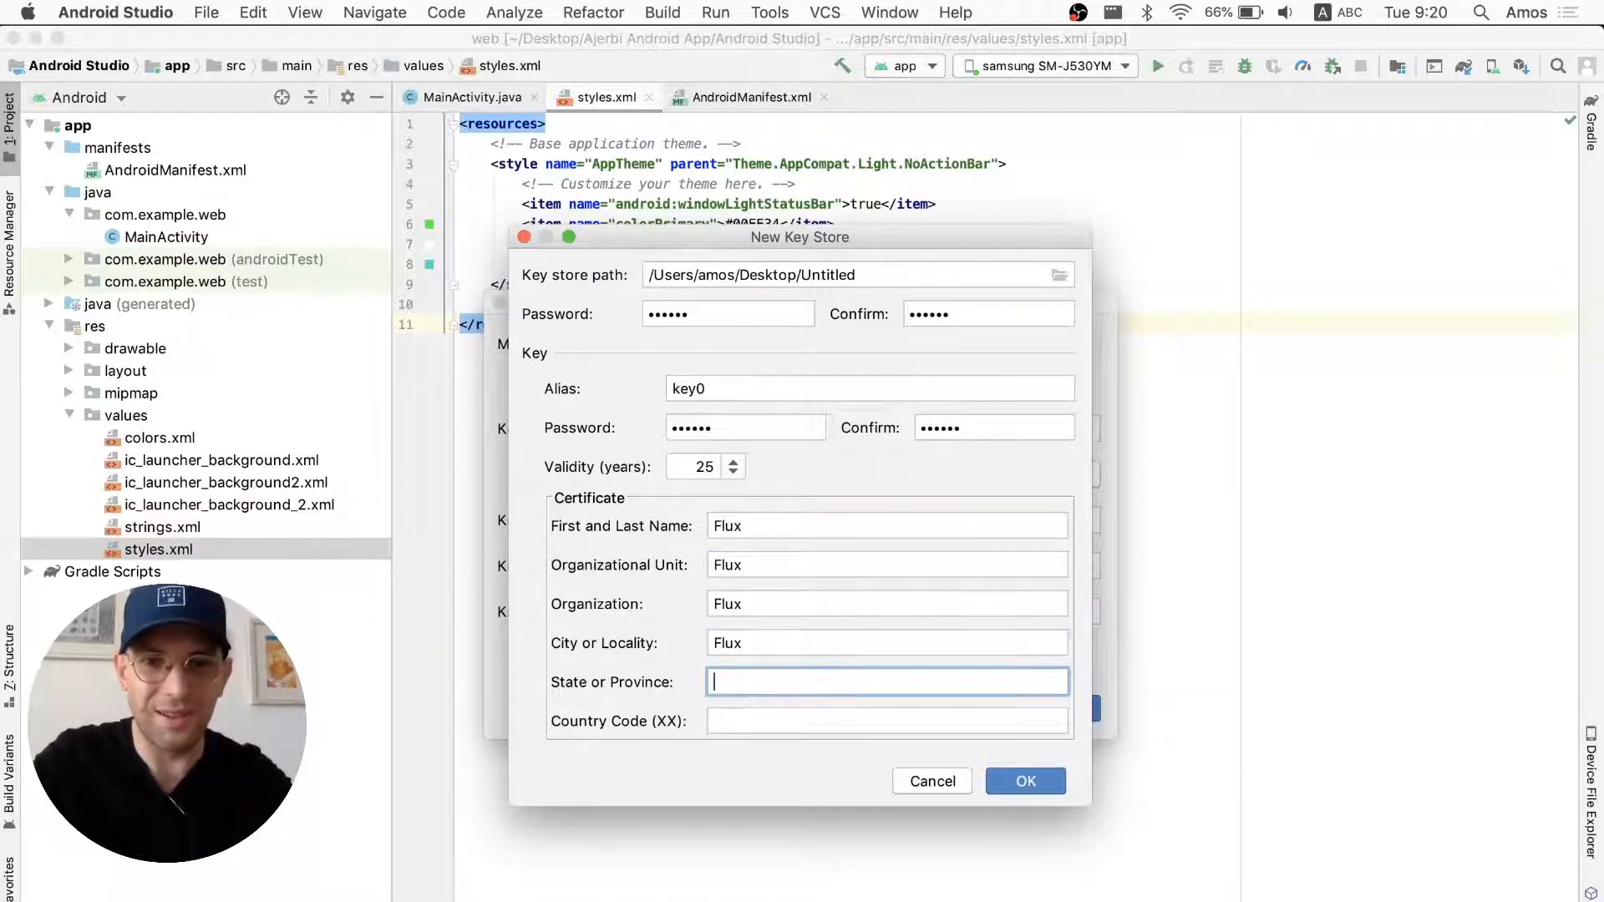
type("Flux")
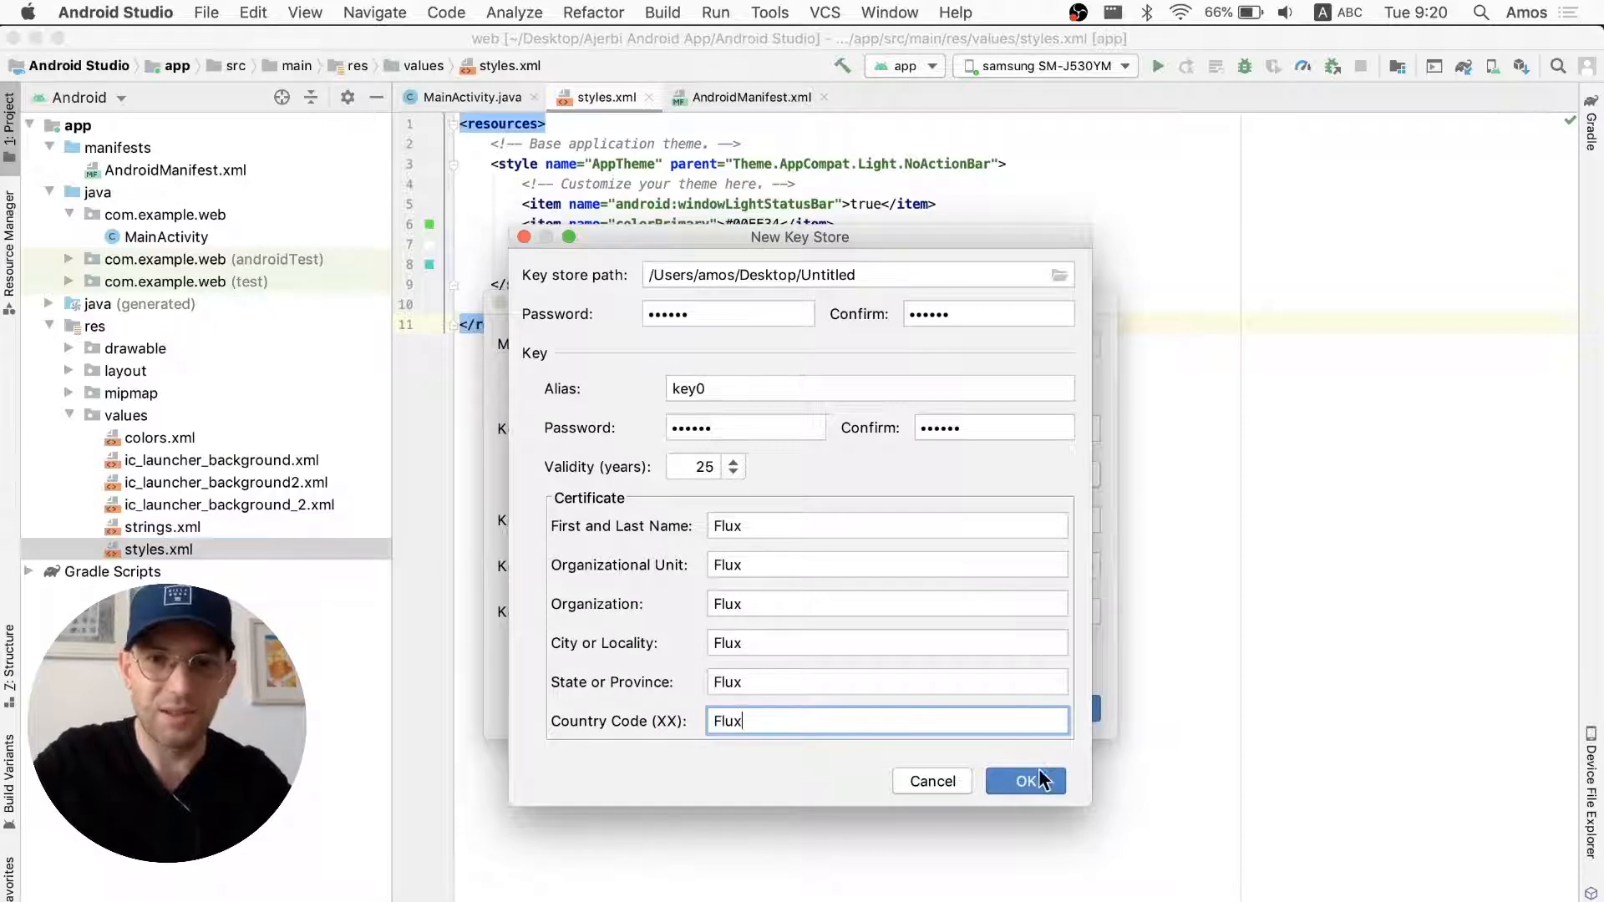
left_click(1025, 780)
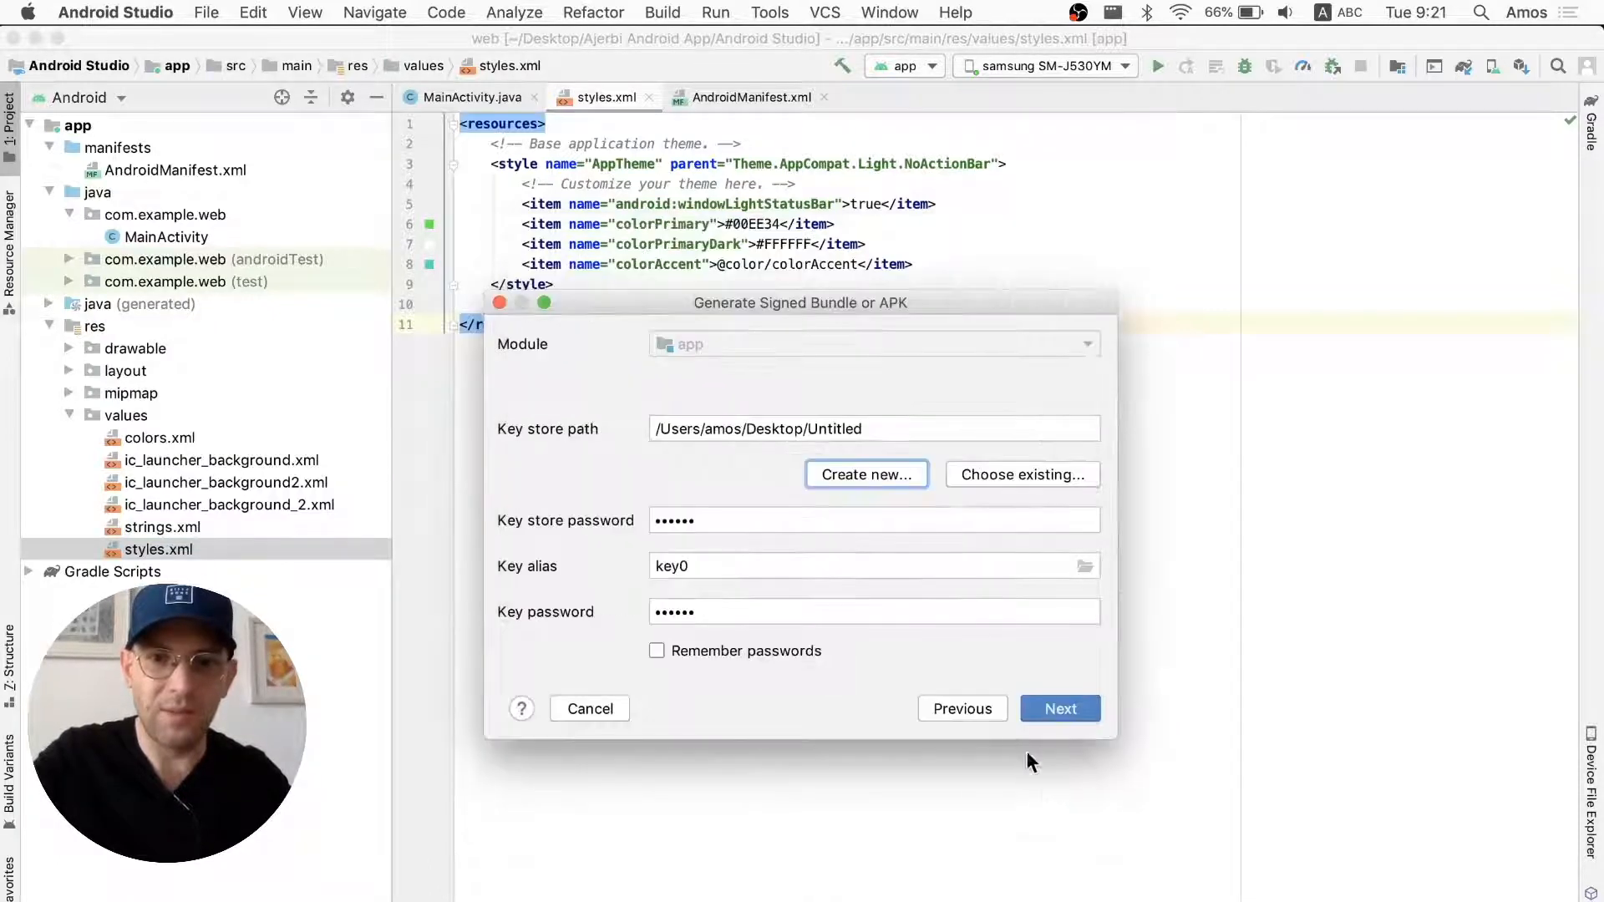
- Remember passwords, choose the release variant with V2 (Full APK Signature), and finish the build
left_click(656, 651)
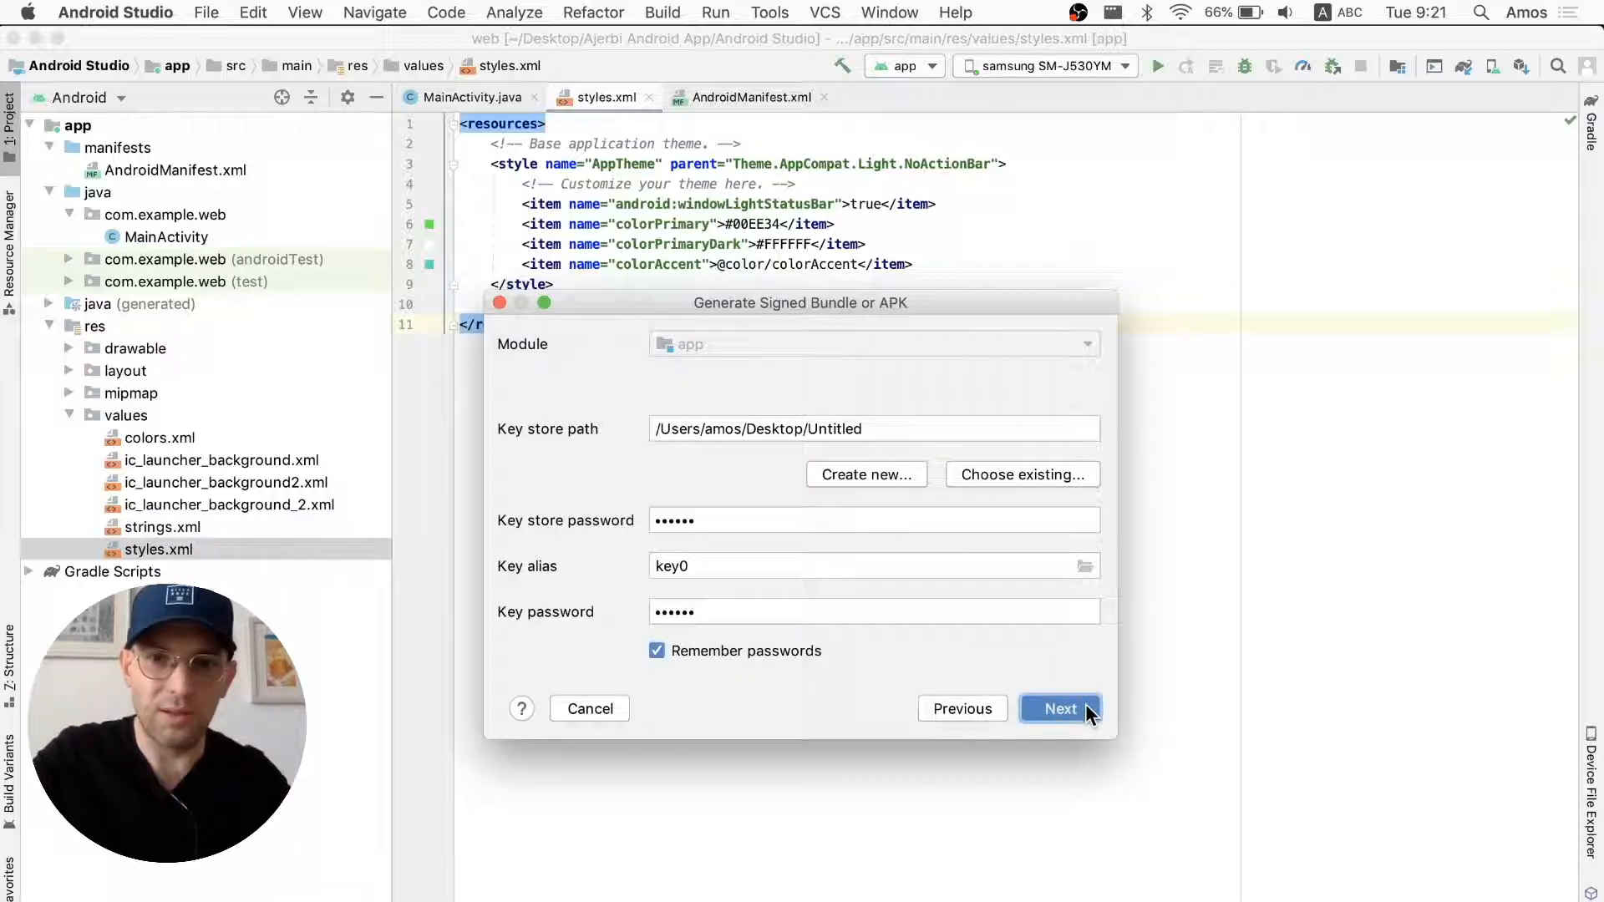
left_click(1060, 708)
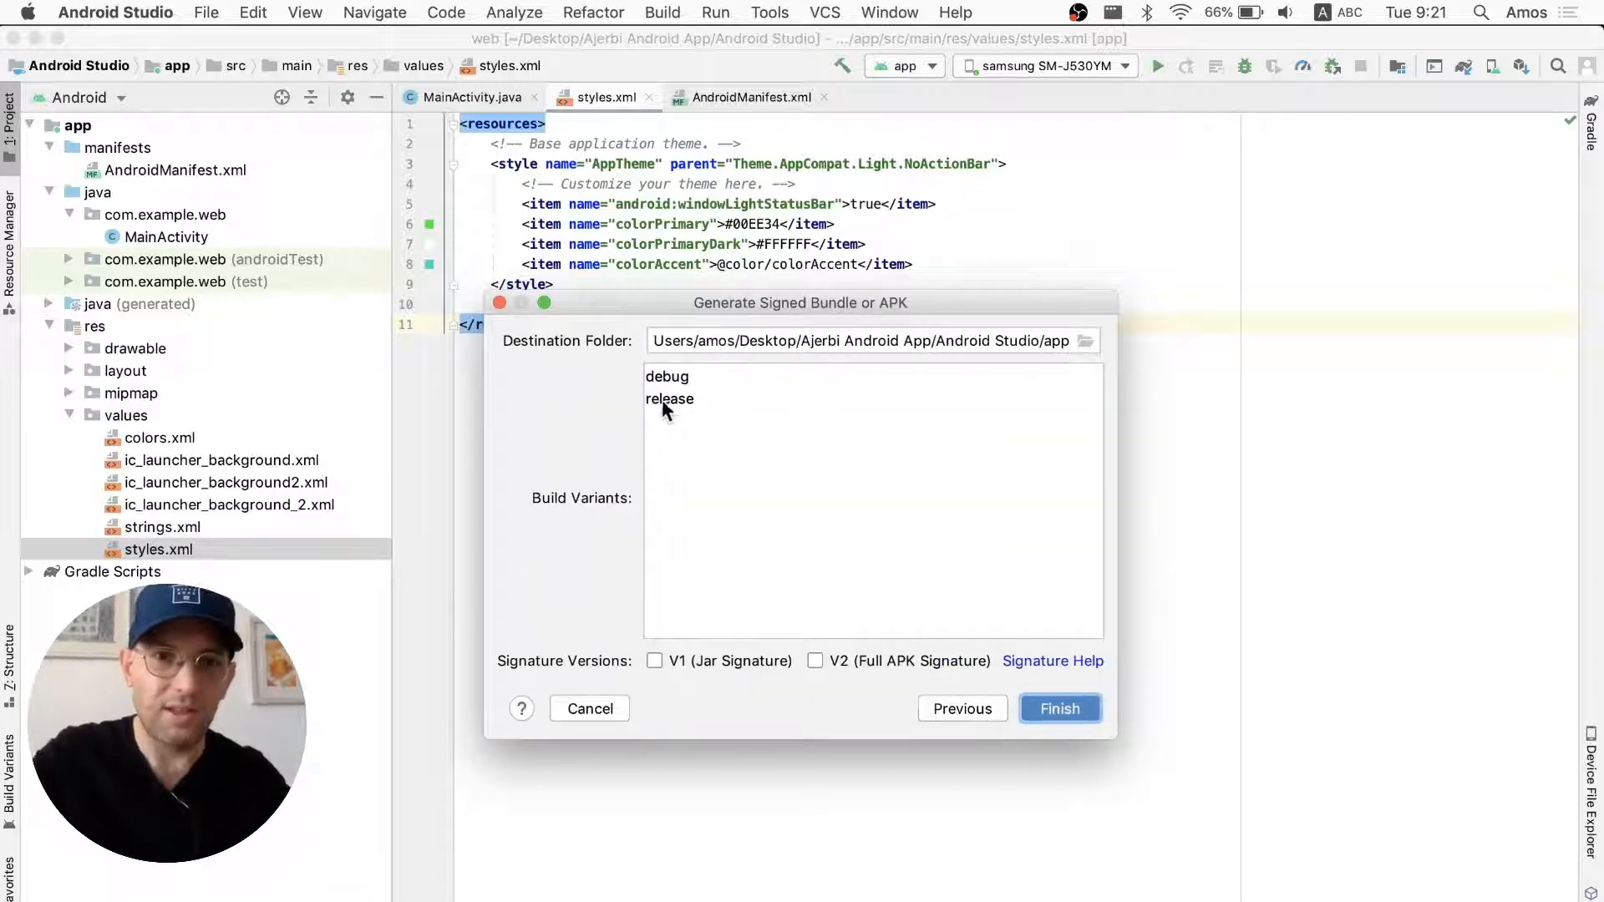
left_click(669, 399)
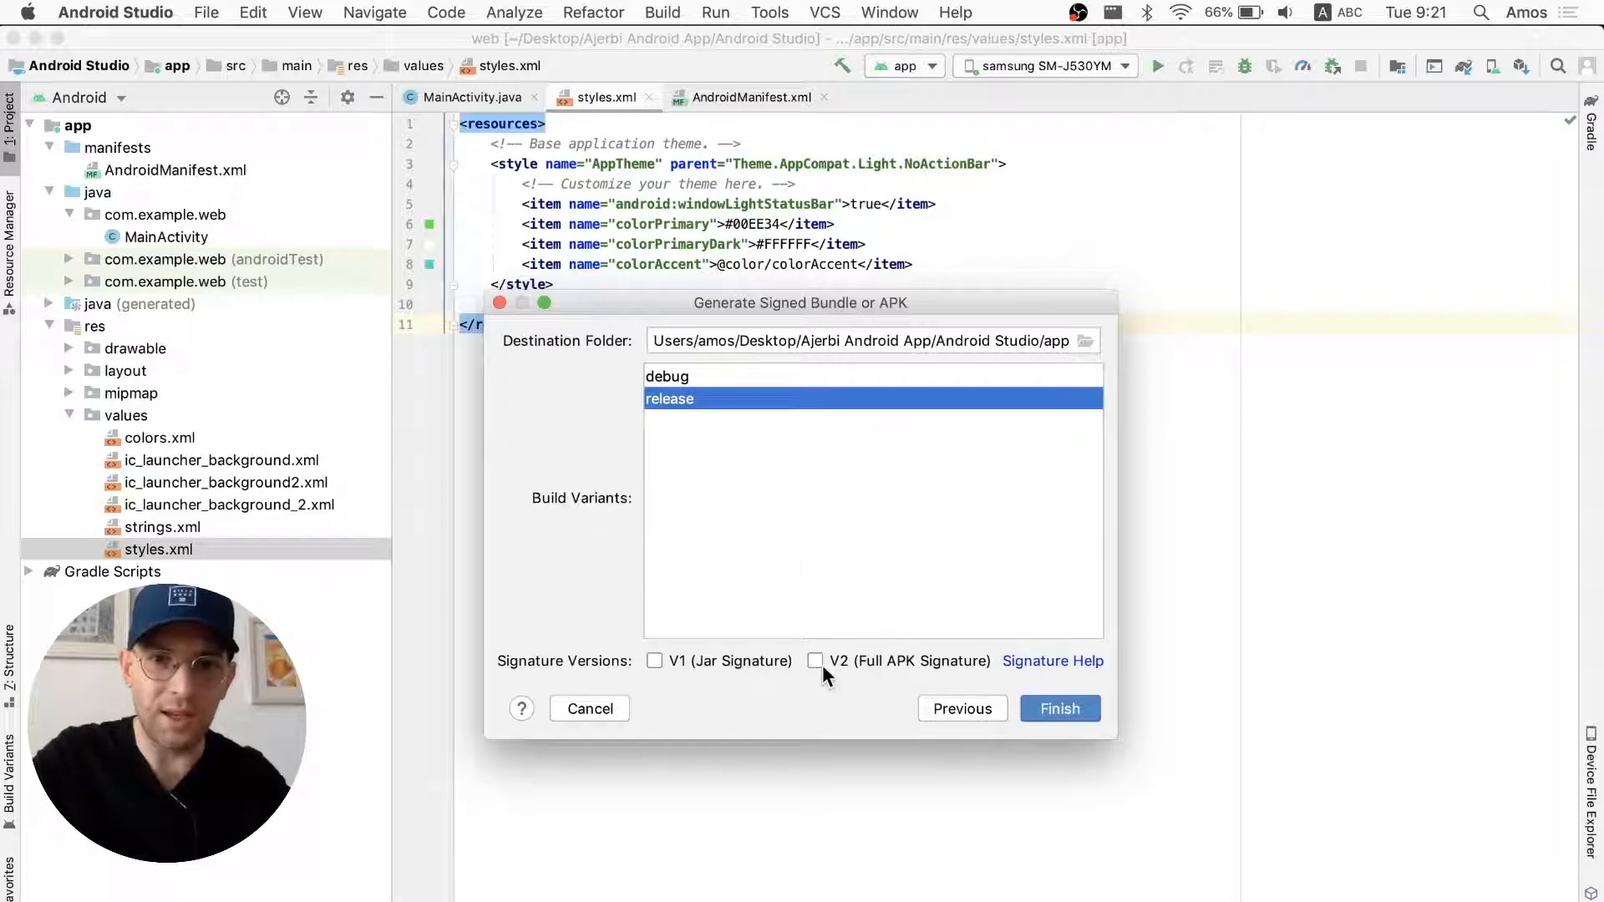
left_click(816, 660)
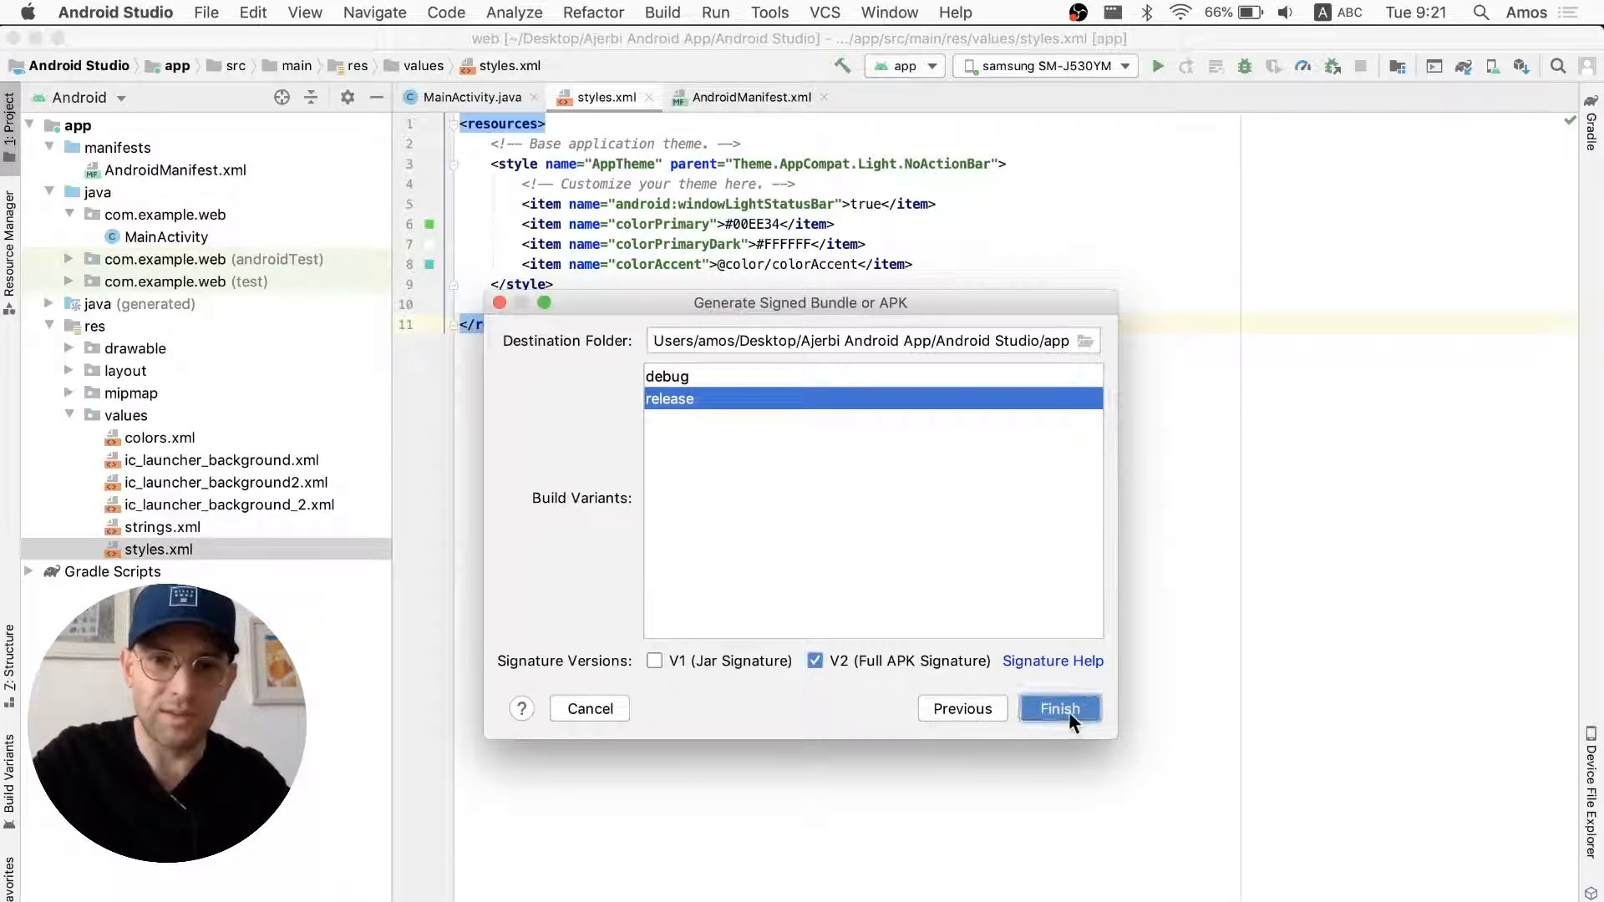
left_click(1060, 707)
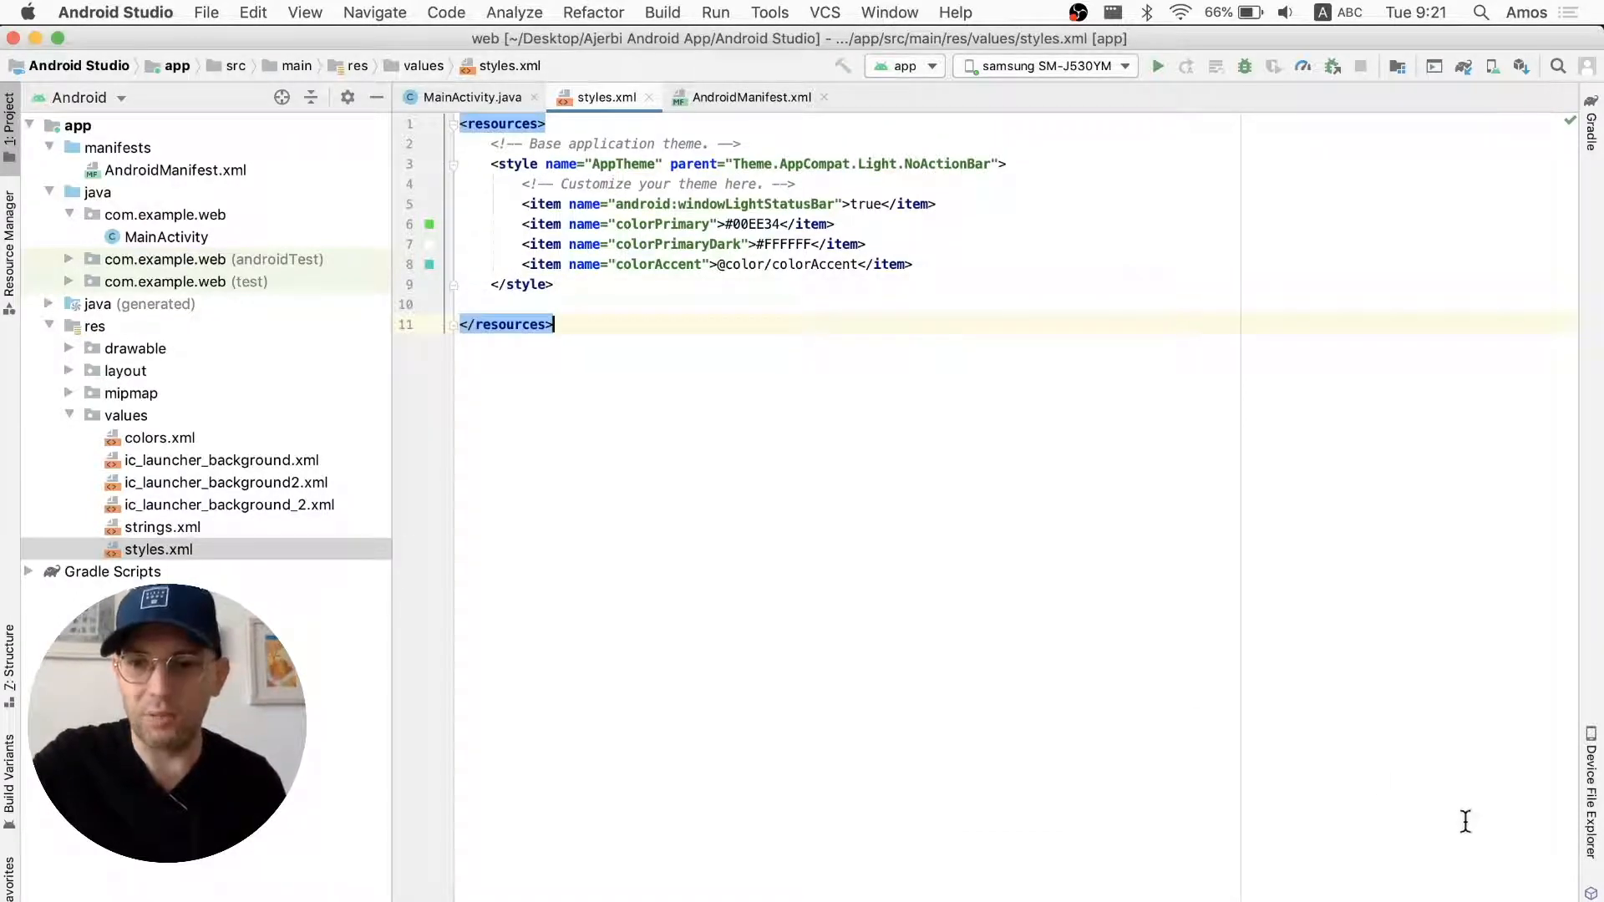
mouse_move(1450, 883)
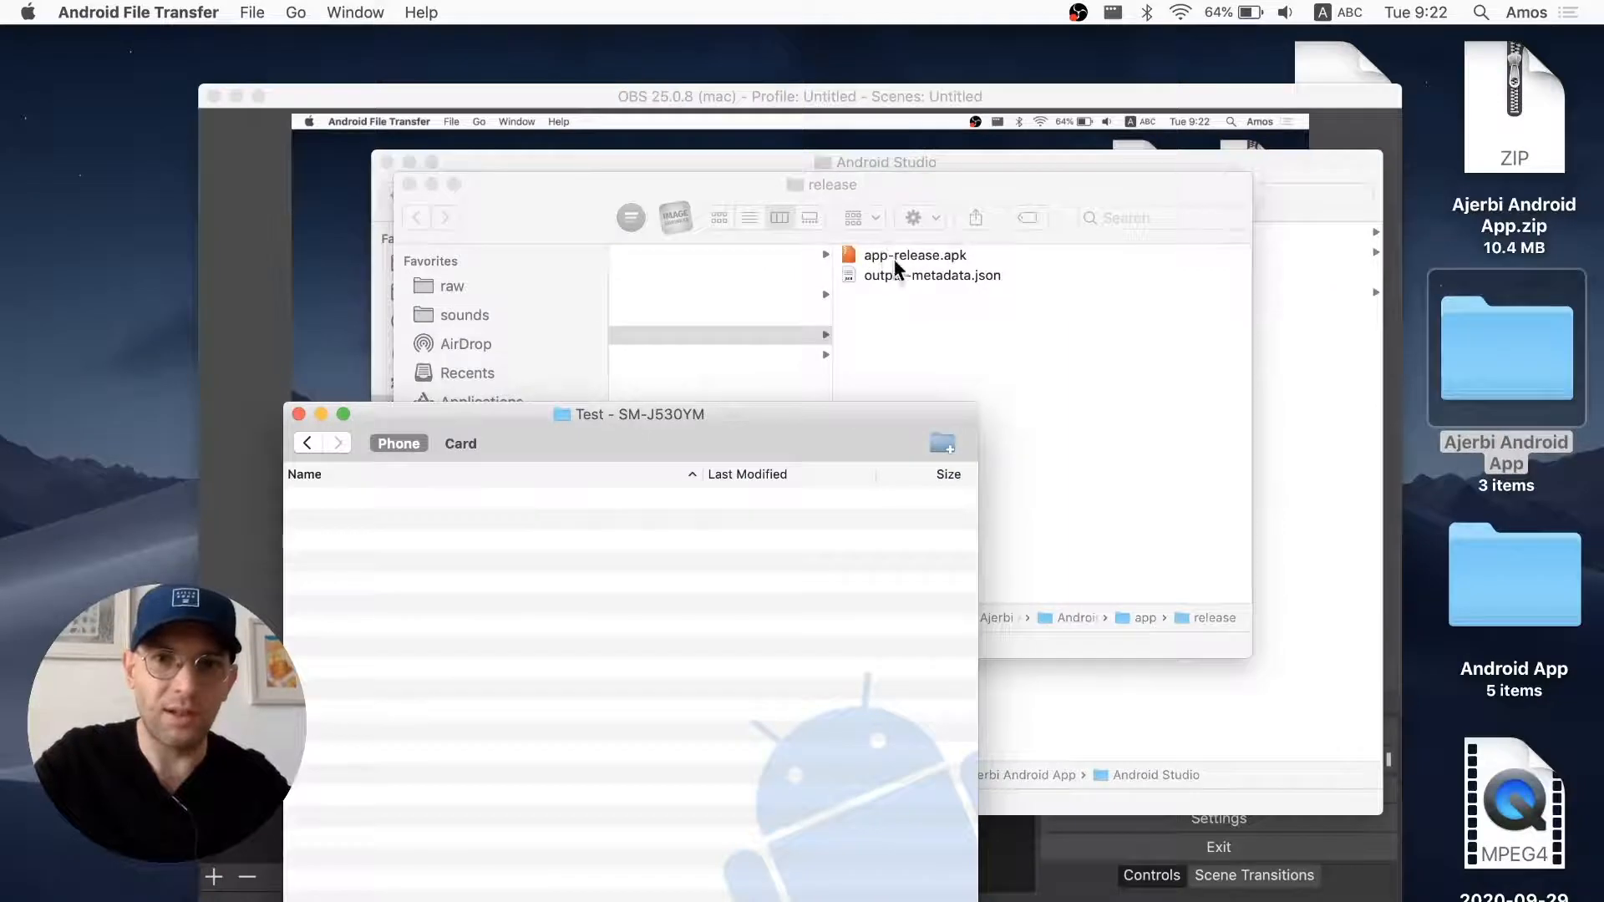
mouse_move(760, 571)
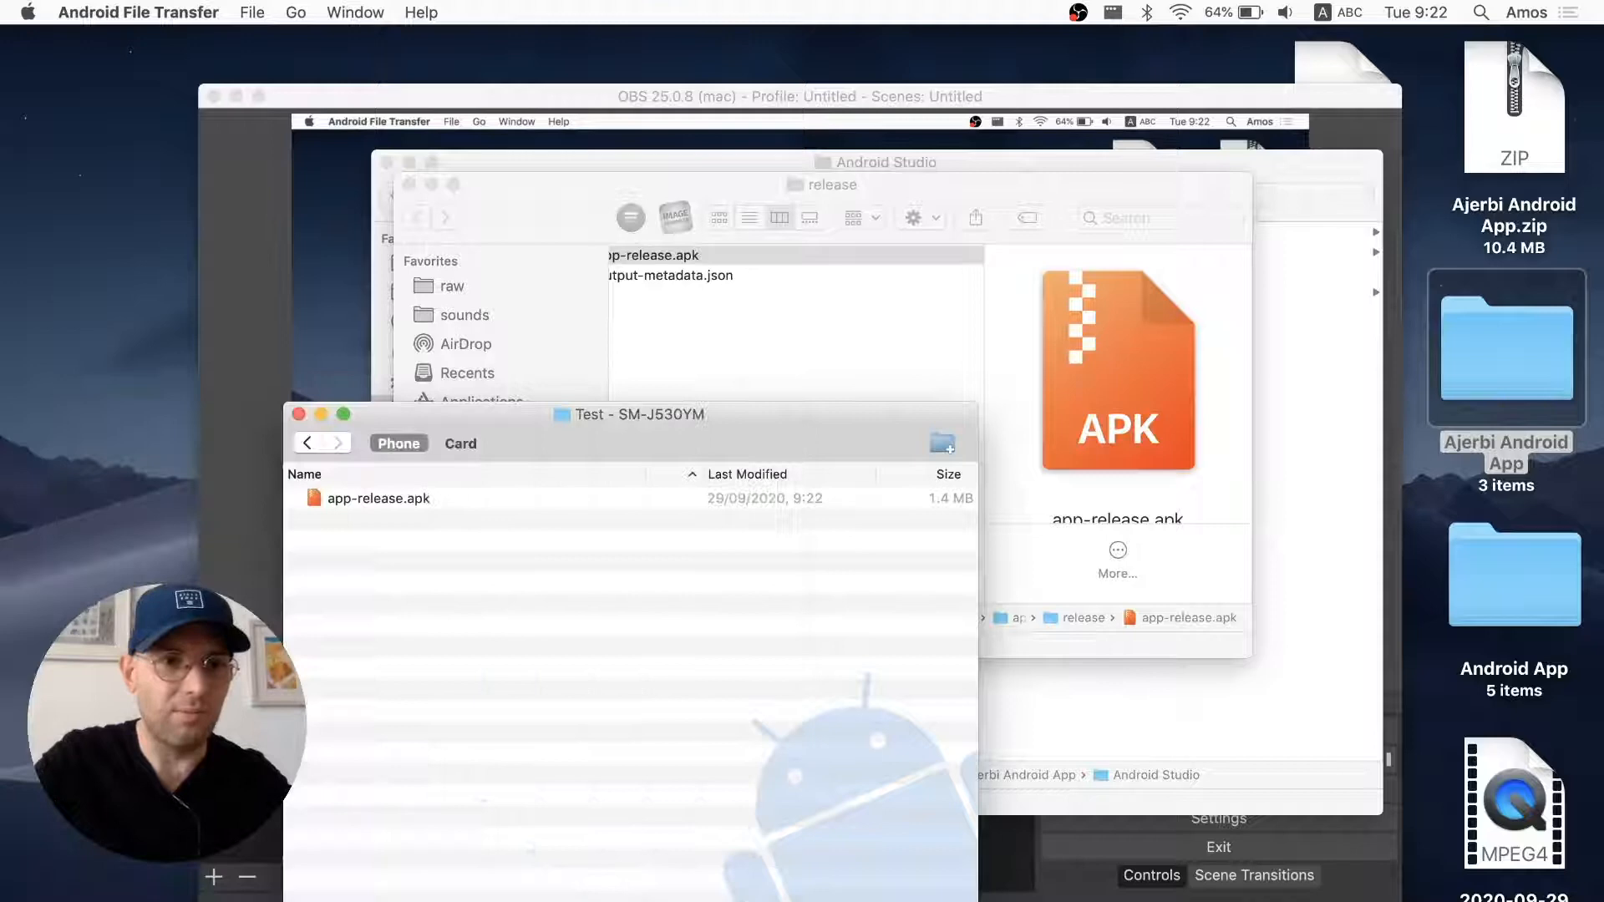
- Run scrcpy to mirror the phone screen
type("scrcpy")
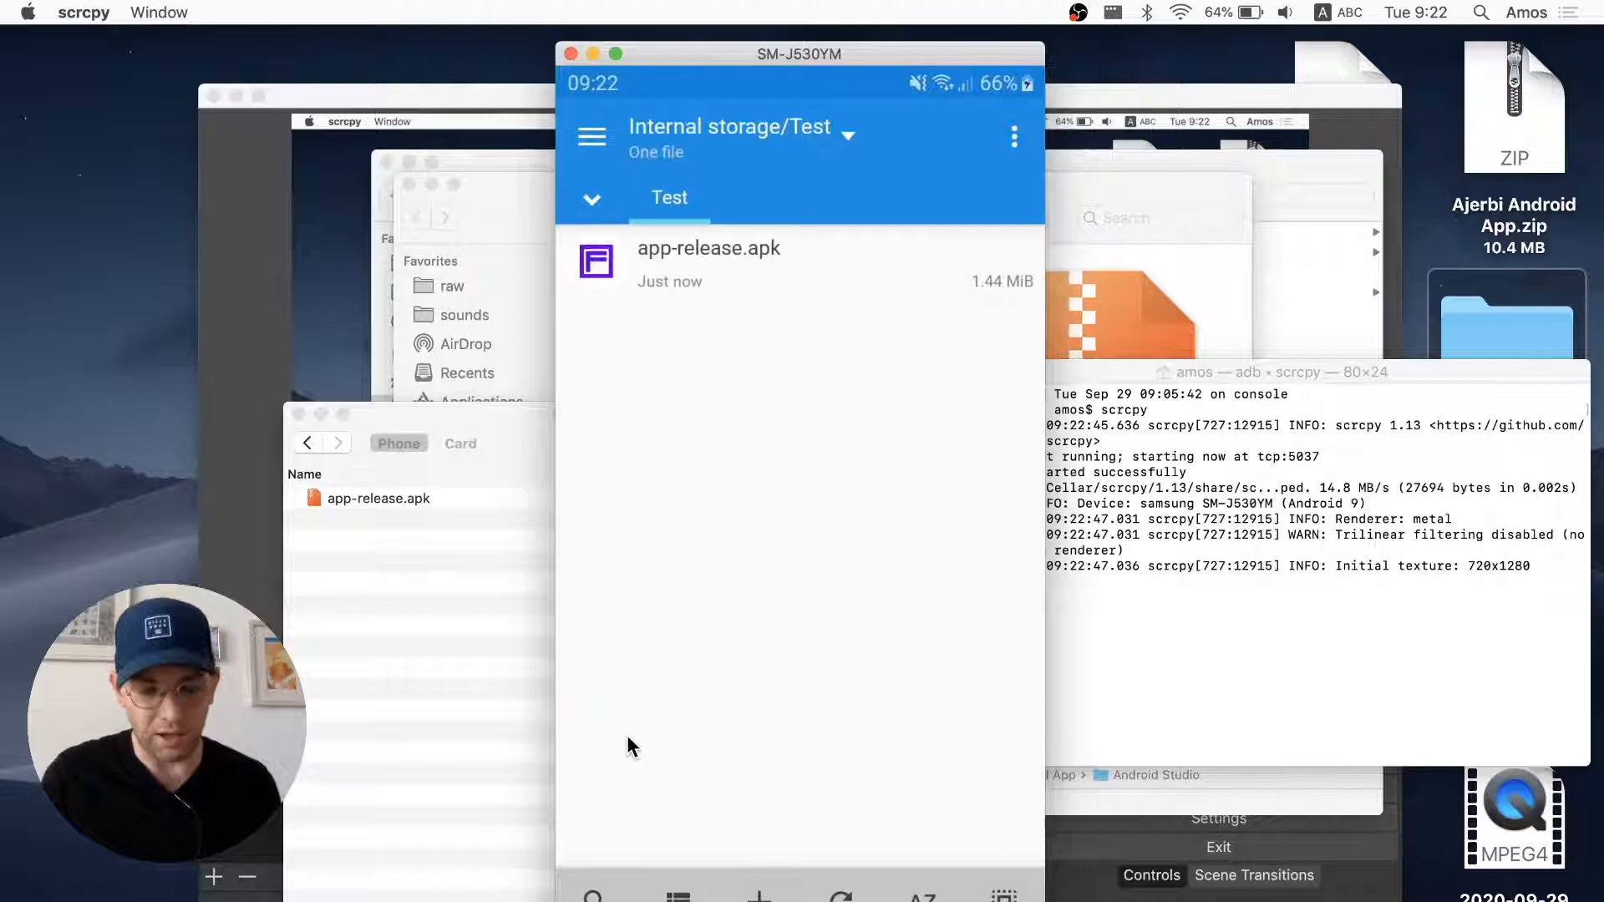
- Install app-release.apk despite the Play Protect warning, then show the Flux icon's options in All Apps
left_click(708, 247)
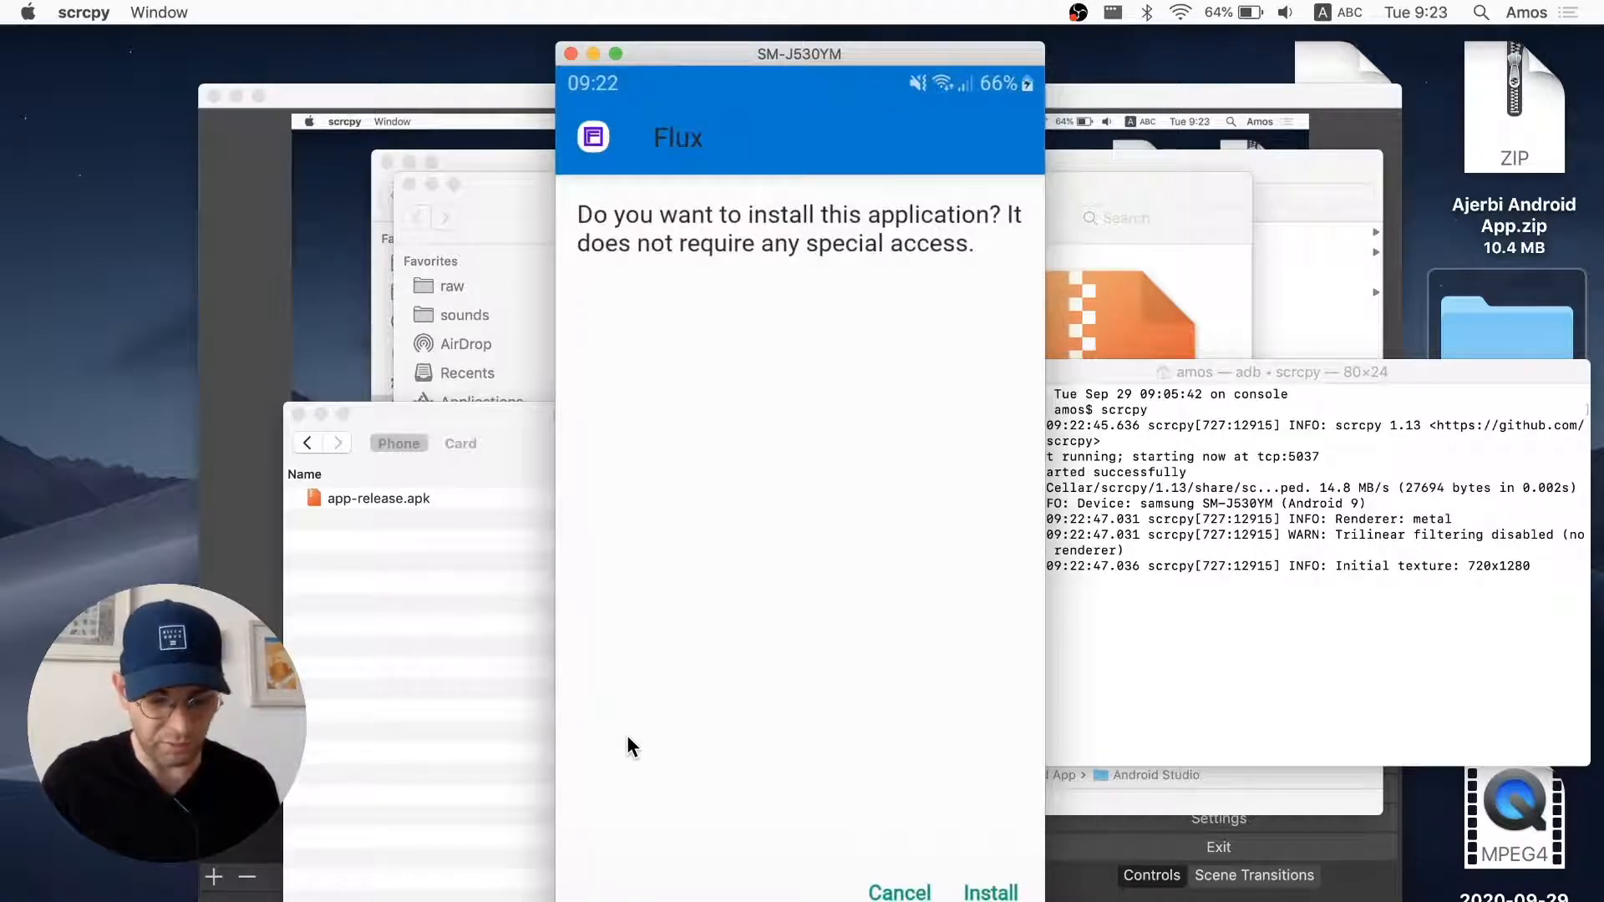
left_click(989, 892)
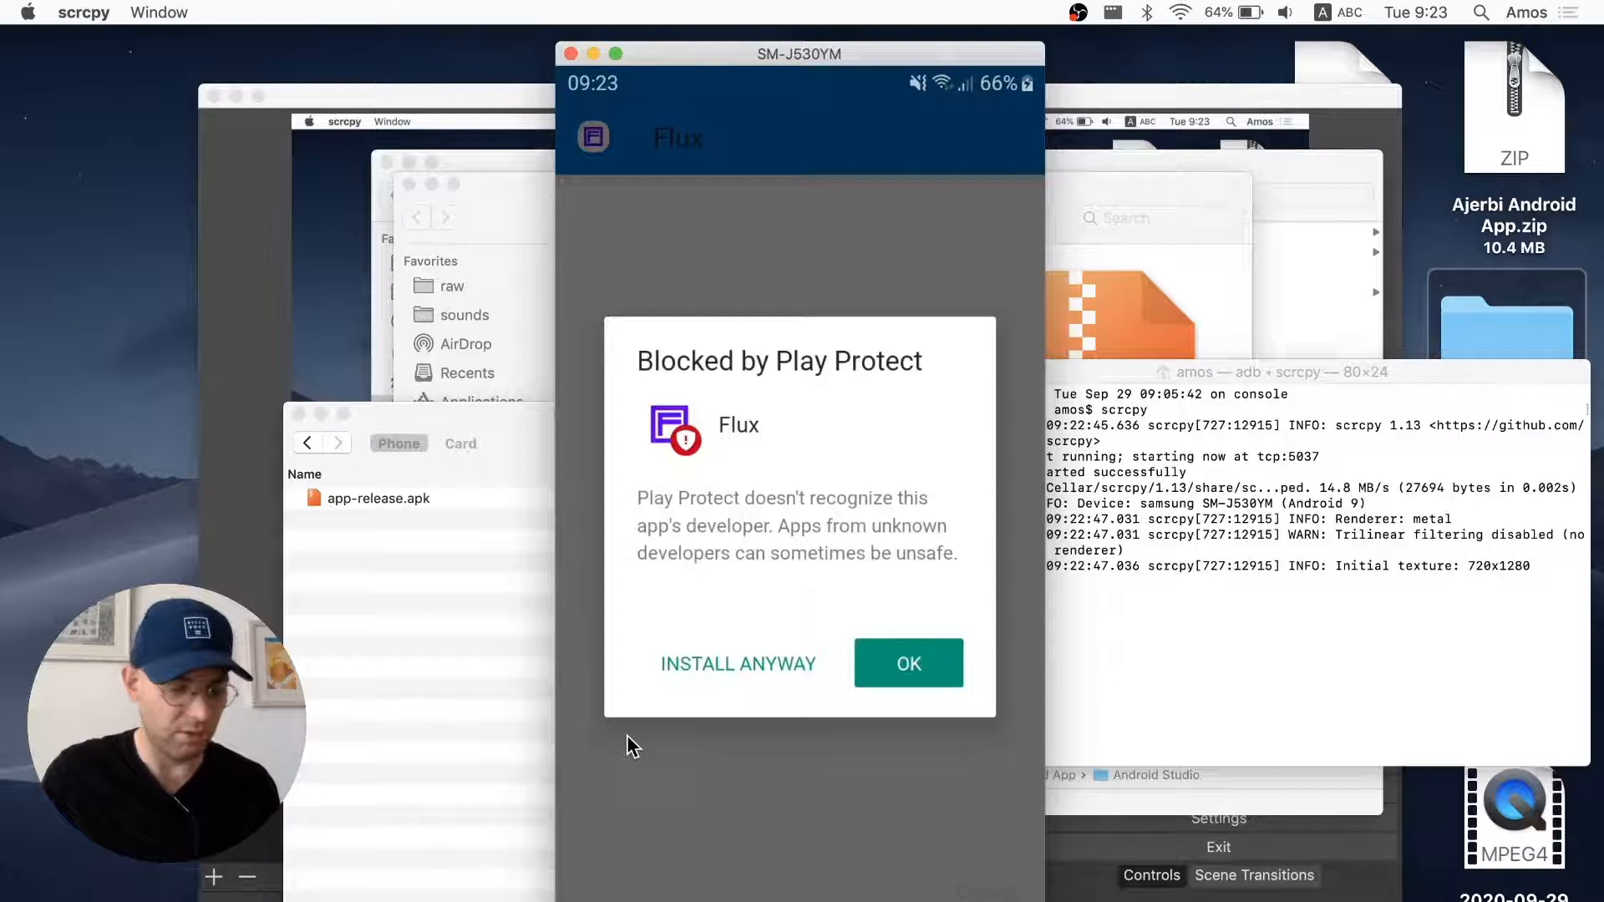
left_click(738, 662)
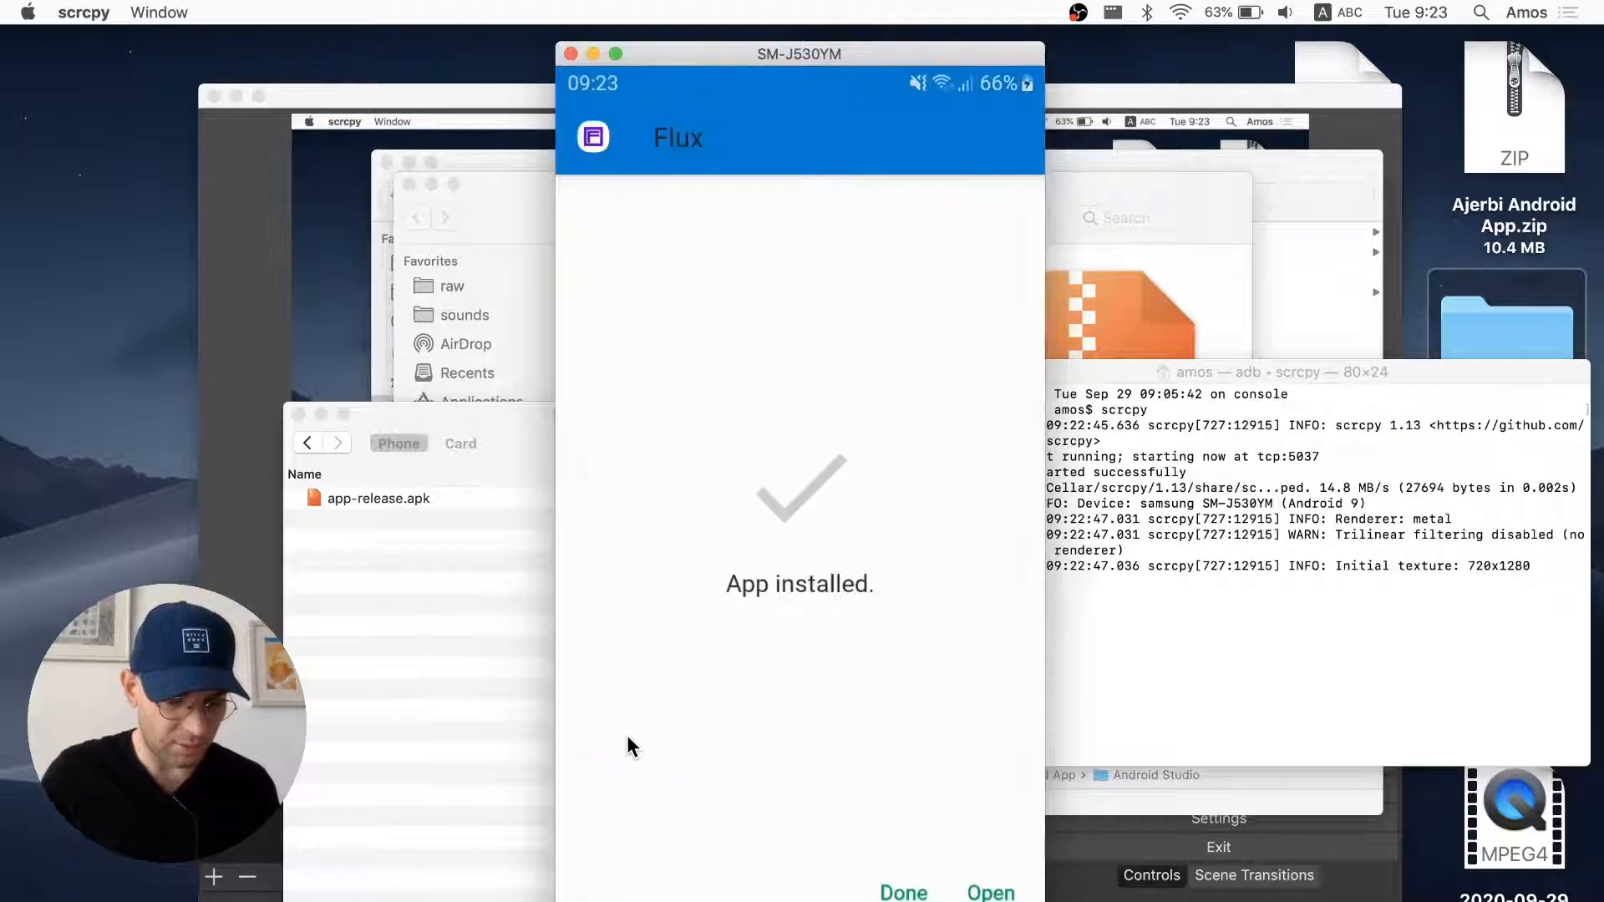
left_click(903, 892)
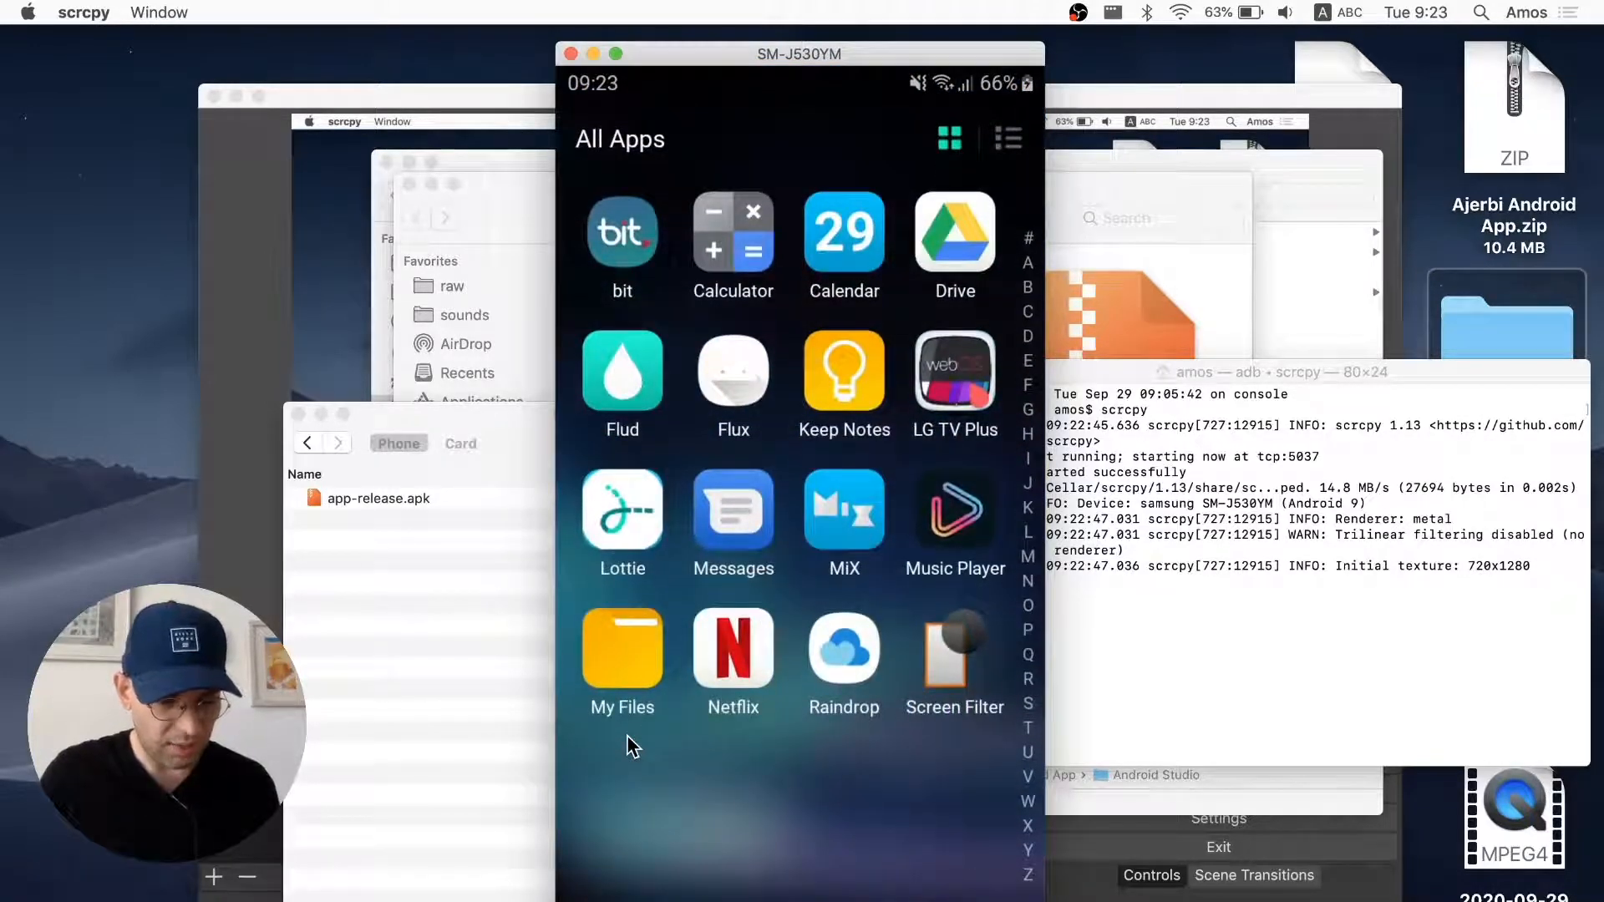
left_click(732, 369)
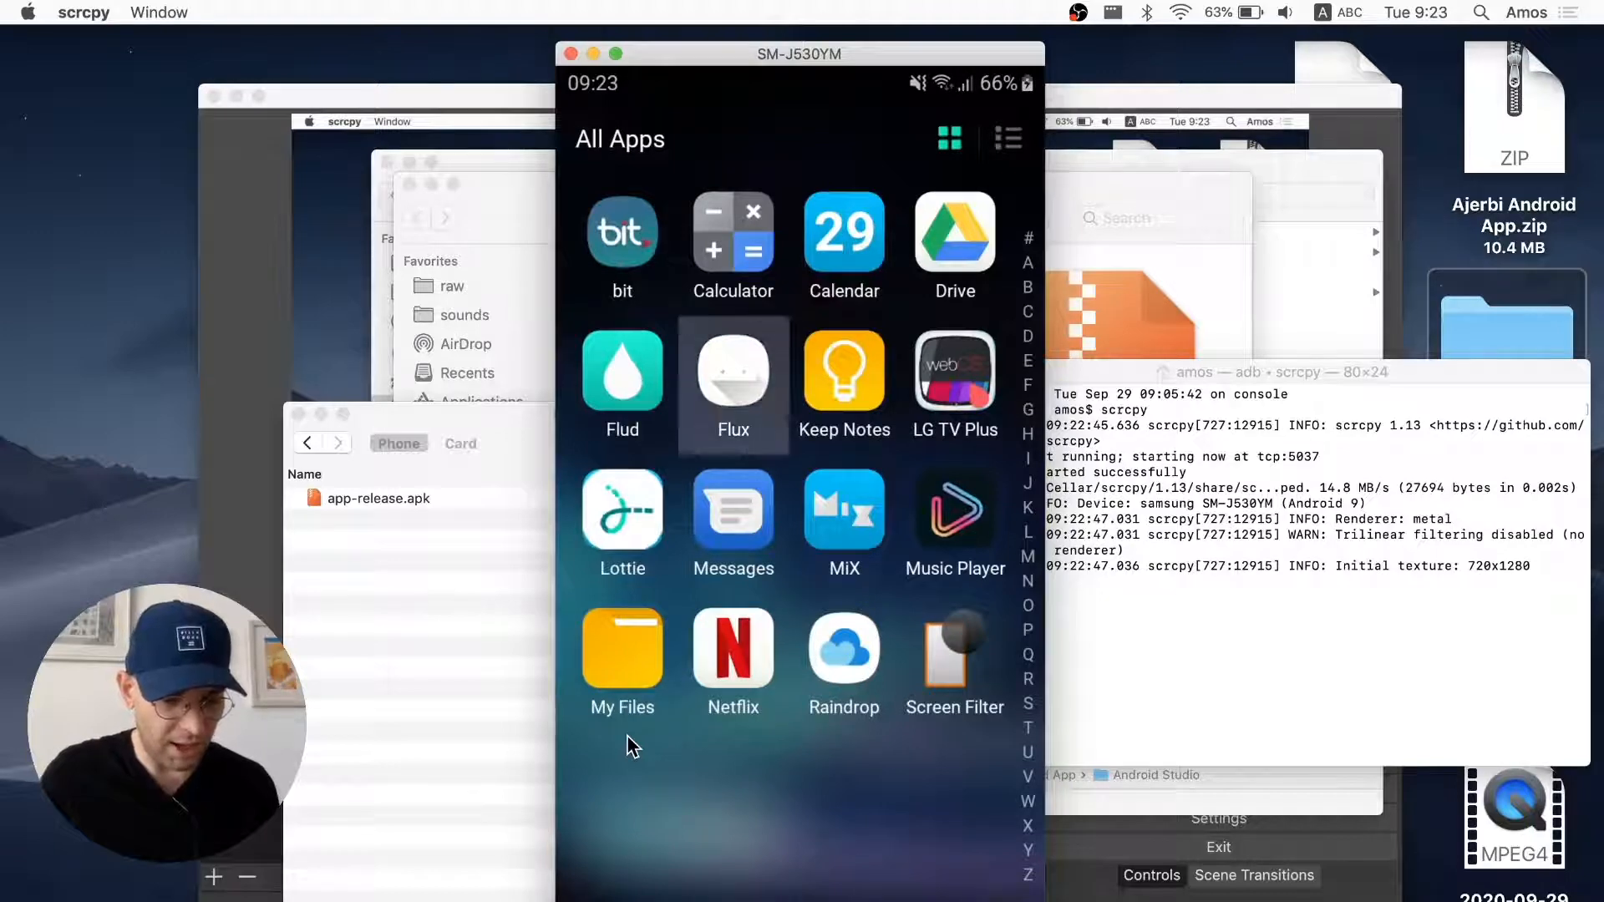
left_click(732, 370)
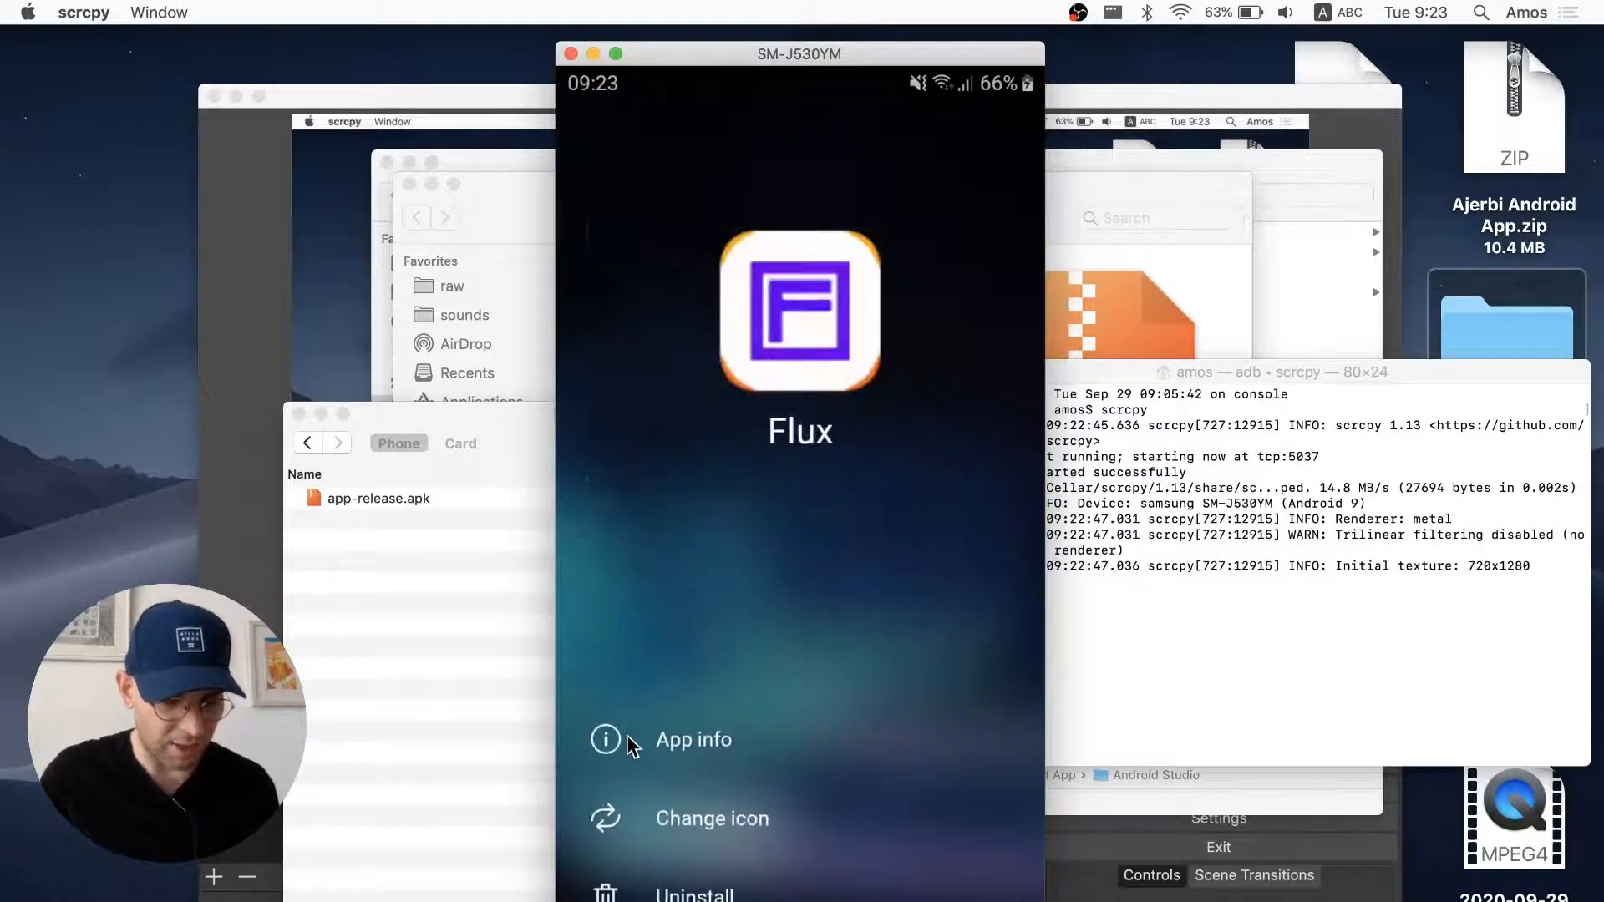